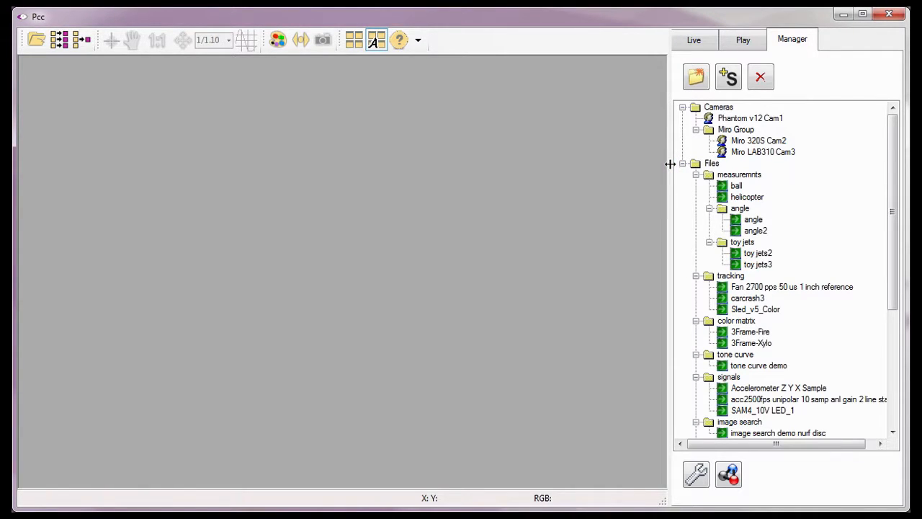
# Load the 'chips' cine from the Play panel's cine list
pyautogui.click(744, 41)
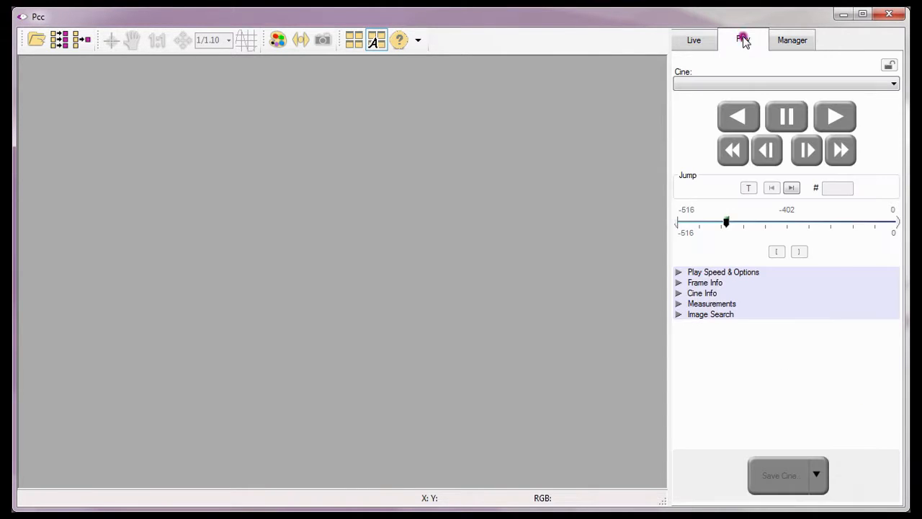
pyautogui.click(894, 83)
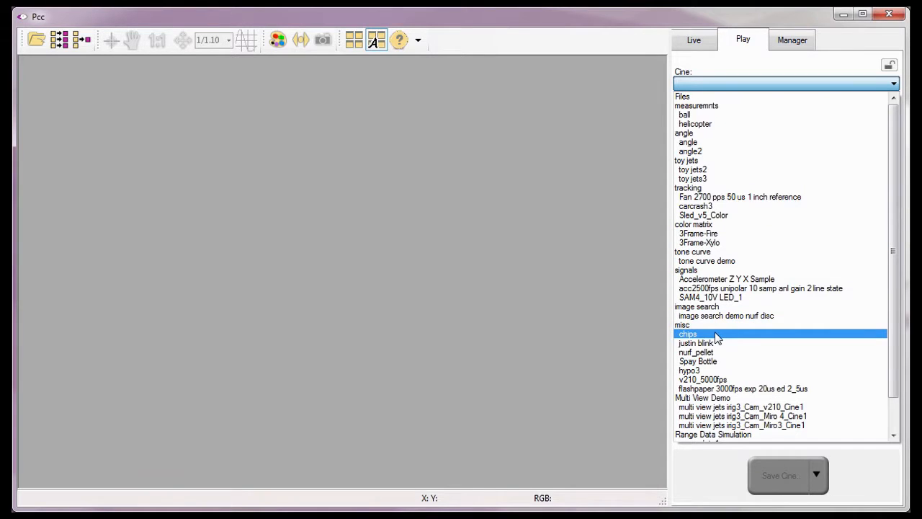
pyautogui.doubleClick(688, 335)
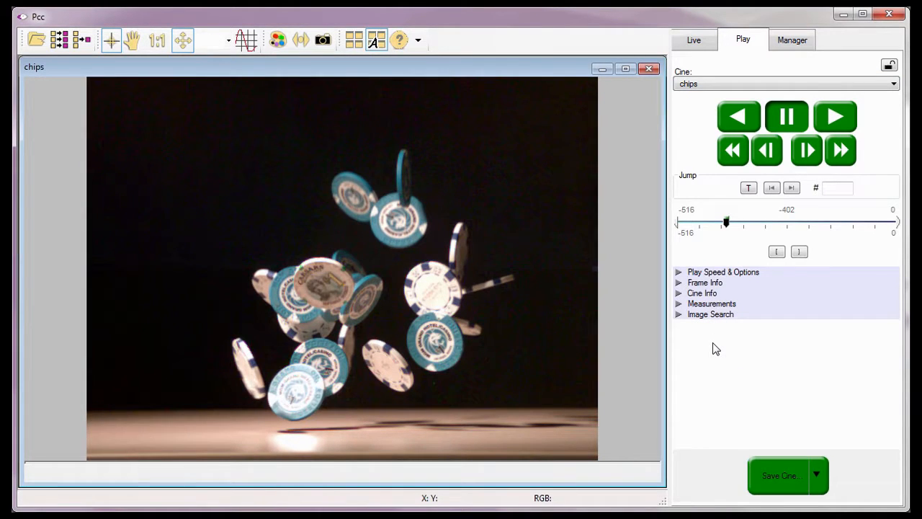
pyautogui.moveTo(224, 151)
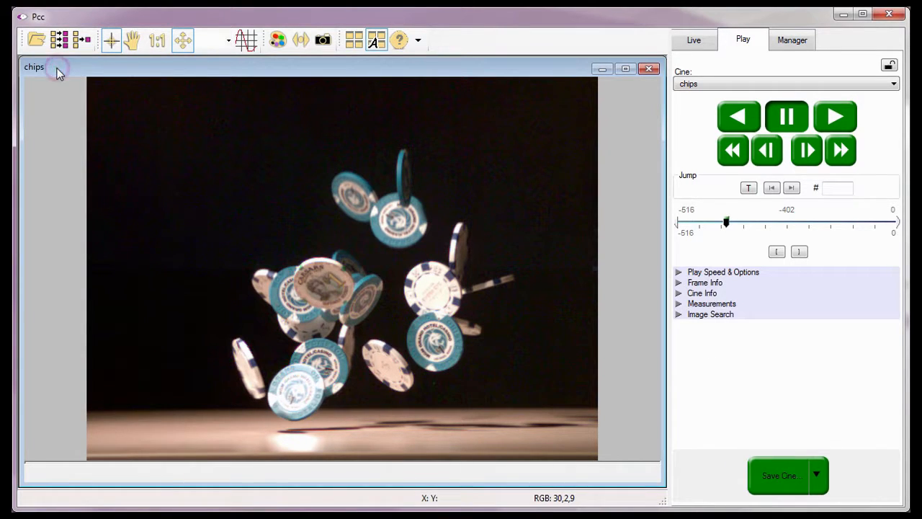
pyautogui.moveTo(151, 72)
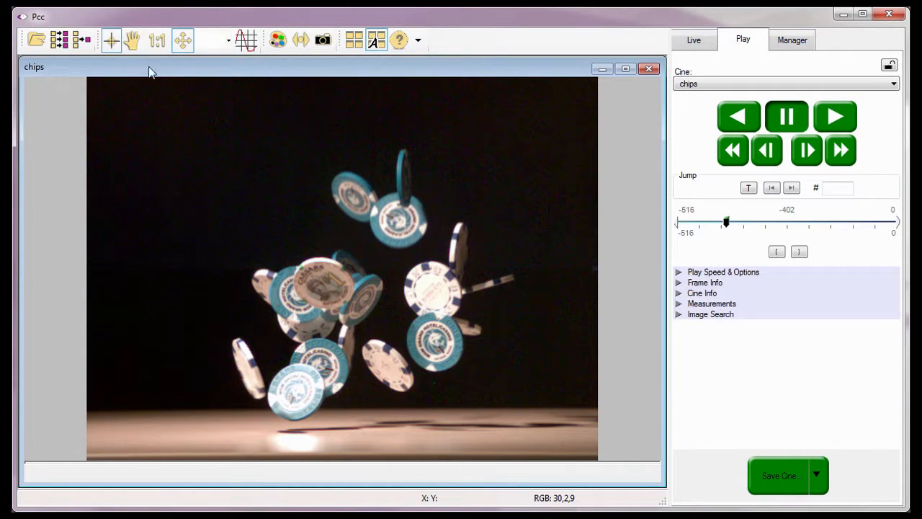
# Show the Image Tools window with the histogram and adjustment sliders for the chips cine
pyautogui.click(277, 40)
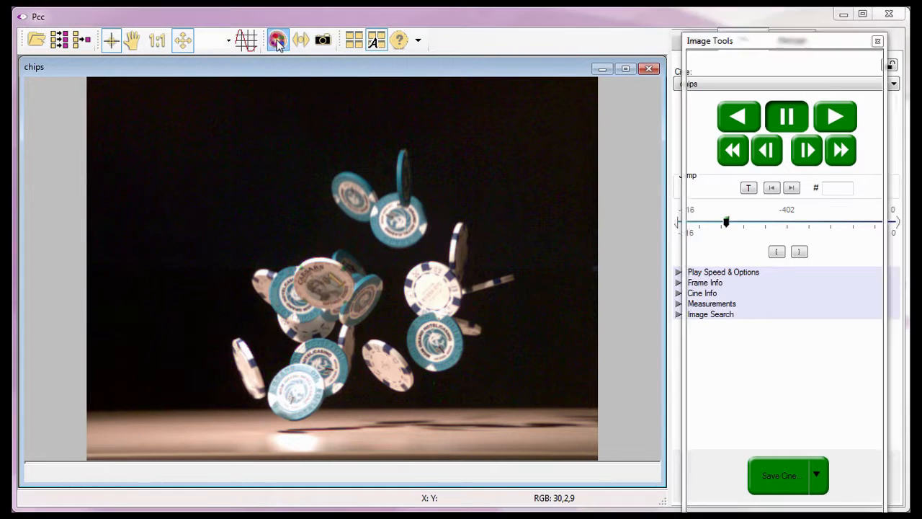
pyautogui.click(300, 41)
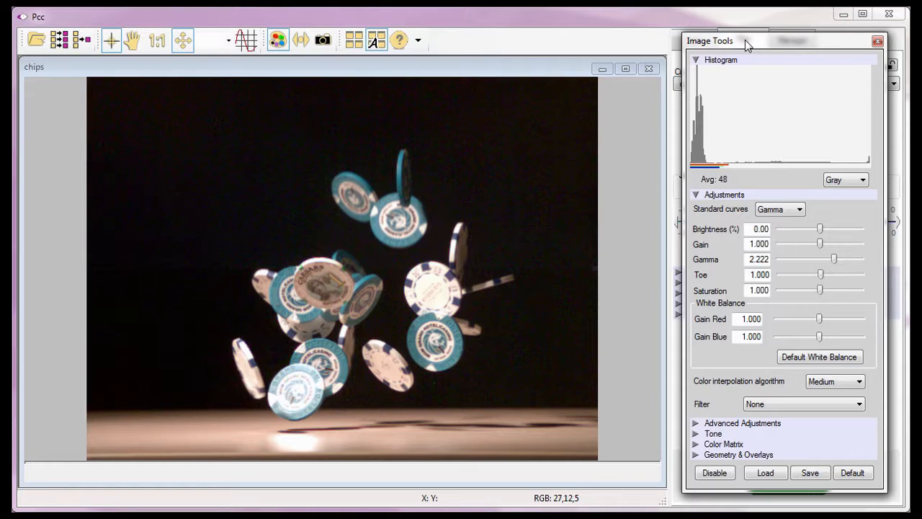
pyautogui.moveTo(748, 83)
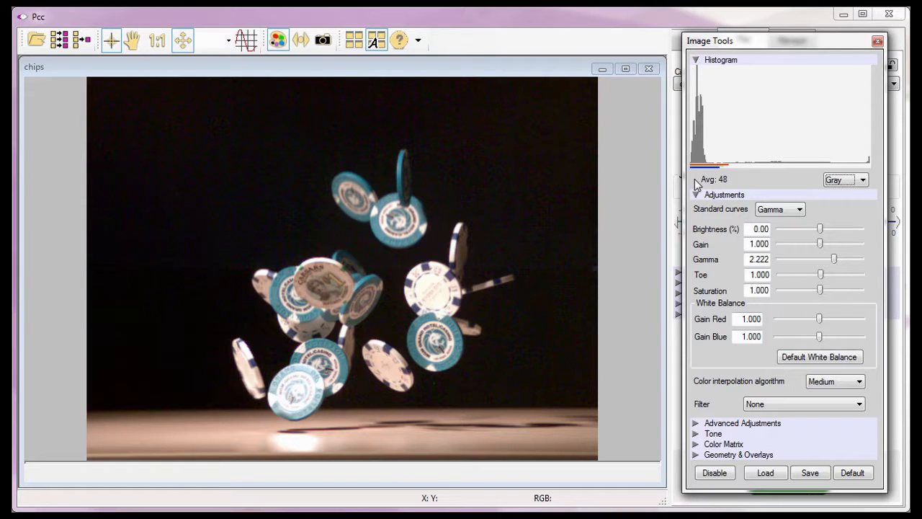
pyautogui.click(862, 179)
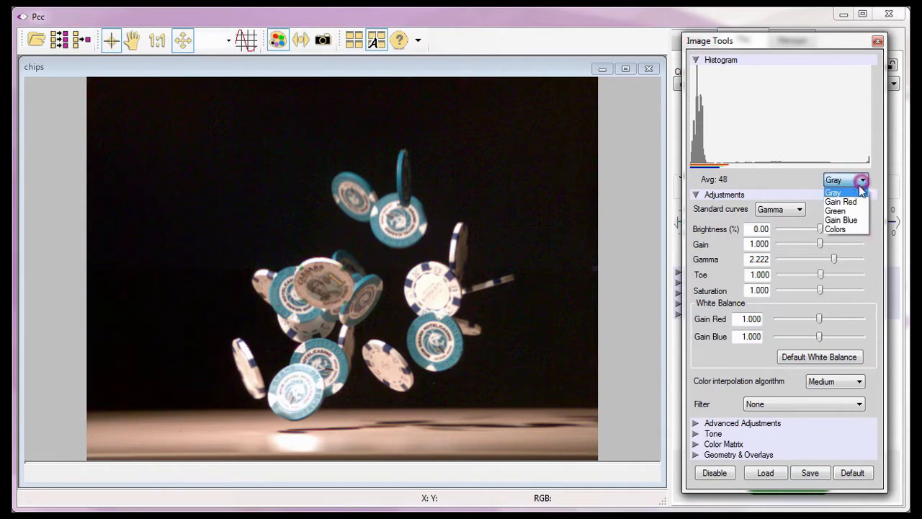
pyautogui.click(841, 201)
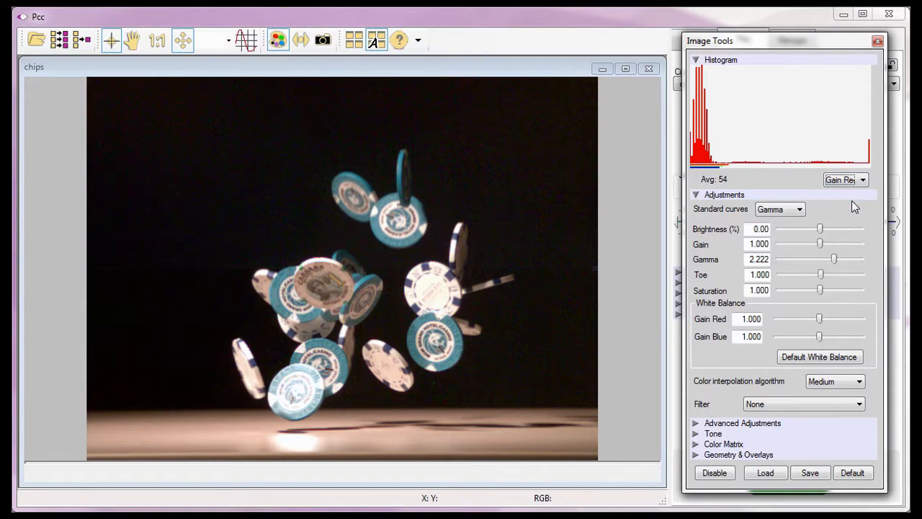
pyautogui.click(862, 178)
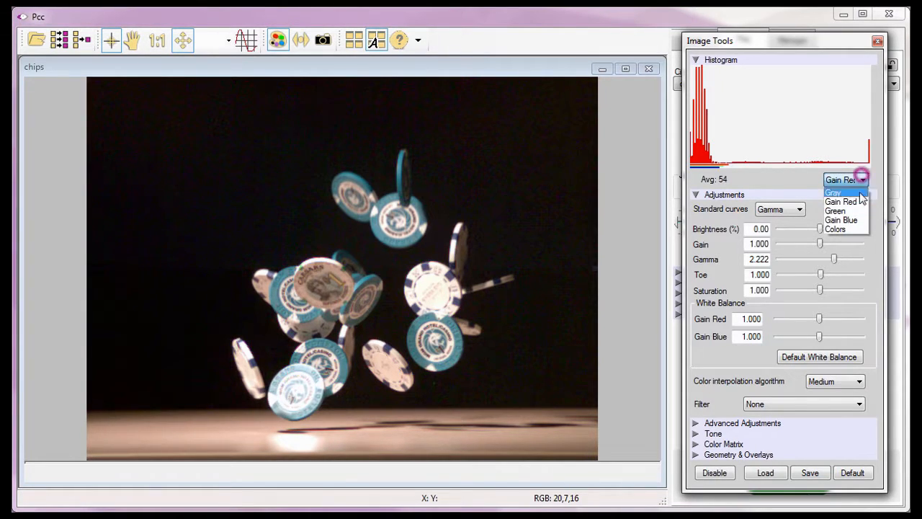
pyautogui.click(836, 210)
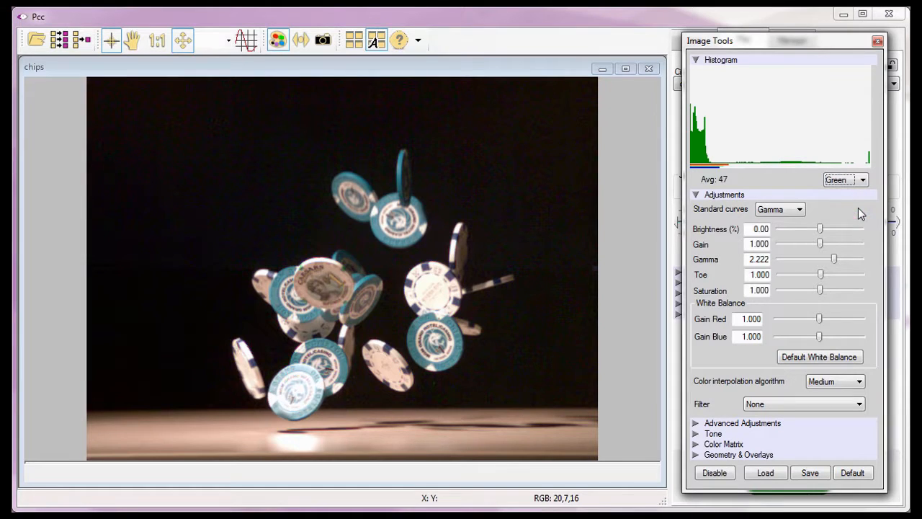
pyautogui.click(862, 179)
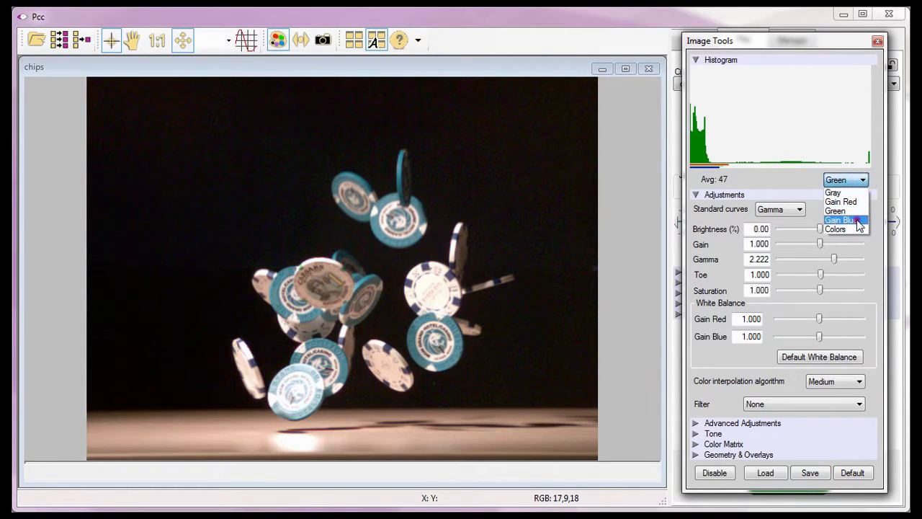
pyautogui.click(844, 219)
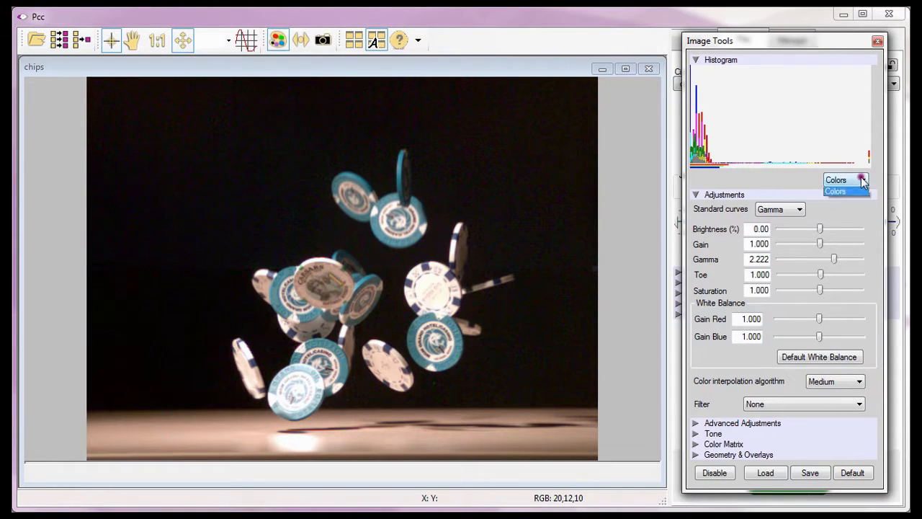
pyautogui.click(862, 178)
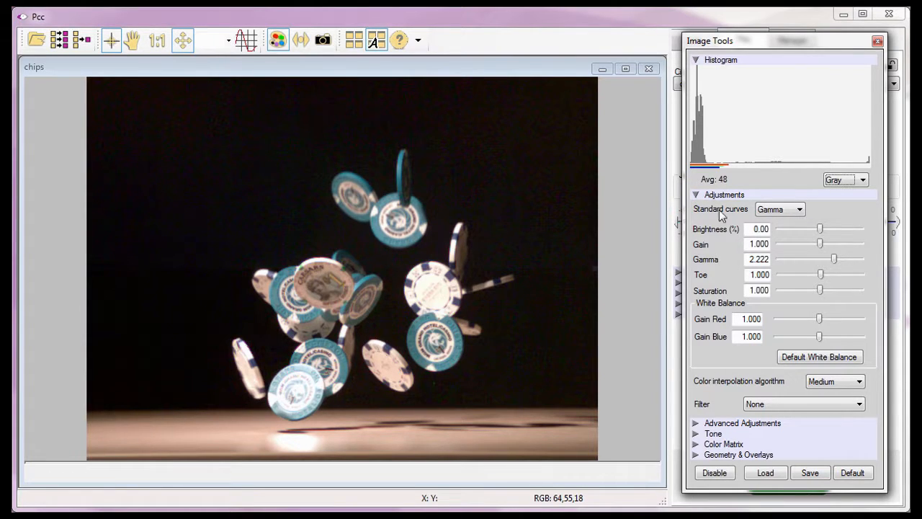
pyautogui.click(799, 209)
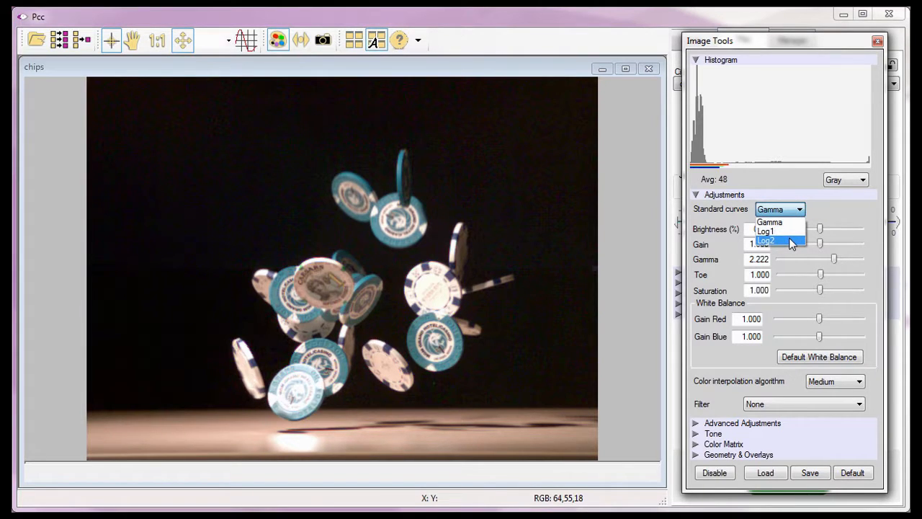
pyautogui.moveTo(771, 231)
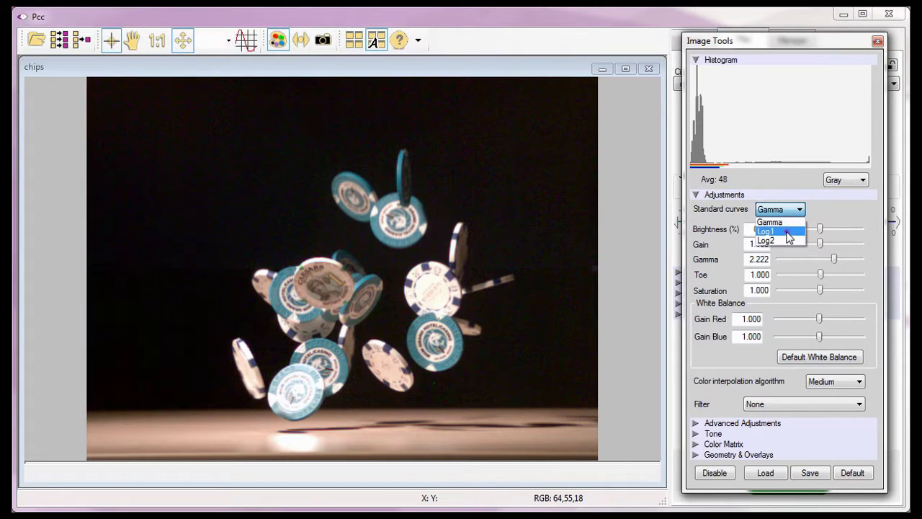
pyautogui.click(765, 230)
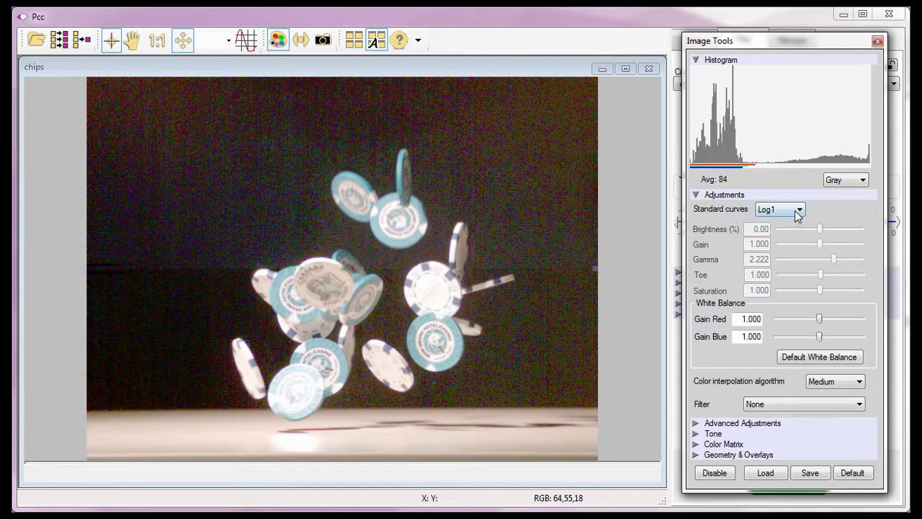
pyautogui.click(781, 209)
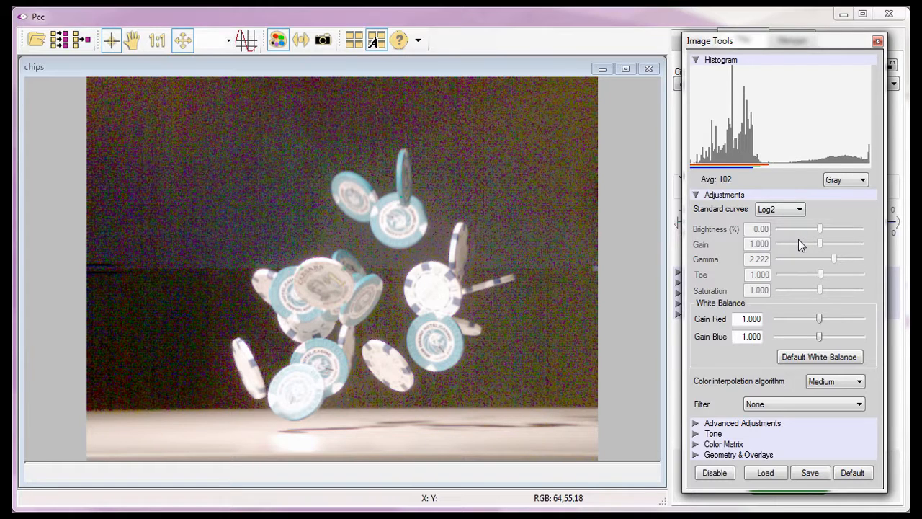
pyautogui.moveTo(804, 251)
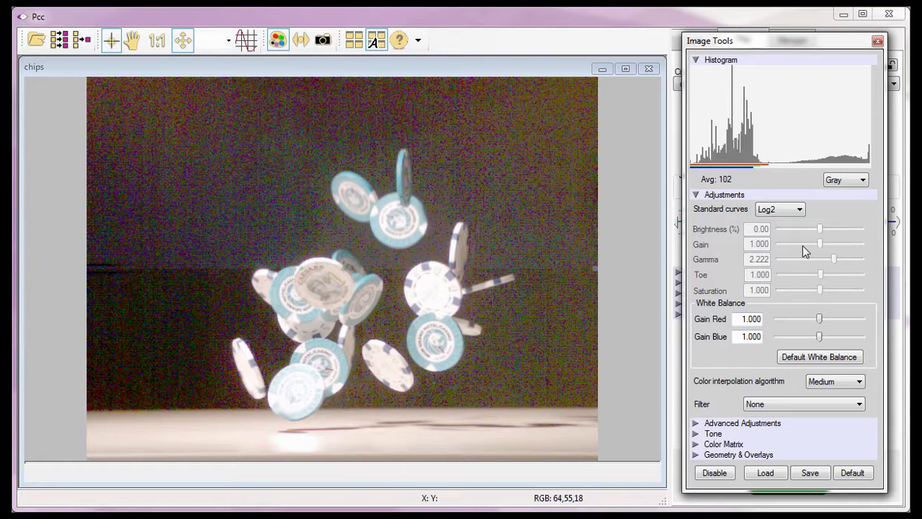
pyautogui.moveTo(804, 251)
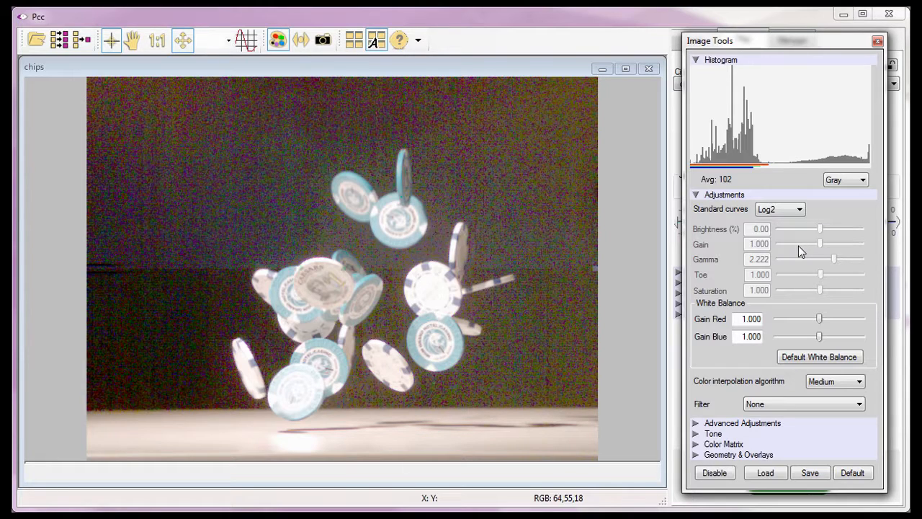
pyautogui.click(780, 209)
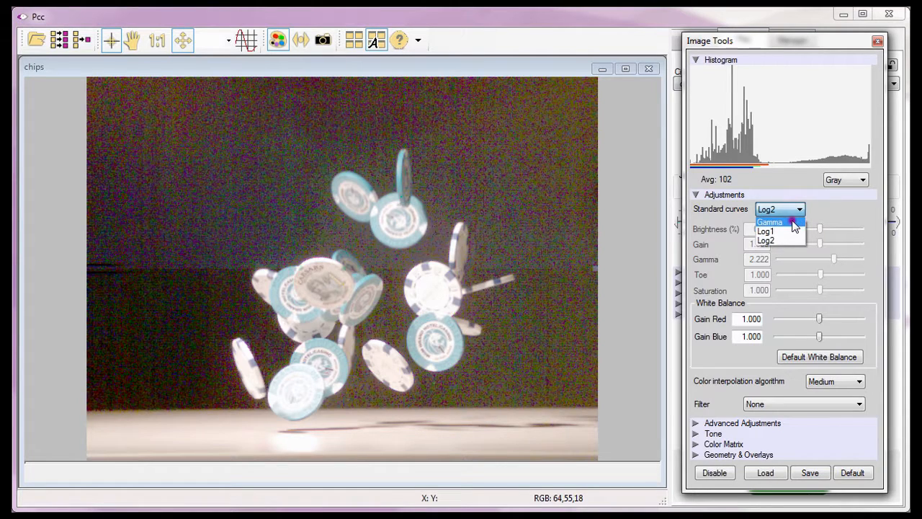
pyautogui.click(770, 222)
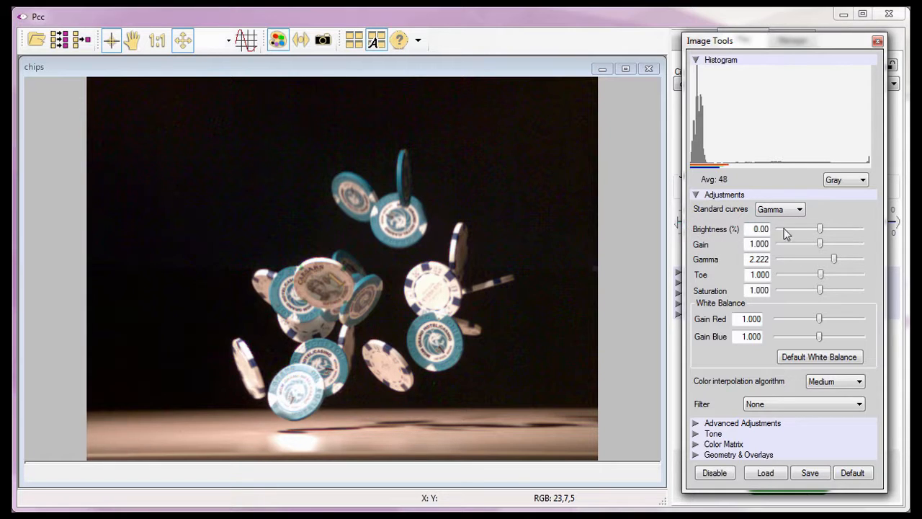
# Sweep Brightness from dark to maximum several times, then return it to the neutral 1.00
pyautogui.moveTo(820, 229); pyautogui.dragTo(781, 229)
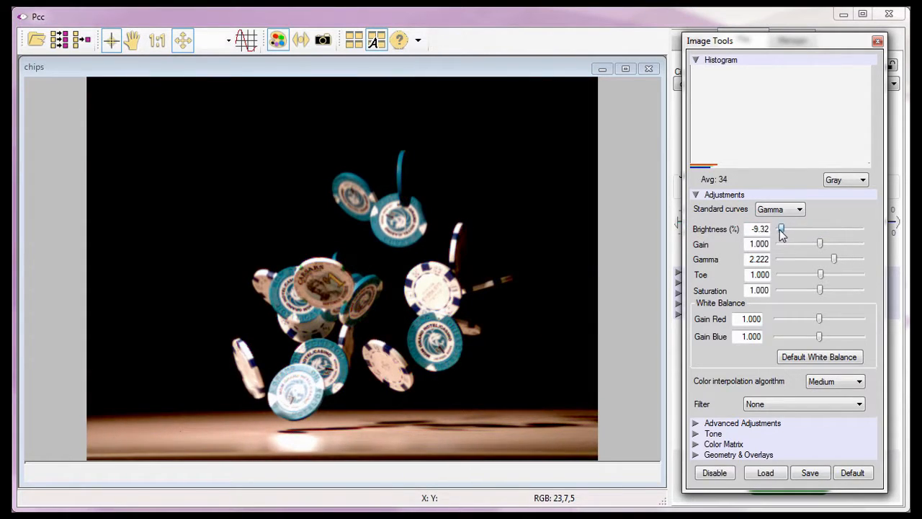
pyautogui.moveTo(781, 229); pyautogui.dragTo(860, 229)
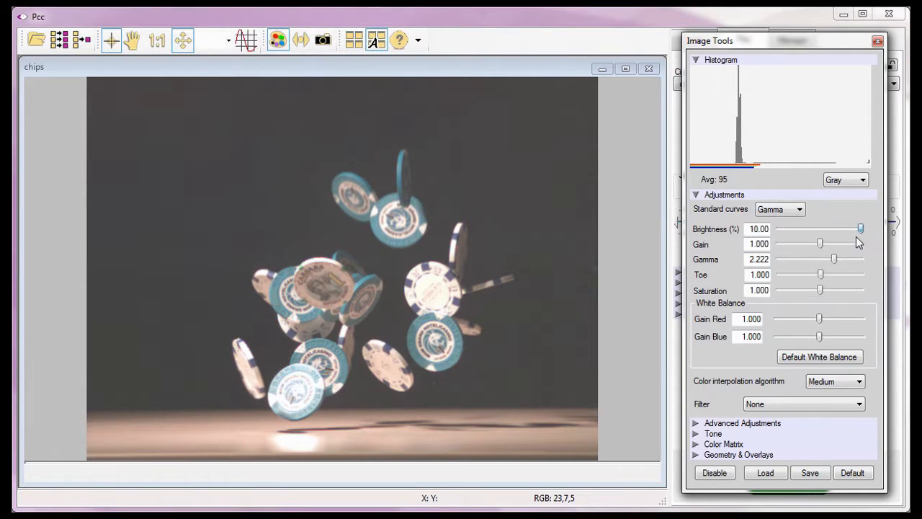
pyautogui.moveTo(861, 229); pyautogui.dragTo(825, 229)
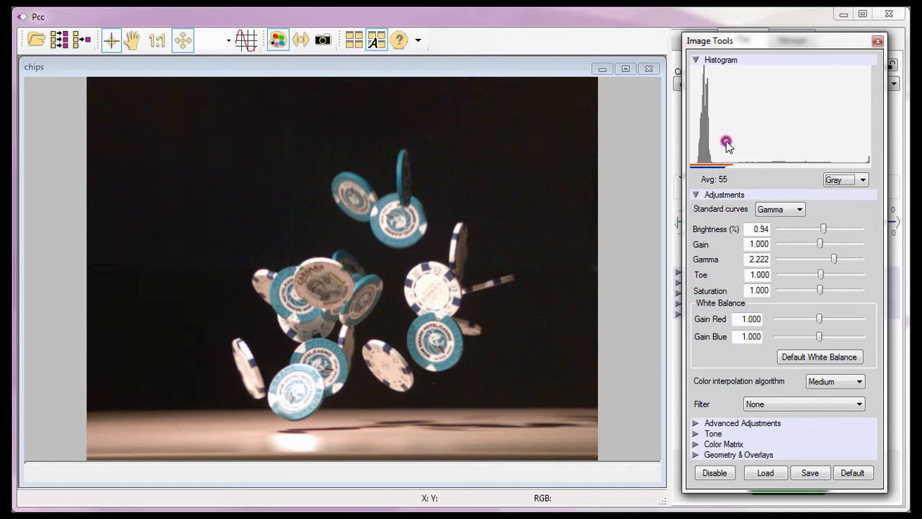
pyautogui.moveTo(825, 228); pyautogui.dragTo(795, 228)
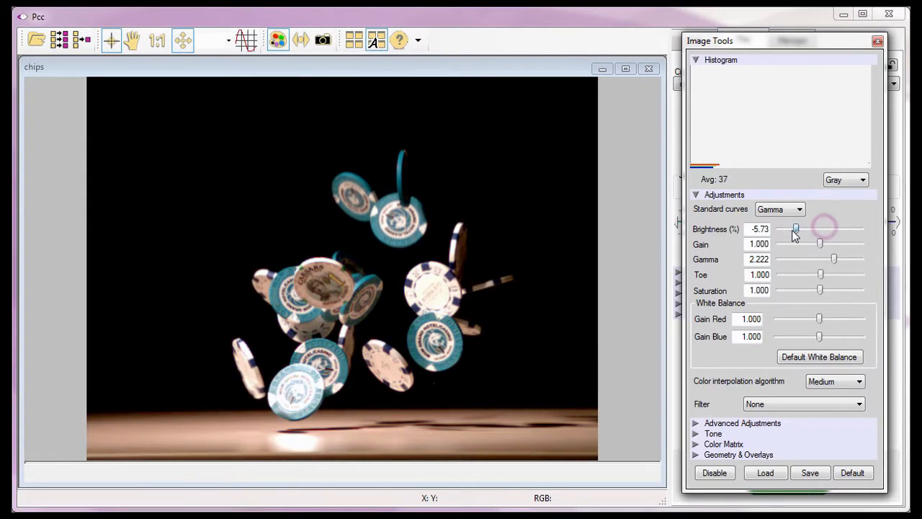
pyautogui.moveTo(795, 229); pyautogui.dragTo(828, 229)
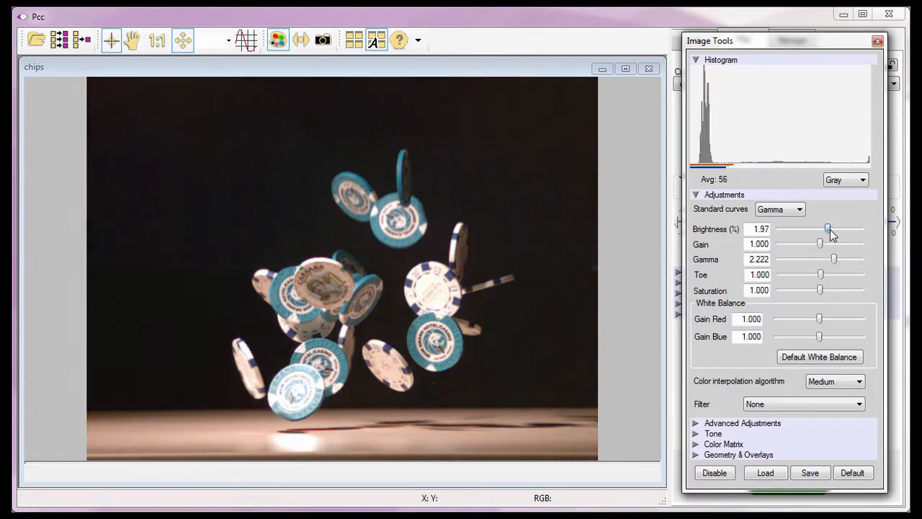
pyautogui.moveTo(828, 230); pyautogui.dragTo(853, 229)
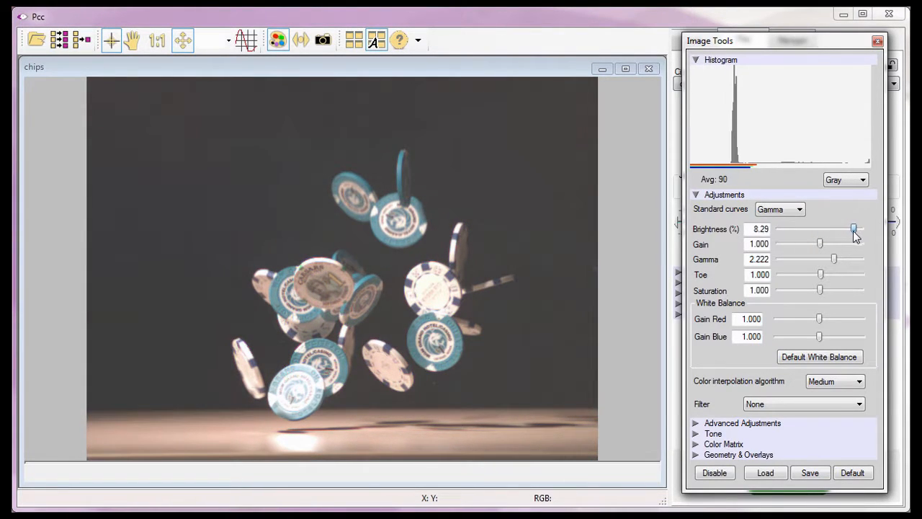
pyautogui.moveTo(853, 229); pyautogui.dragTo(822, 229)
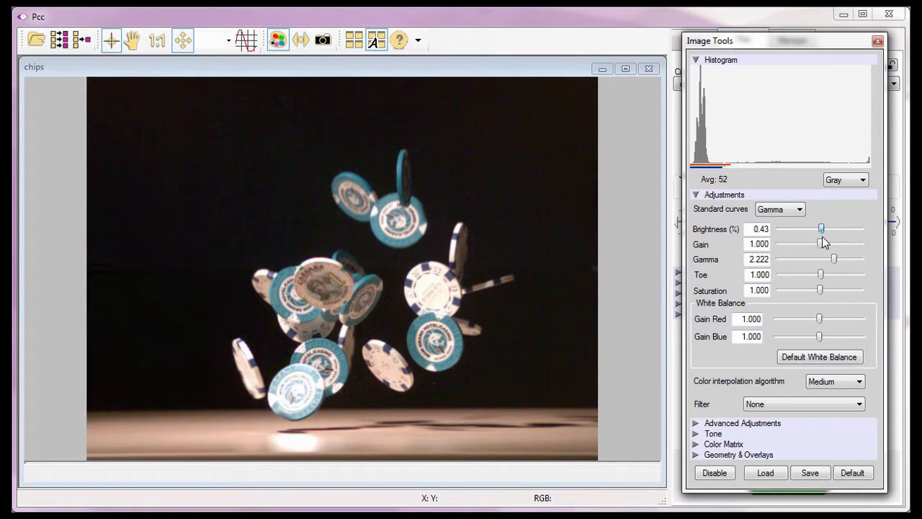
pyautogui.moveTo(821, 228); pyautogui.dragTo(824, 227)
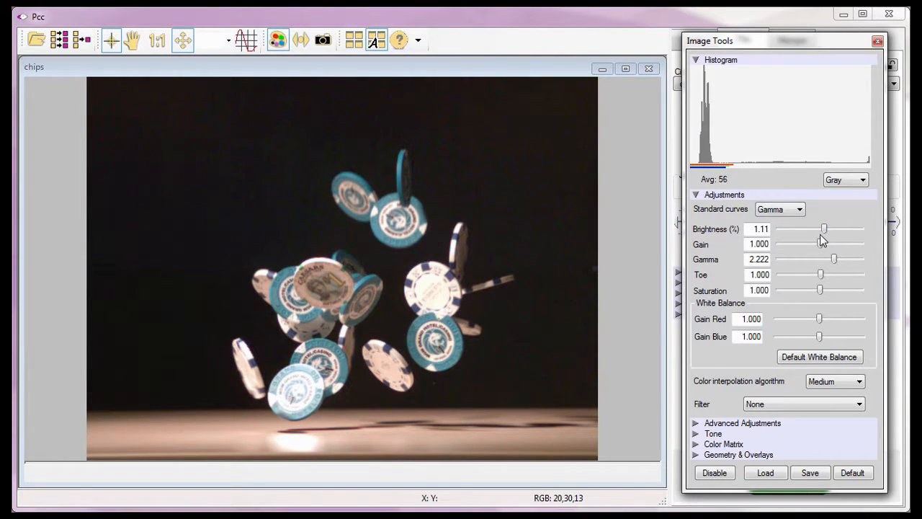
pyautogui.click(761, 229)
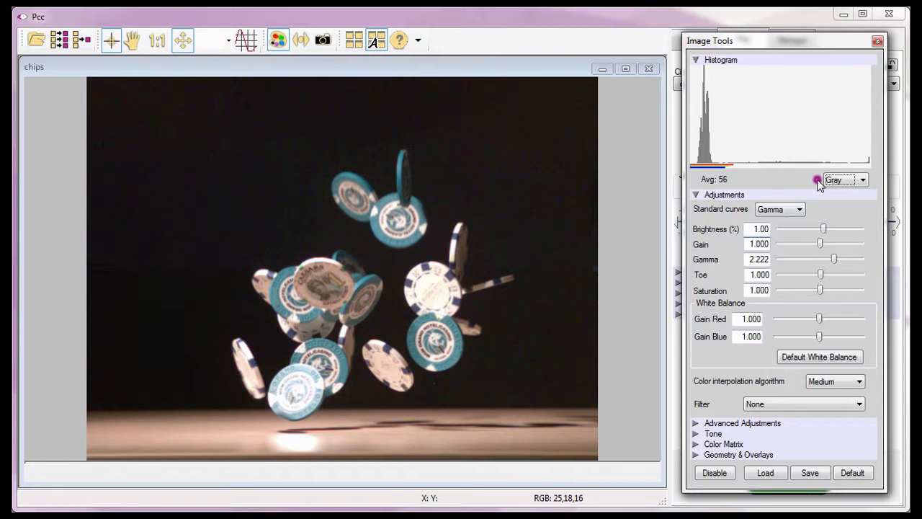
# Keep the histogram on Gray, sweep Gain from dark to washed out, then set it to 1
pyautogui.click(861, 179)
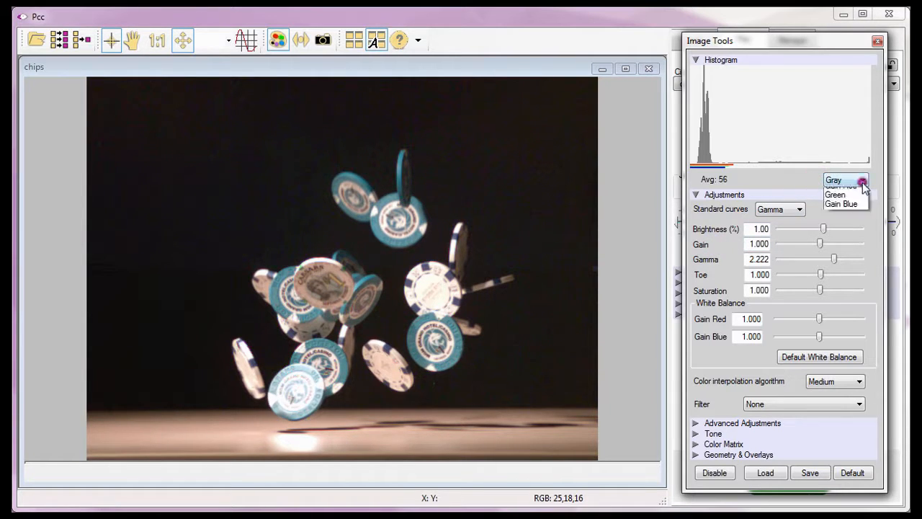
pyautogui.click(833, 179)
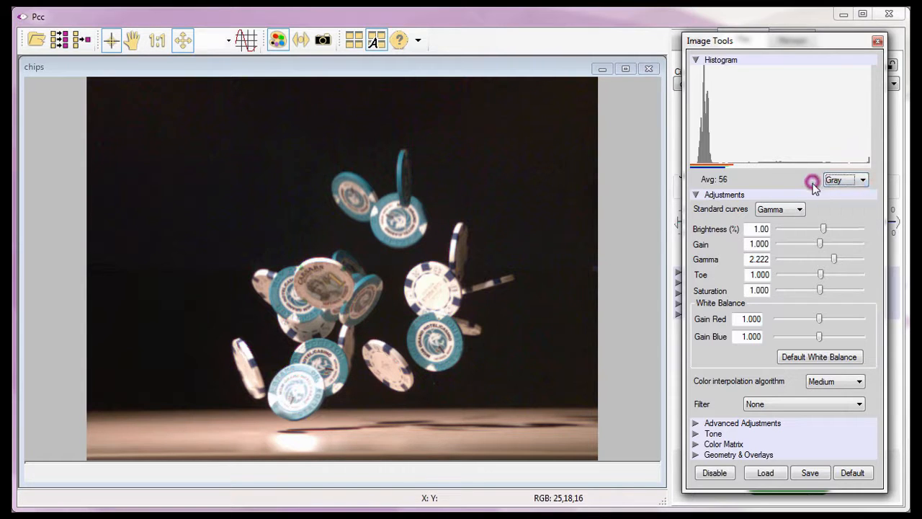
pyautogui.moveTo(819, 243); pyautogui.dragTo(804, 244)
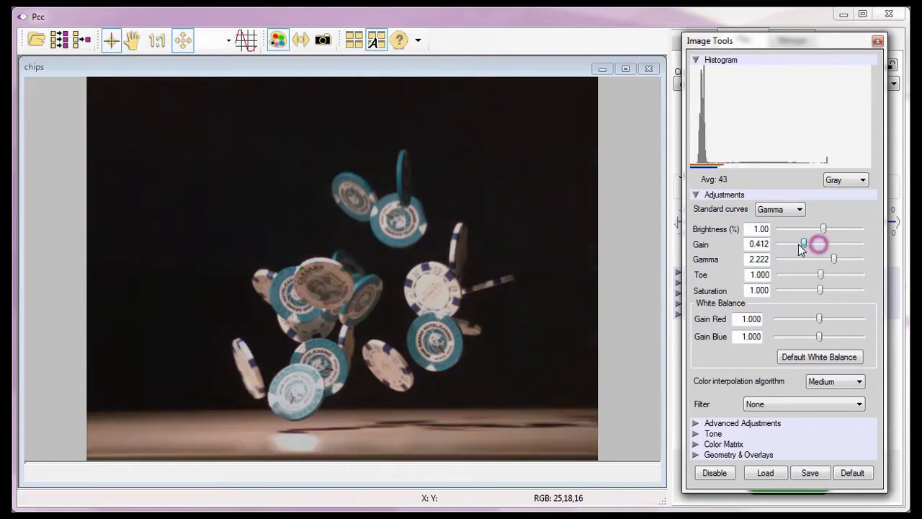
pyautogui.moveTo(804, 243); pyautogui.dragTo(799, 244)
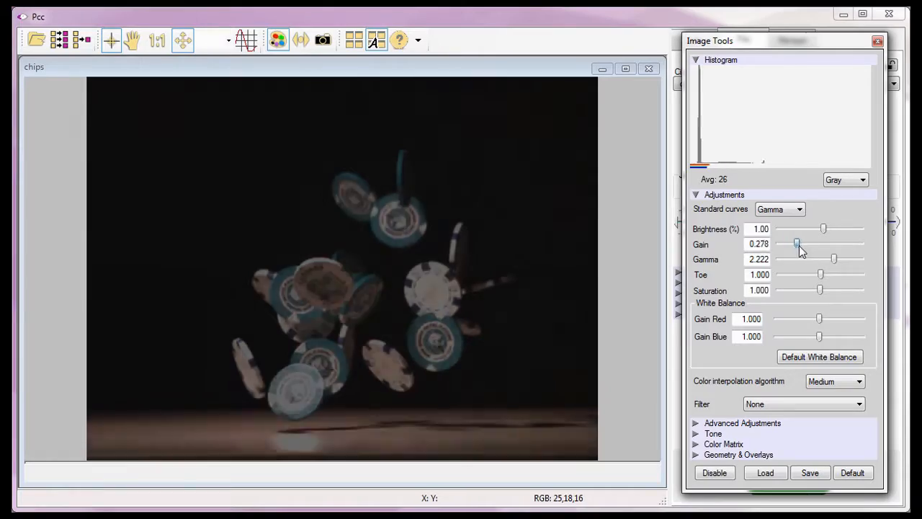
pyautogui.moveTo(798, 243); pyautogui.dragTo(859, 244)
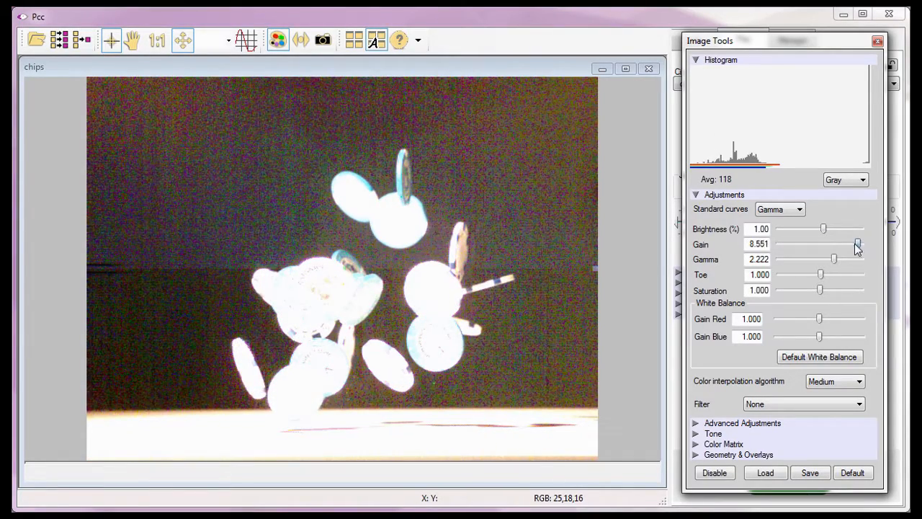
pyautogui.moveTo(858, 244); pyautogui.dragTo(824, 243)
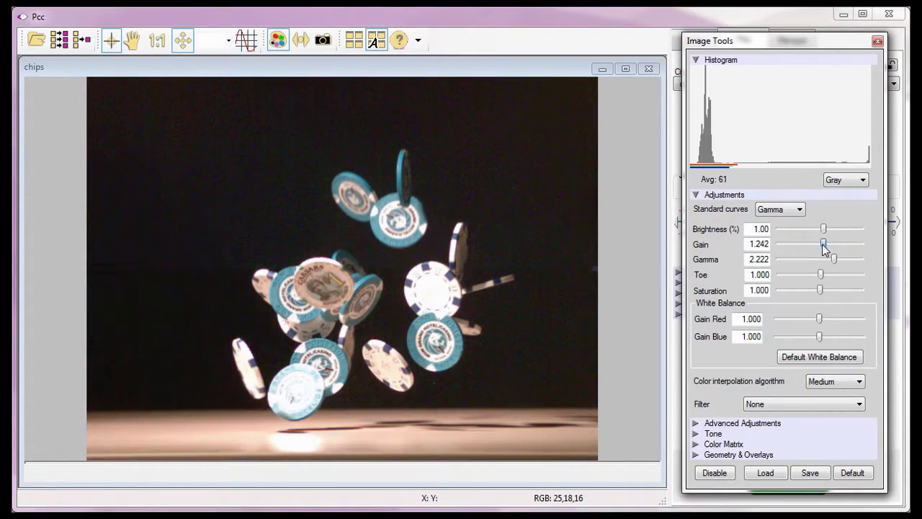
pyautogui.moveTo(824, 245); pyautogui.dragTo(820, 245)
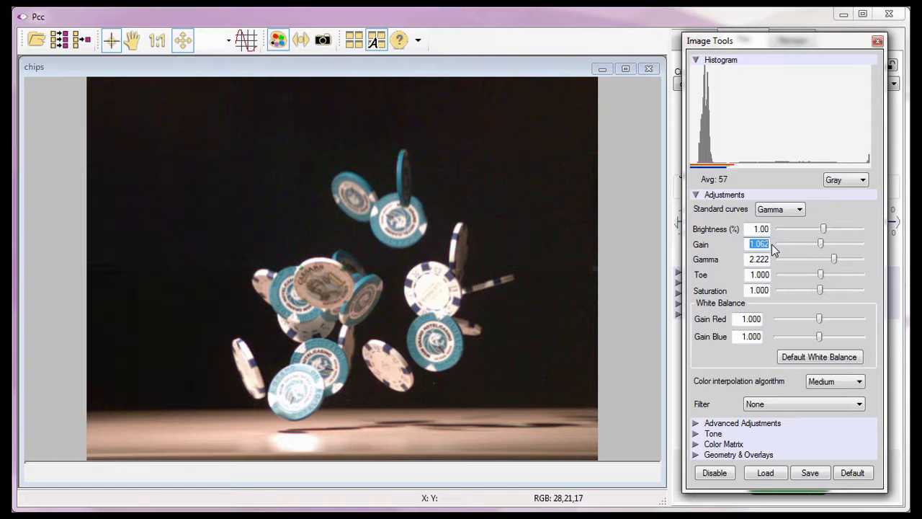
pyautogui.write('1')
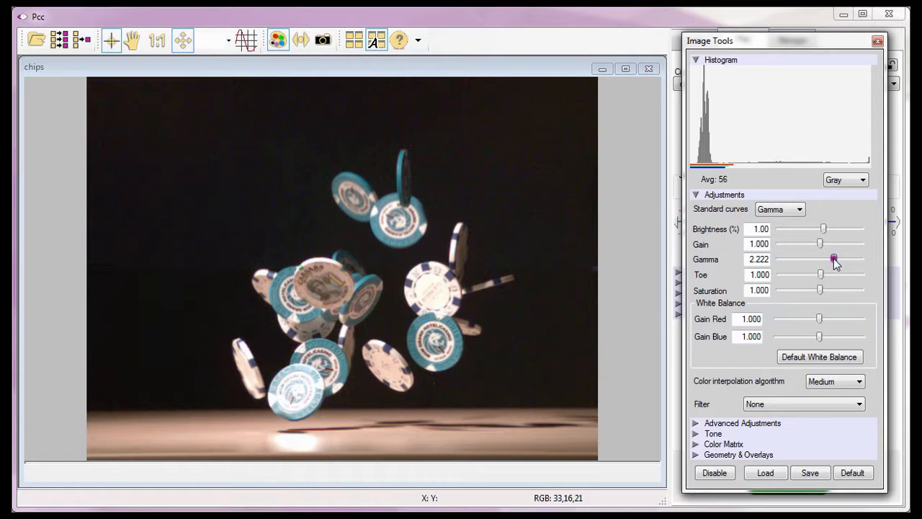
# Sweep Gamma down to about 0.2 and up to about 7.6, then set it to 2.2
pyautogui.moveTo(835, 260); pyautogui.dragTo(801, 259)
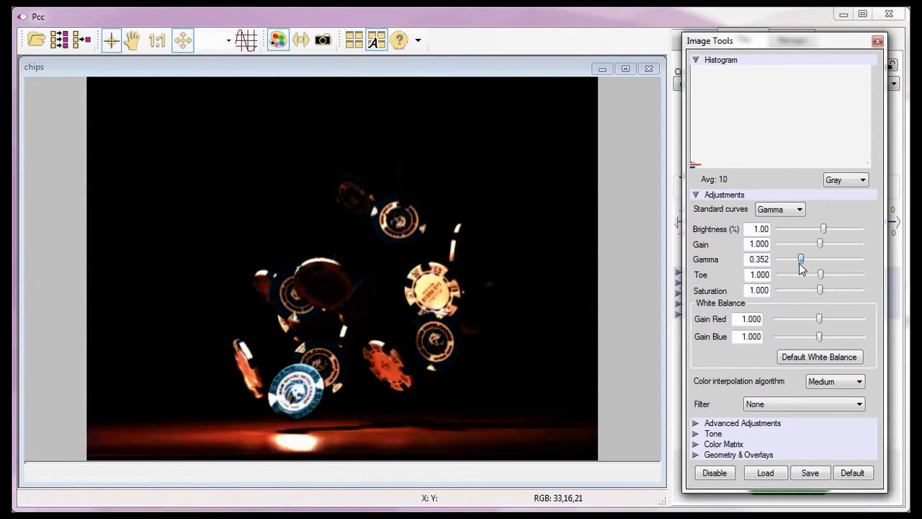
pyautogui.moveTo(801, 259); pyautogui.dragTo(790, 260)
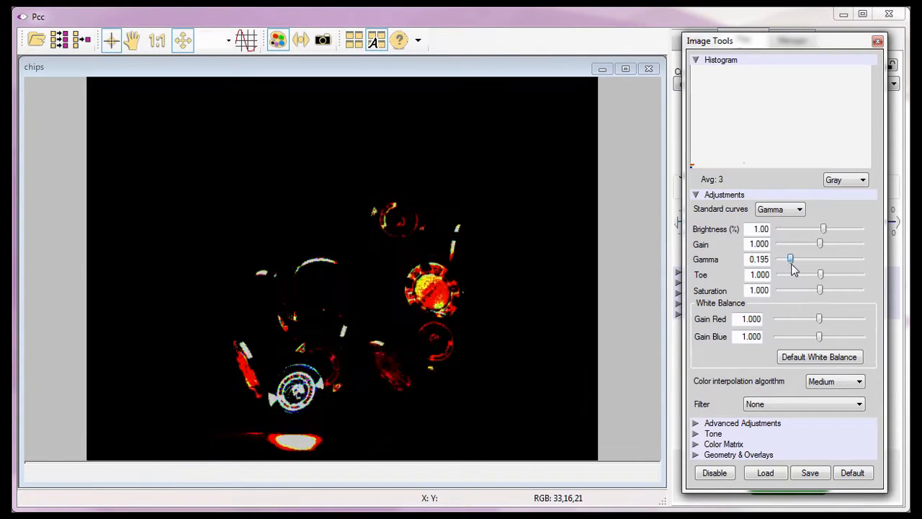
pyautogui.moveTo(789, 260); pyautogui.dragTo(845, 260)
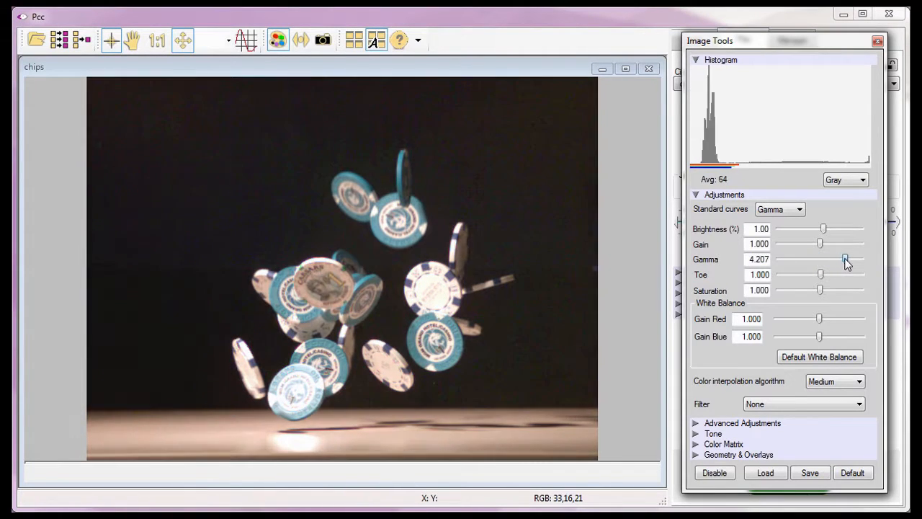
pyautogui.moveTo(846, 259); pyautogui.dragTo(856, 259)
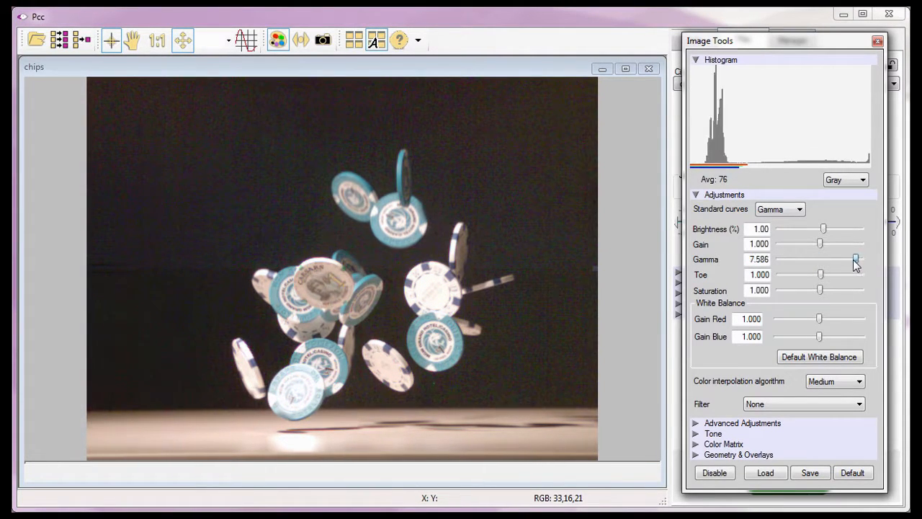
pyautogui.moveTo(856, 259); pyautogui.dragTo(829, 260)
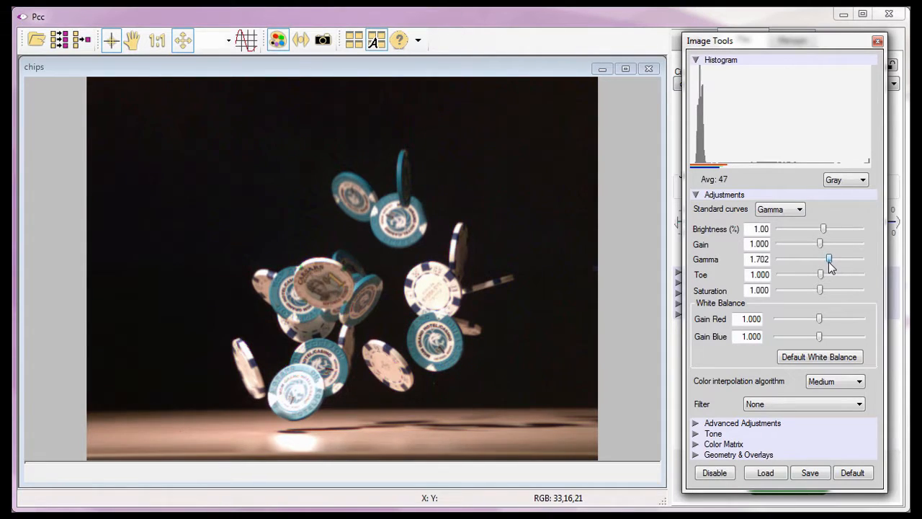
pyautogui.moveTo(829, 259); pyautogui.dragTo(833, 259)
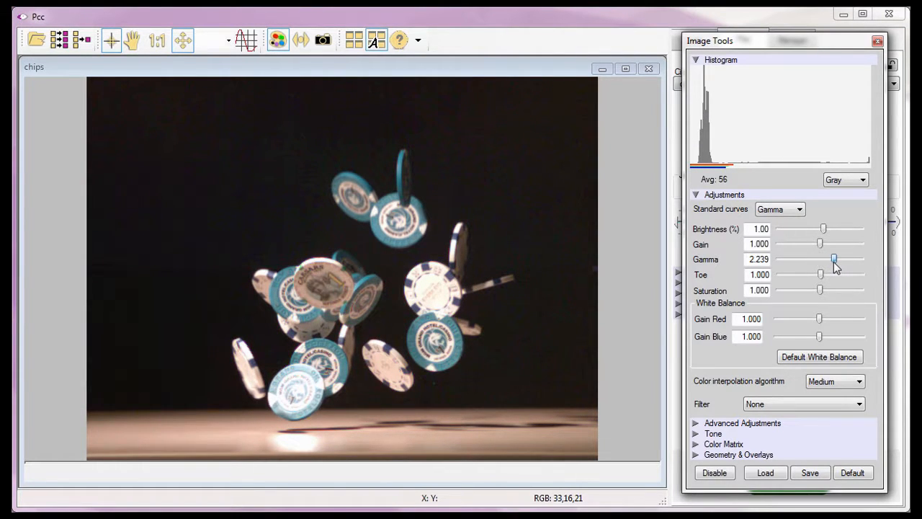
pyautogui.moveTo(836, 260); pyautogui.dragTo(833, 259)
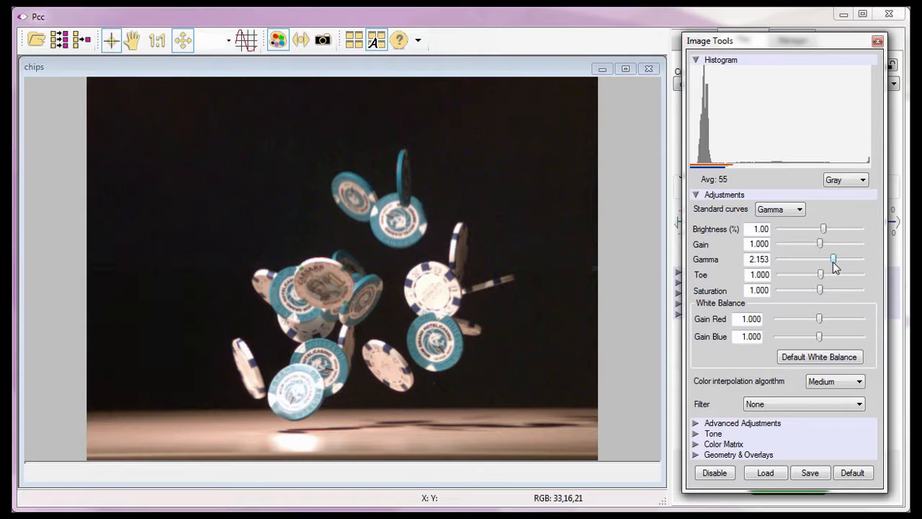
pyautogui.click(757, 259)
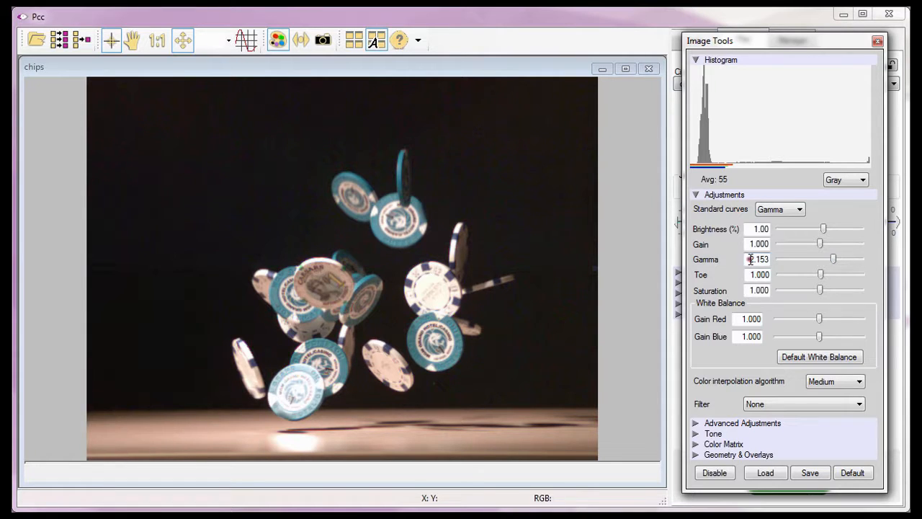
pyautogui.write('2.222')
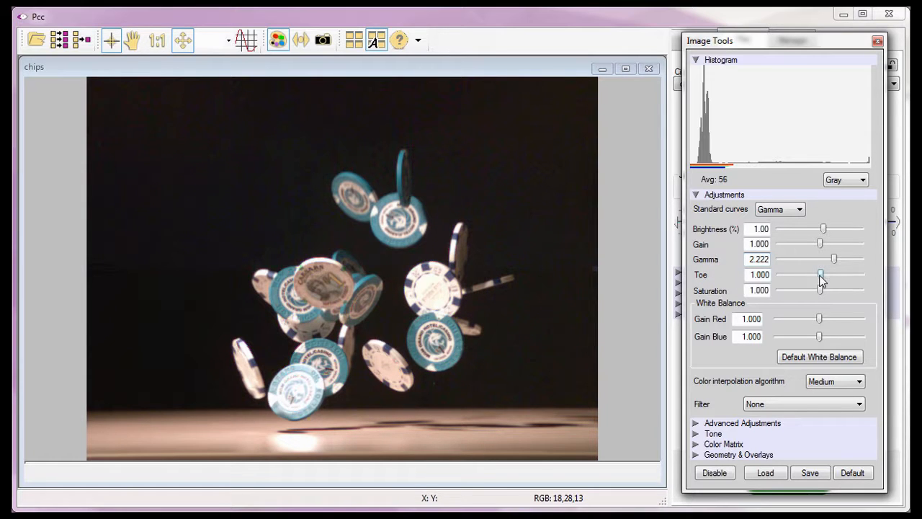
# Push Toe down to its 0.100 minimum and bring it back toward 1.000
pyautogui.moveTo(820, 274); pyautogui.dragTo(794, 274)
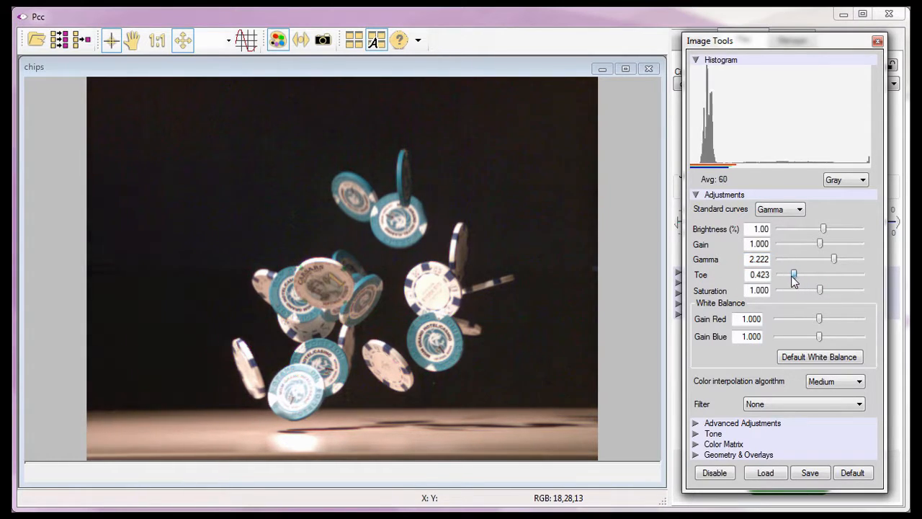
pyautogui.moveTo(792, 274); pyautogui.dragTo(779, 274)
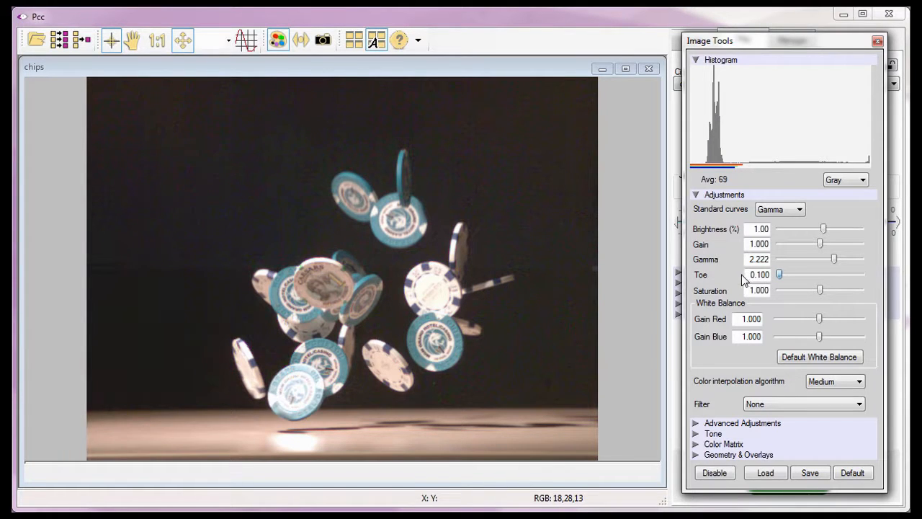
pyautogui.moveTo(779, 274); pyautogui.dragTo(793, 274)
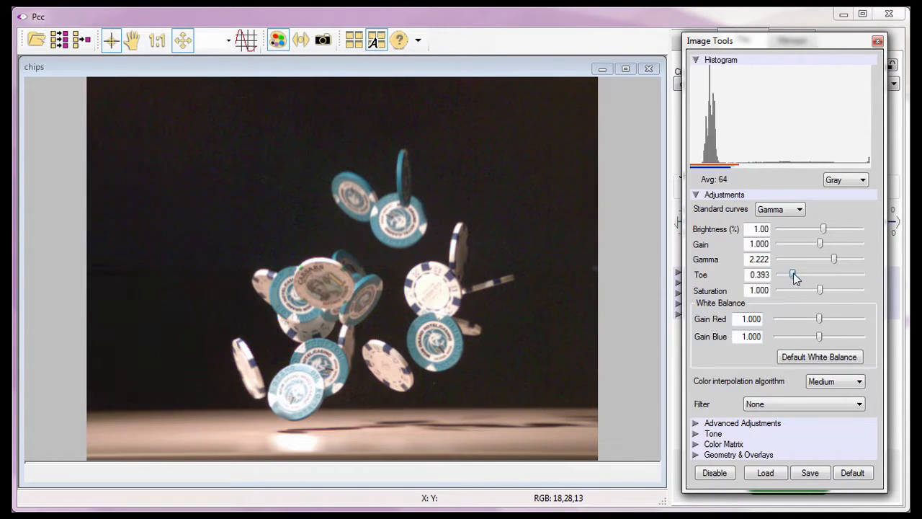
pyautogui.moveTo(792, 274); pyautogui.dragTo(814, 274)
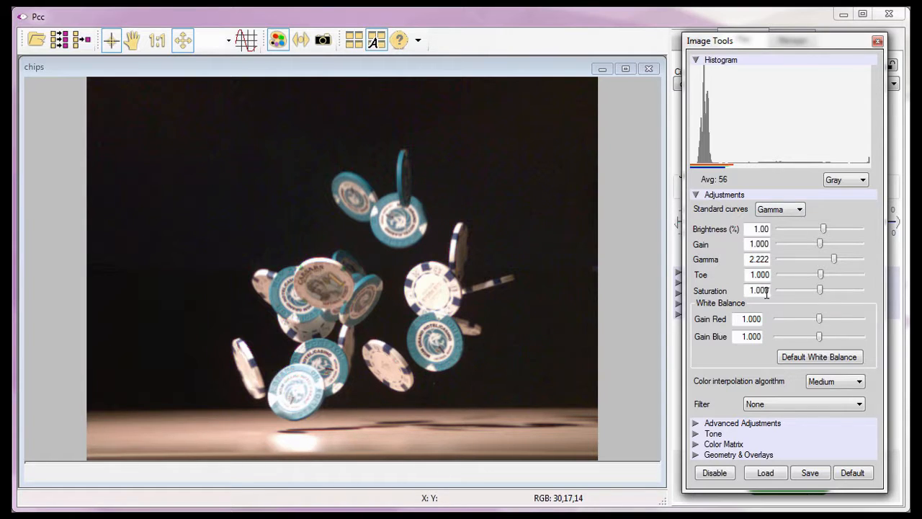
# Drop Saturation to 0.000 for a grayscale image, then set it back to 1.000
pyautogui.moveTo(818, 290); pyautogui.dragTo(777, 290)
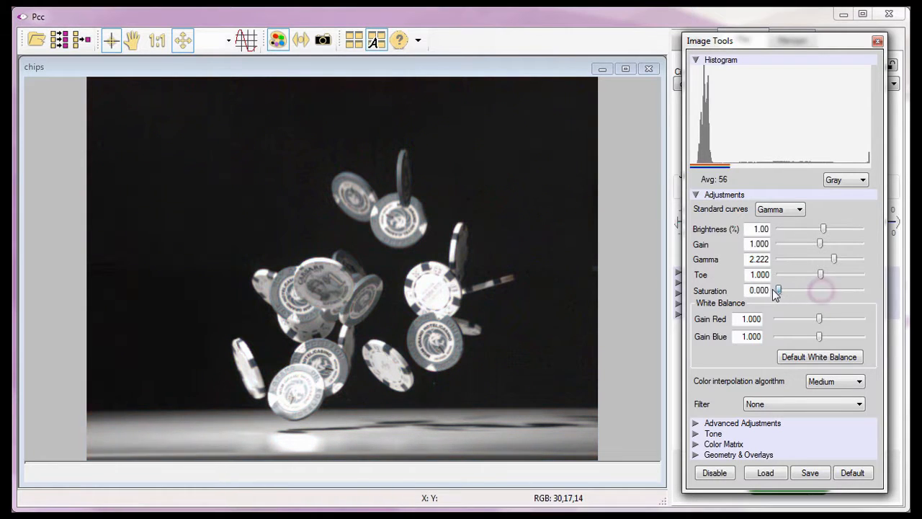
pyautogui.moveTo(778, 290); pyautogui.dragTo(861, 289)
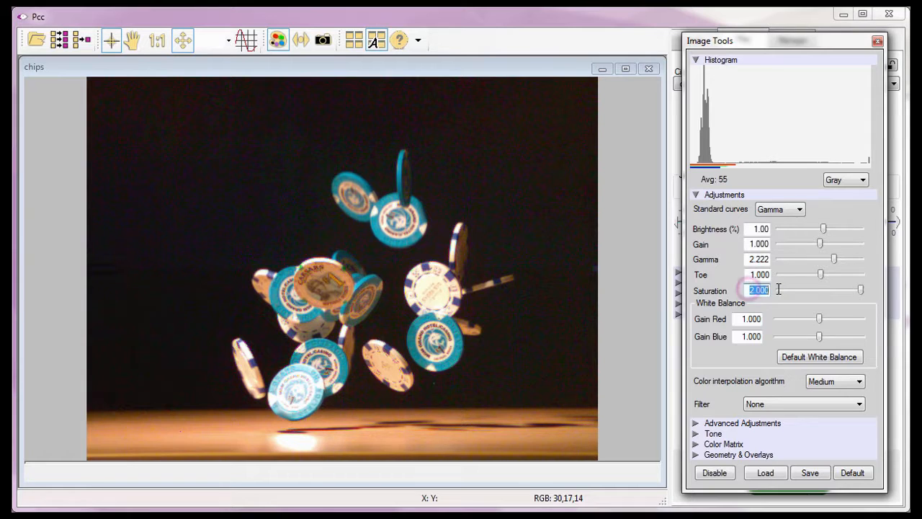
pyautogui.write('1.000')
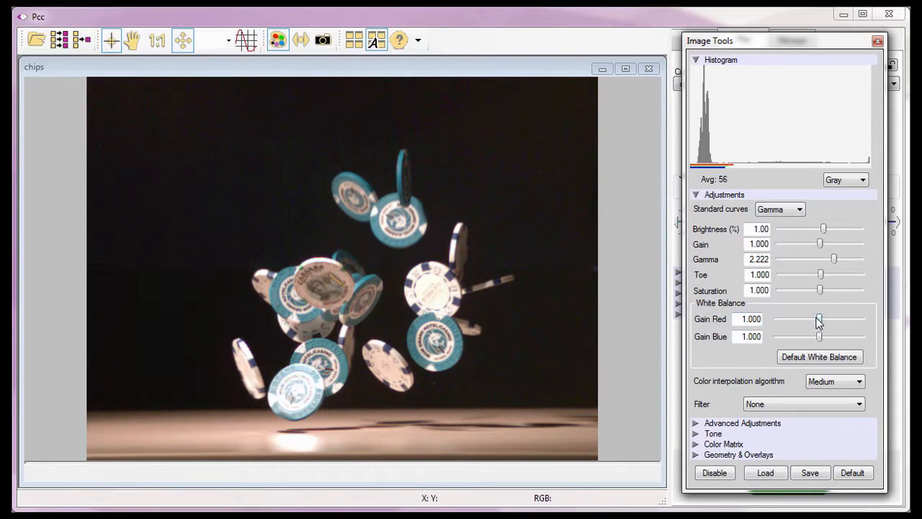
pyautogui.moveTo(820, 318); pyautogui.dragTo(827, 318)
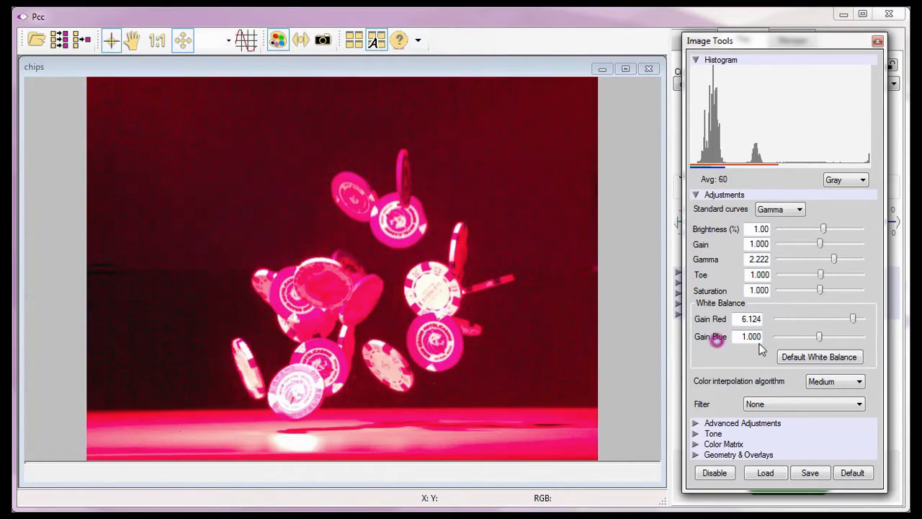
pyautogui.moveTo(819, 337); pyautogui.dragTo(777, 337)
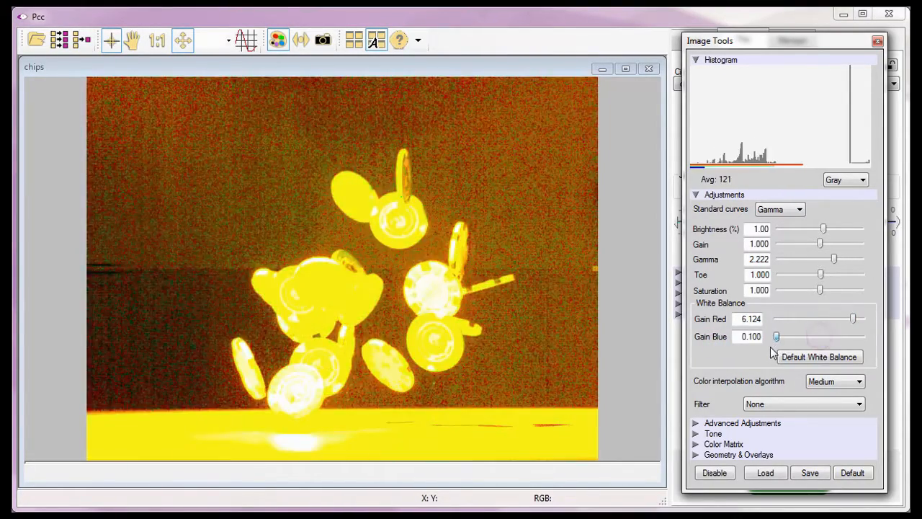
pyautogui.moveTo(777, 337); pyautogui.dragTo(844, 337)
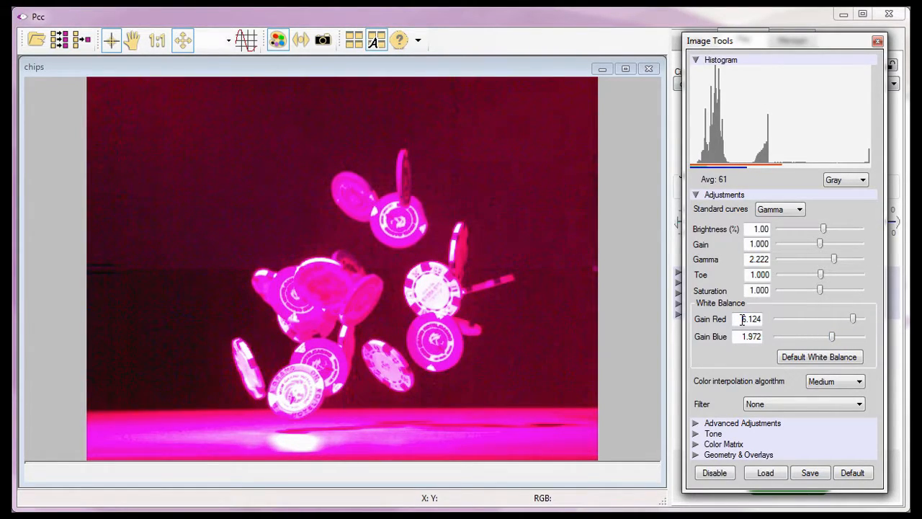
pyautogui.tripleClick(751, 318)
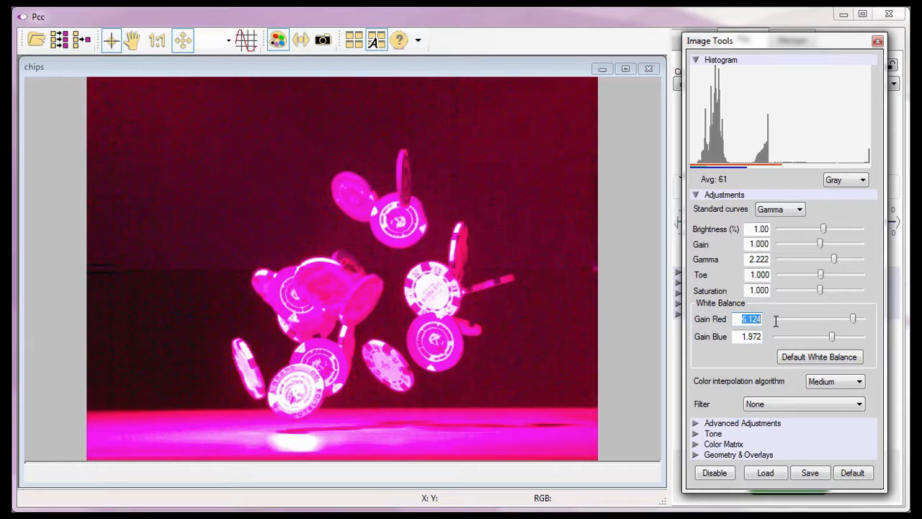
pyautogui.write('1.000')
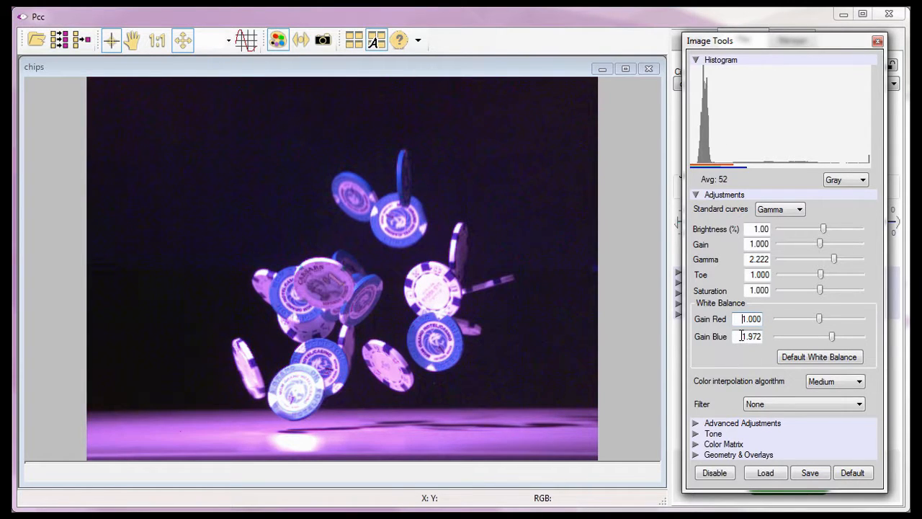
pyautogui.write('1.000')
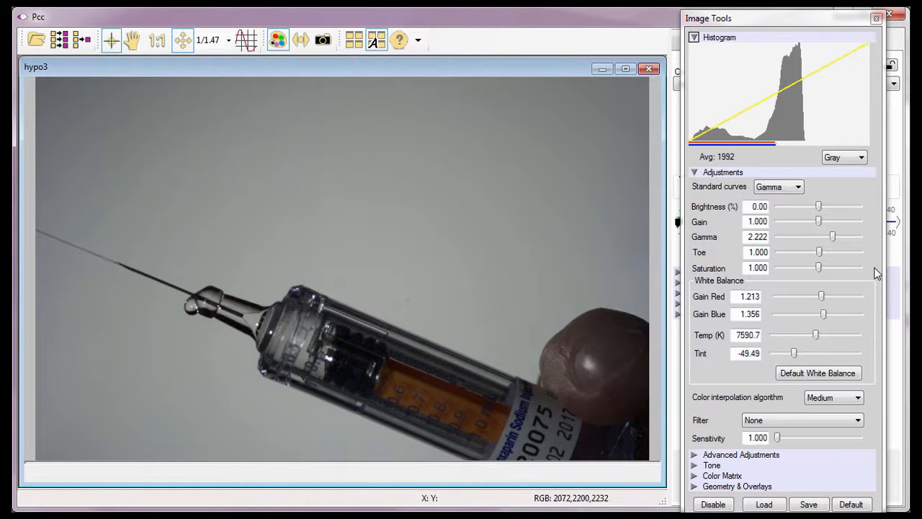
pyautogui.moveTo(712, 290)
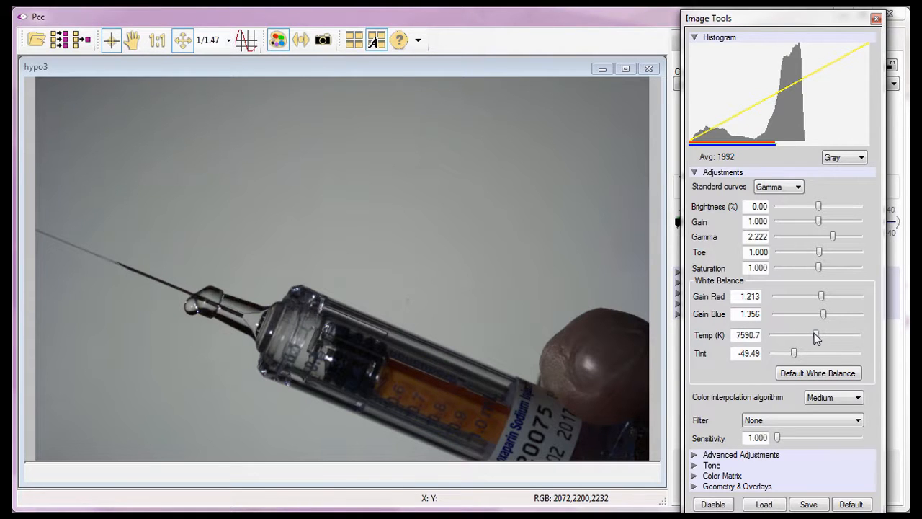
# Try blue, magenta, cyan, yellow and purple casts via Temp, Tint and red/blue gains, then restore Default White Balance
pyautogui.moveTo(816, 334); pyautogui.dragTo(796, 334)
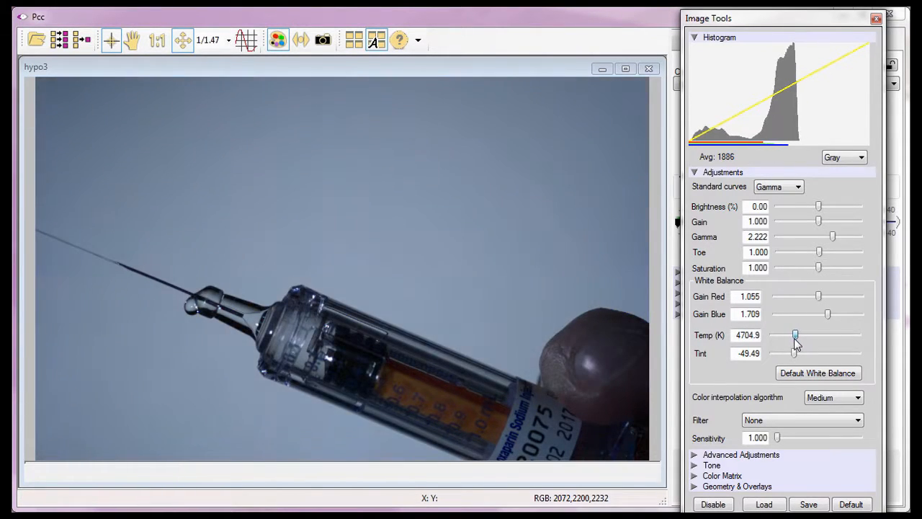
pyautogui.moveTo(796, 334); pyautogui.dragTo(819, 335)
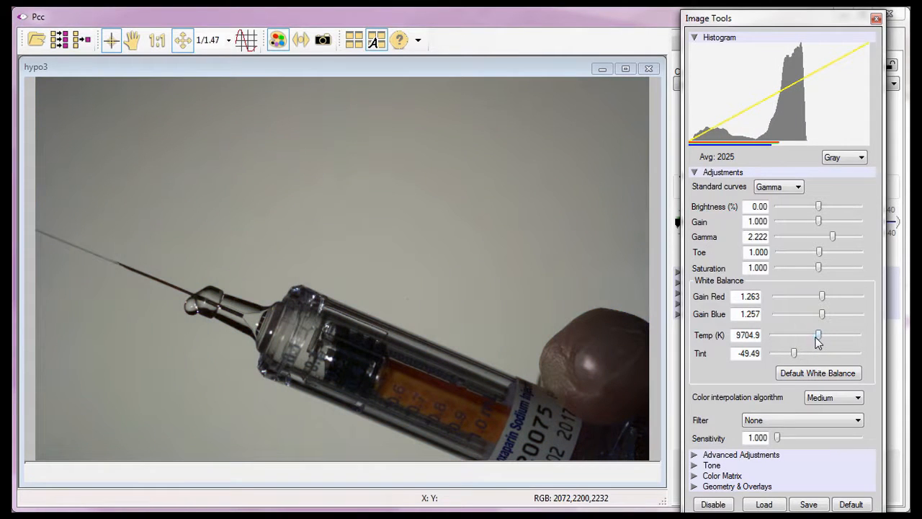
pyautogui.moveTo(792, 353); pyautogui.dragTo(822, 353)
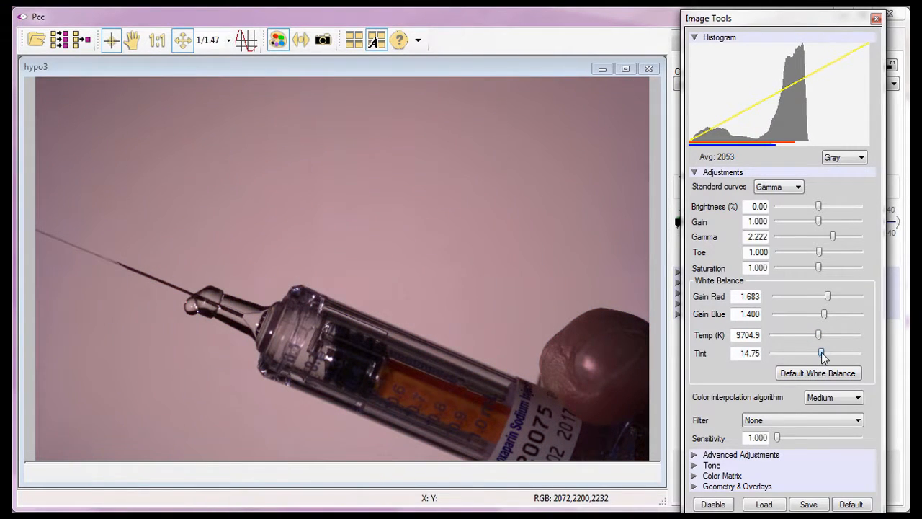
pyautogui.moveTo(822, 353); pyautogui.dragTo(795, 353)
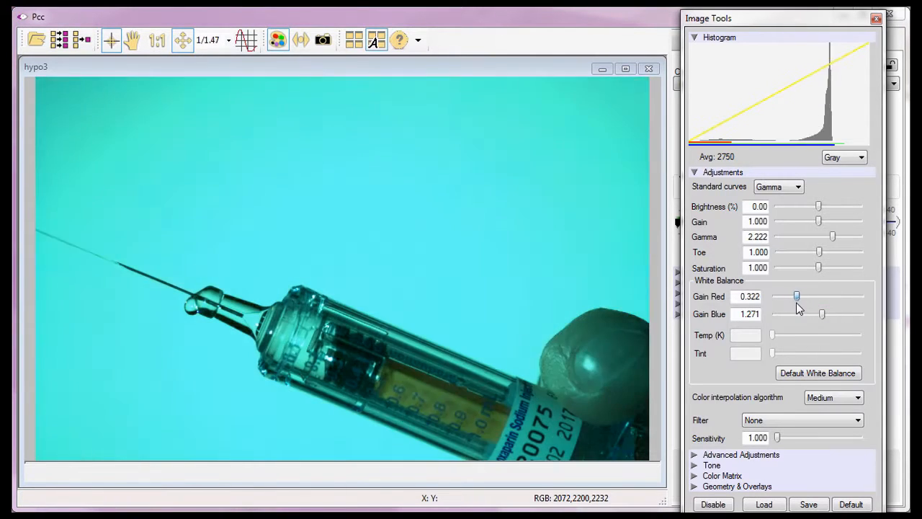
pyautogui.moveTo(797, 297); pyautogui.dragTo(824, 297)
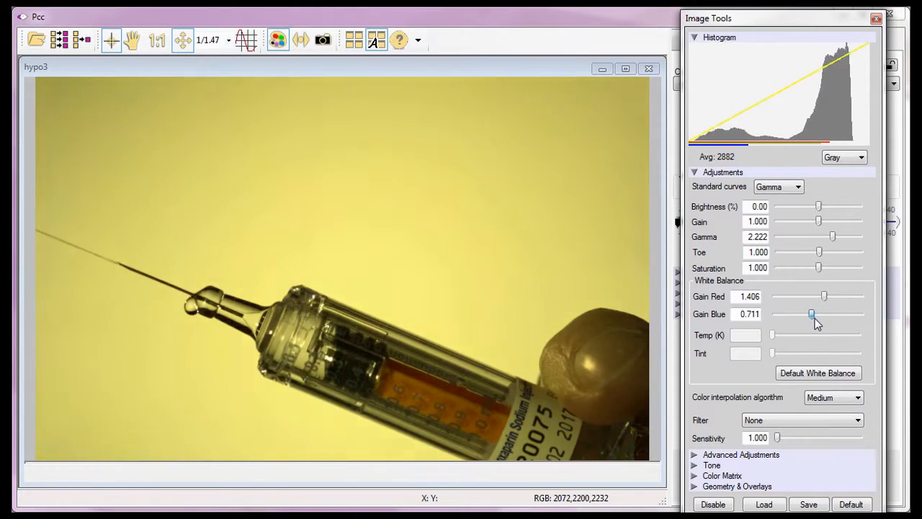
pyautogui.moveTo(813, 314); pyautogui.dragTo(827, 314)
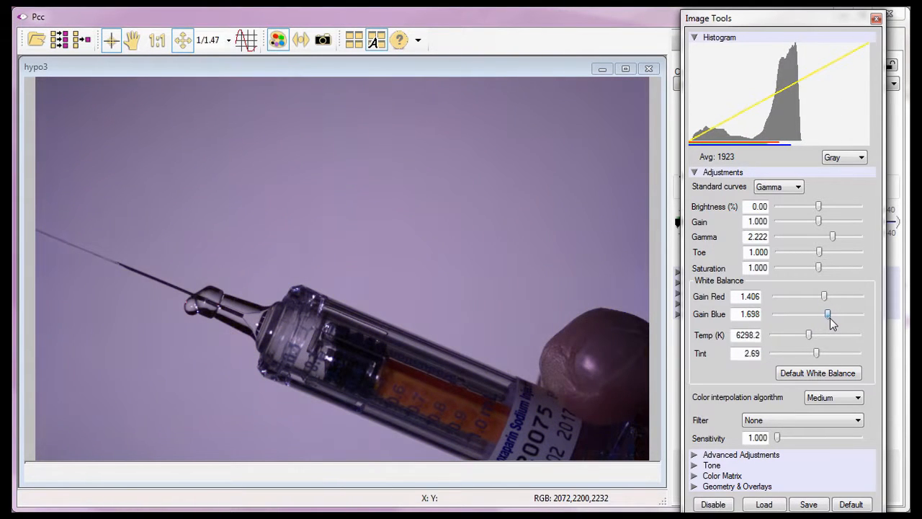
pyautogui.moveTo(827, 314); pyautogui.dragTo(819, 314)
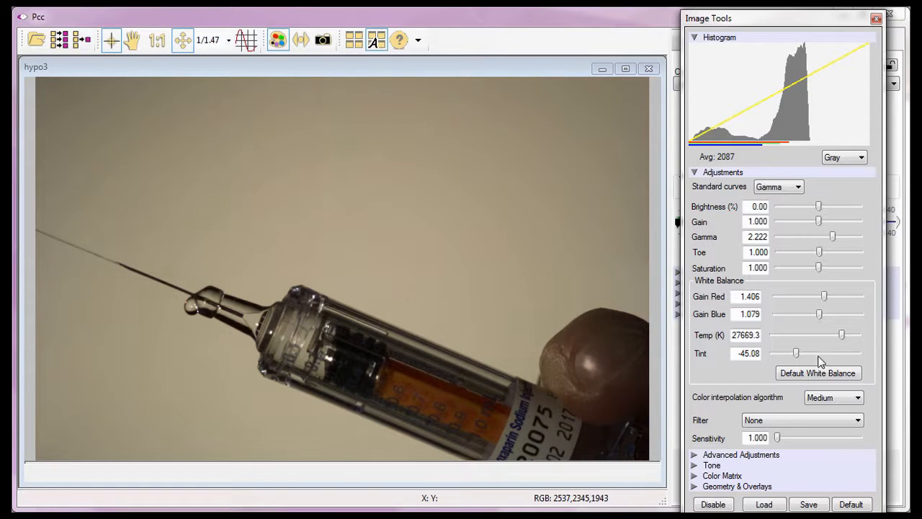
pyautogui.click(819, 371)
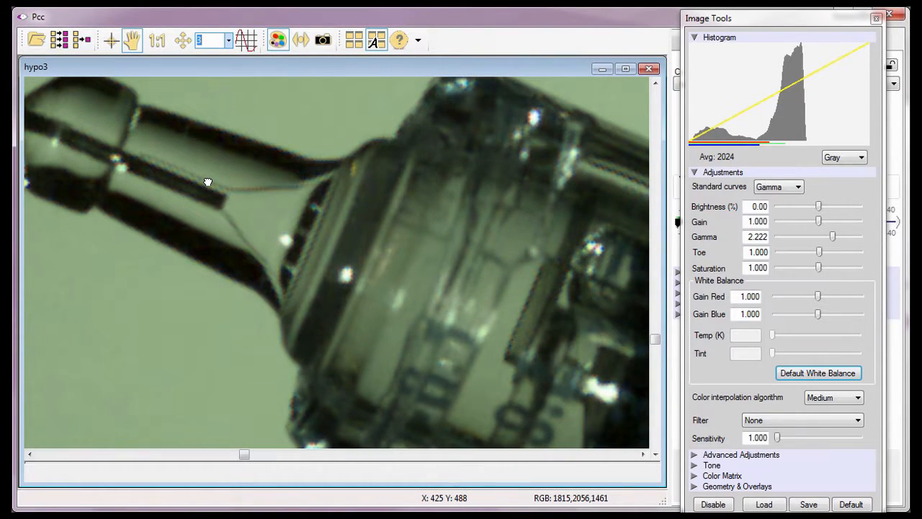
# Magnify the view around the syringe neck where the needle meets the barrel
pyautogui.click(111, 40)
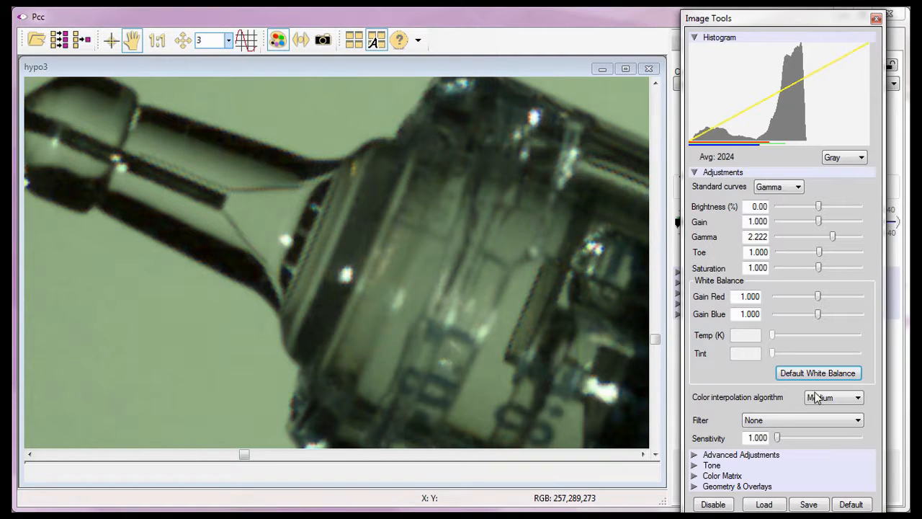
# Switch the colour interpolation algorithm through the fastest, fast and Medium qualities
pyautogui.click(858, 397)
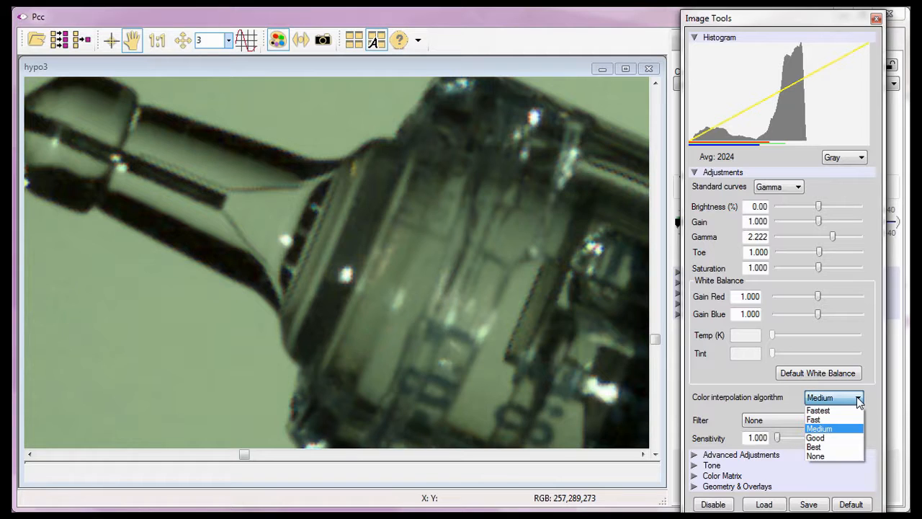
pyautogui.moveTo(835, 438)
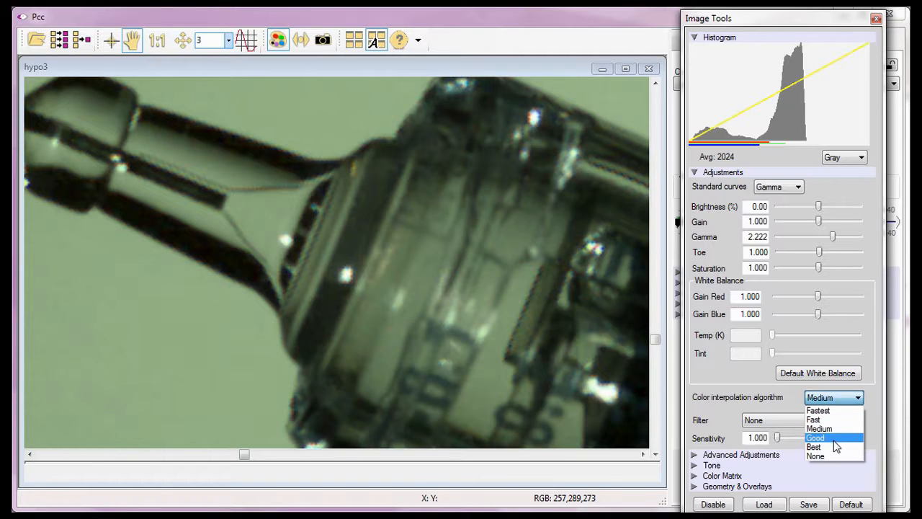
pyautogui.moveTo(818, 429)
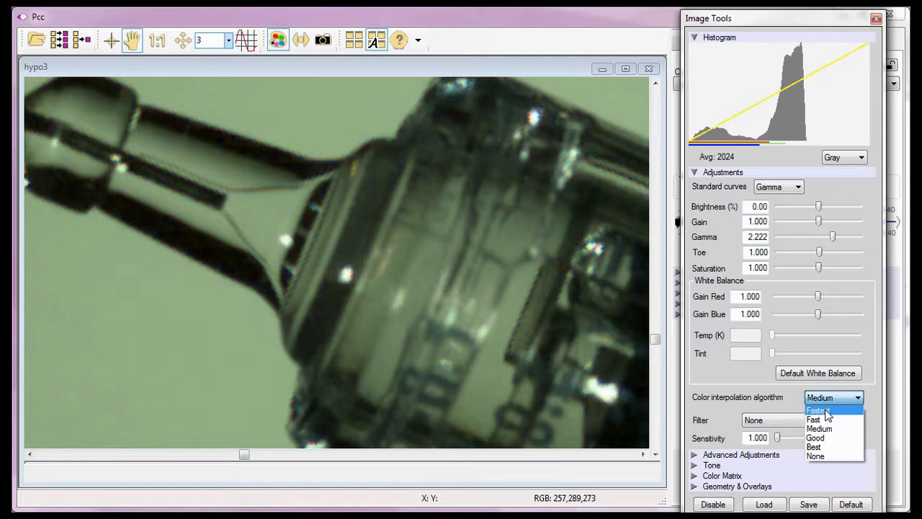
pyautogui.moveTo(827, 463)
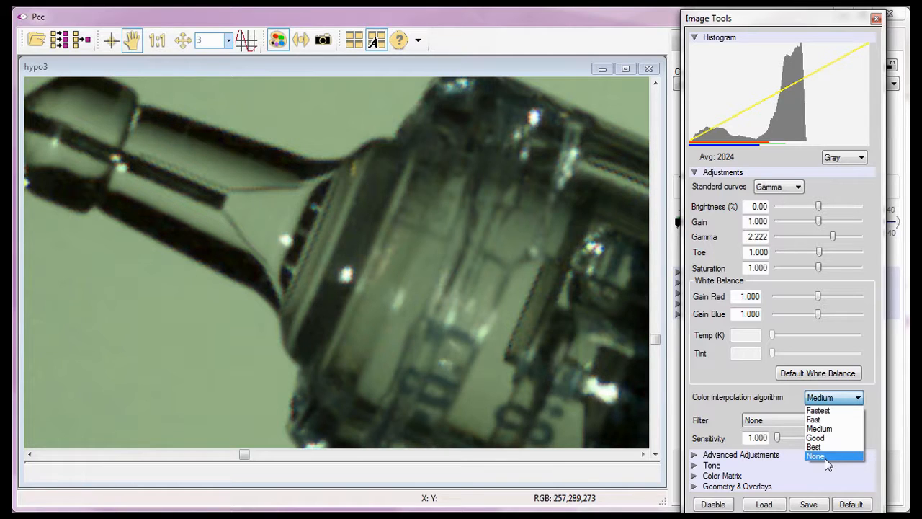
pyautogui.moveTo(827, 447)
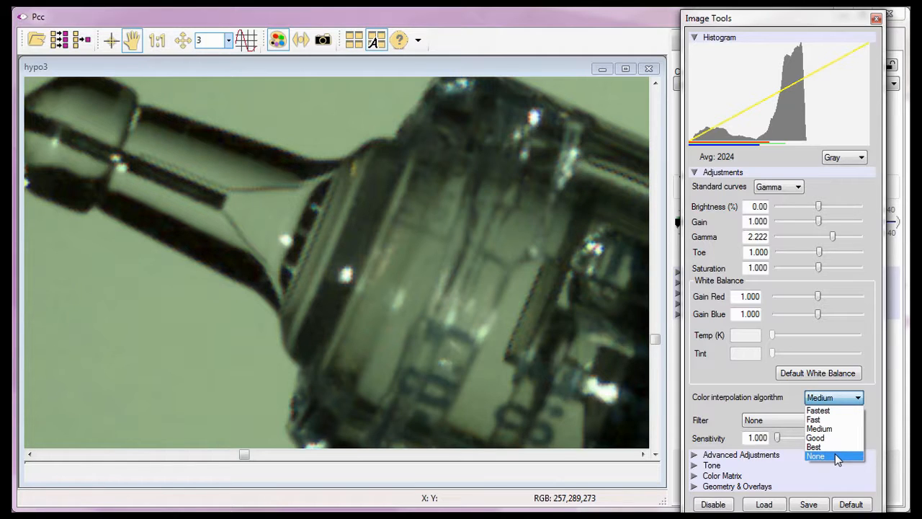
pyautogui.moveTo(833, 429)
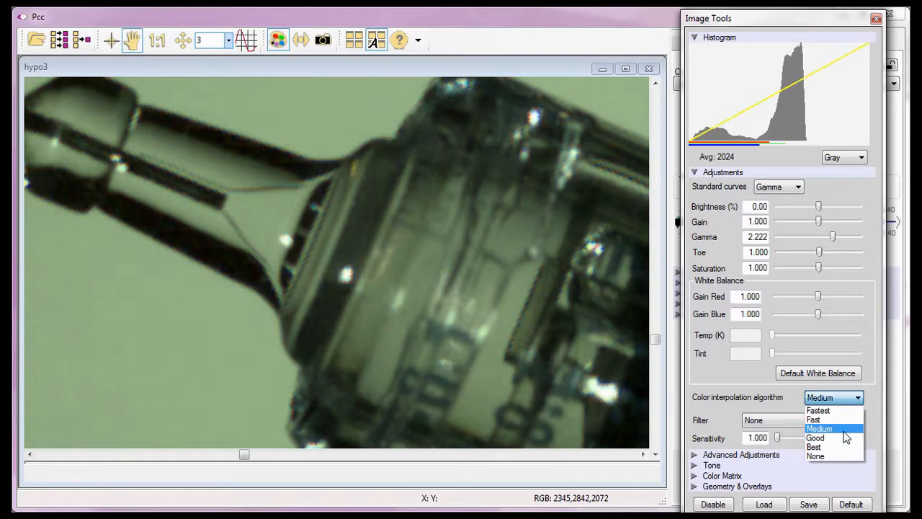
pyautogui.moveTo(814, 420)
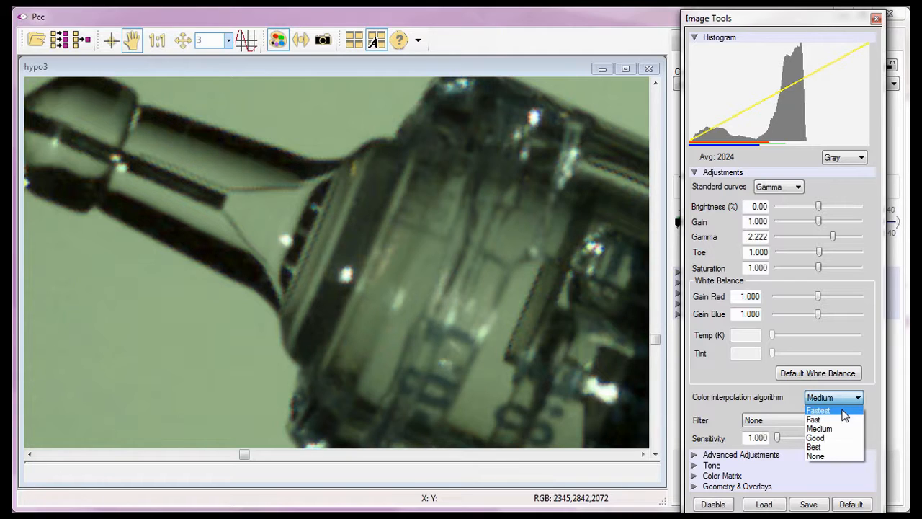
pyautogui.click(819, 410)
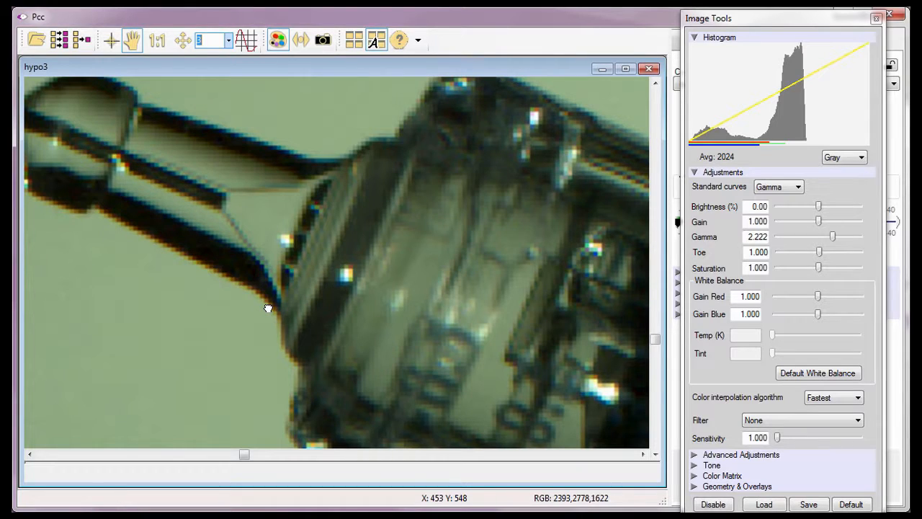
pyautogui.moveTo(113, 57)
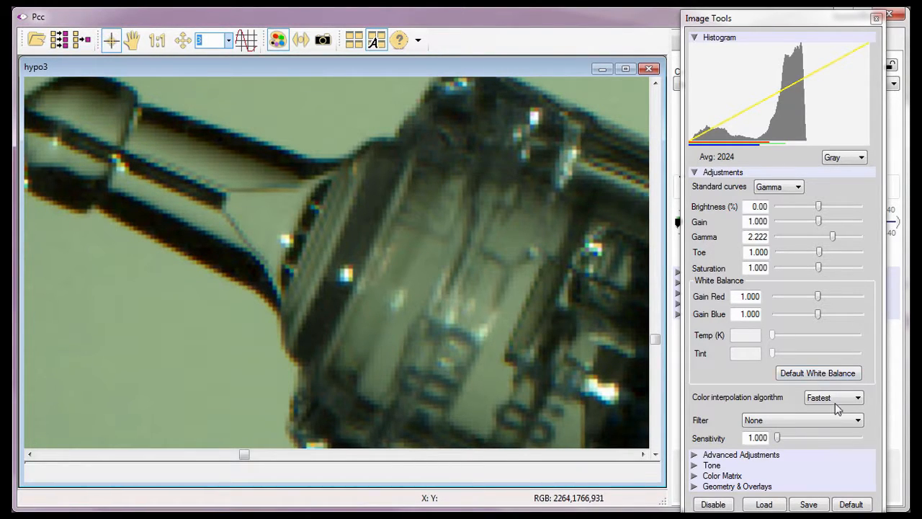
pyautogui.click(858, 398)
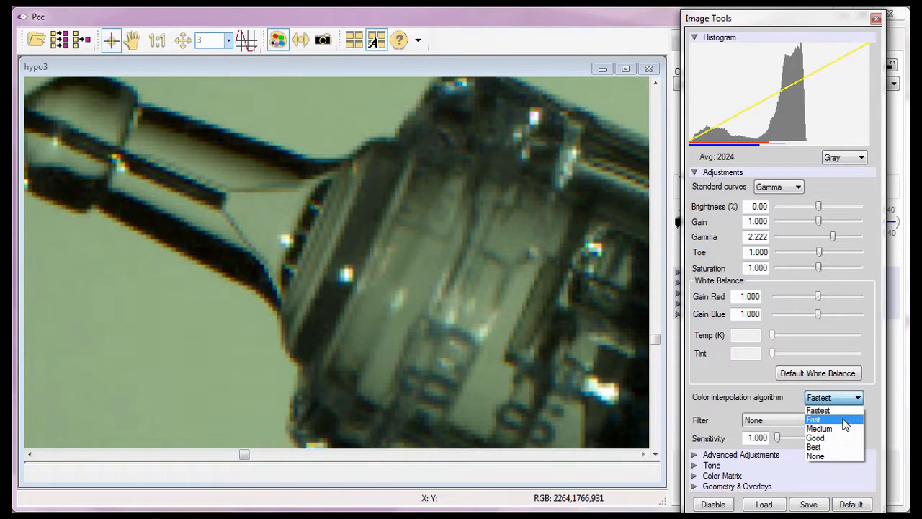
pyautogui.click(813, 420)
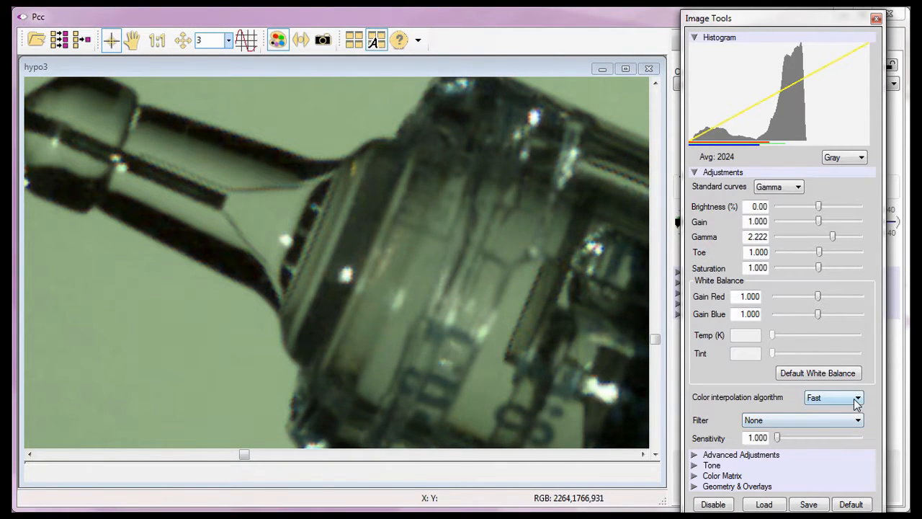
pyautogui.click(857, 398)
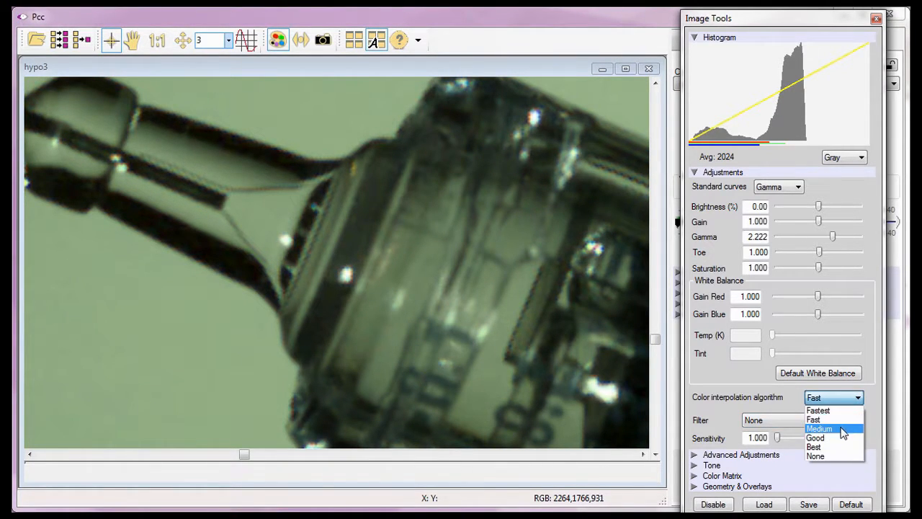
pyautogui.click(818, 428)
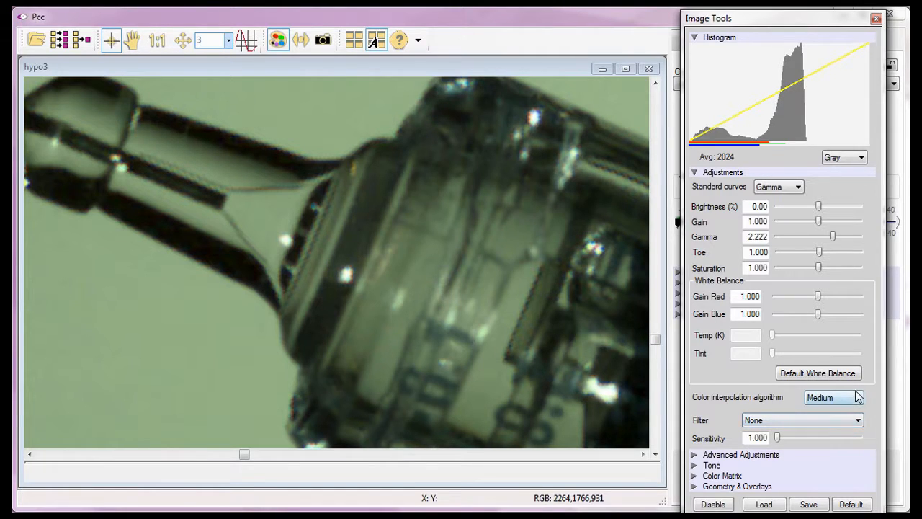
# Compare Good and Best interpolation, then set it to None so the image shows grayscale
pyautogui.click(833, 398)
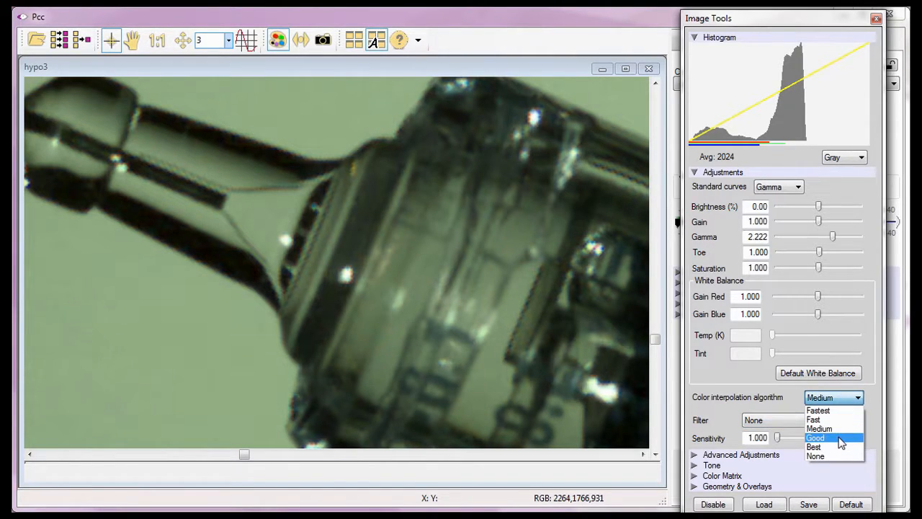
pyautogui.click(815, 438)
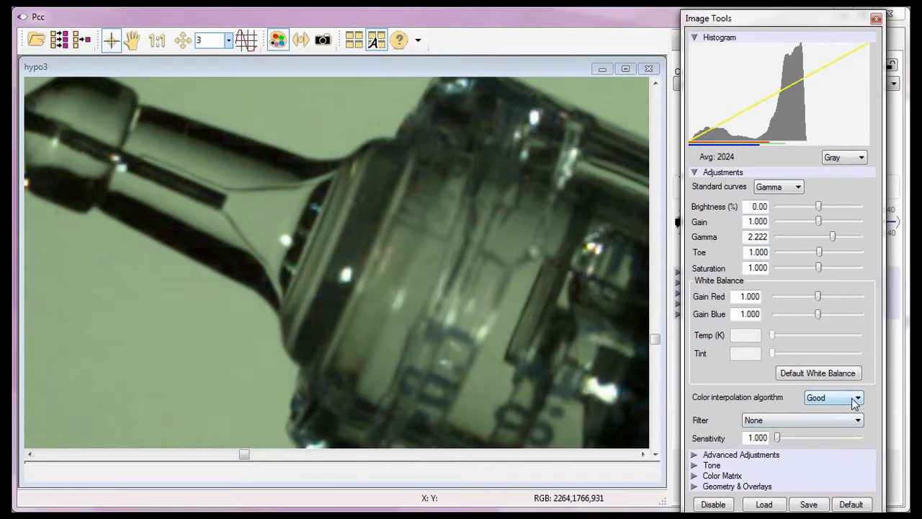
pyautogui.click(833, 398)
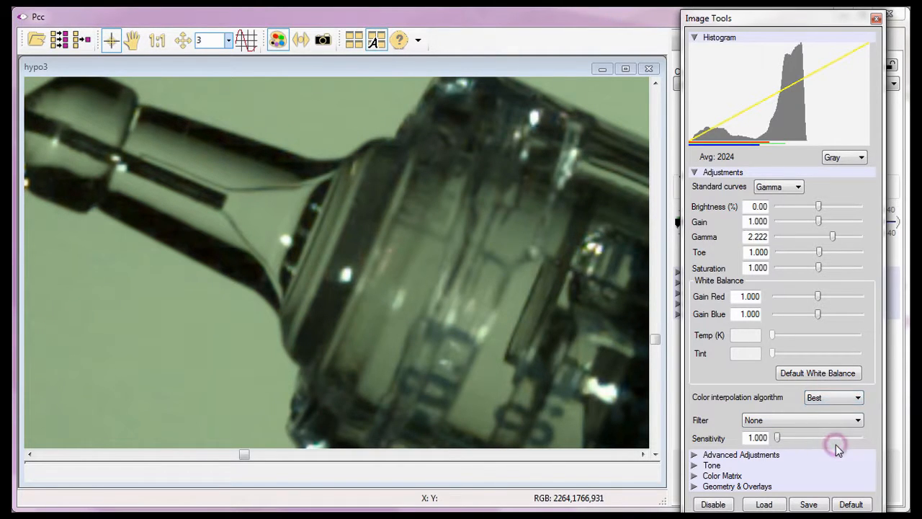
pyautogui.click(858, 398)
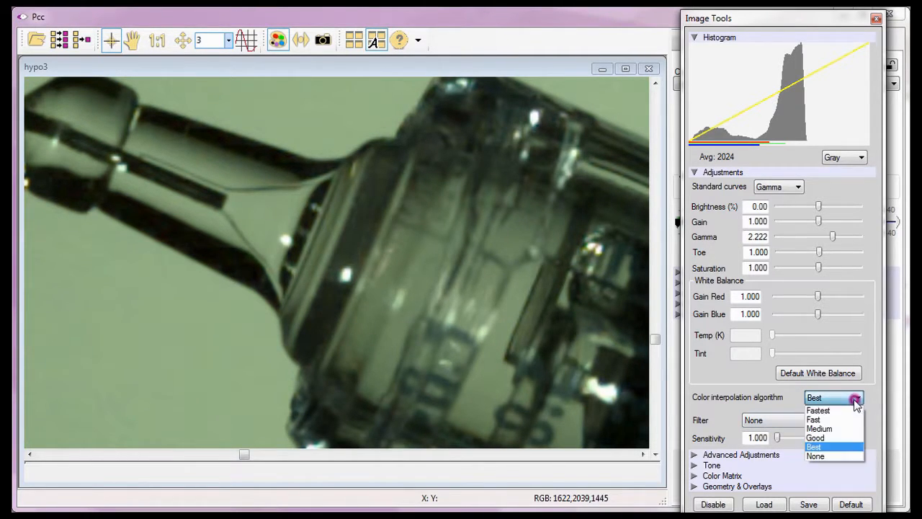
pyautogui.click(816, 455)
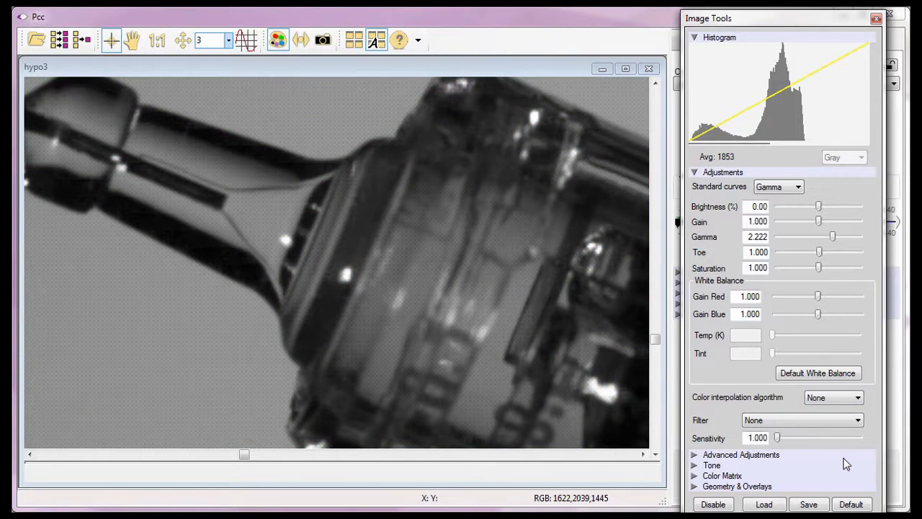
pyautogui.moveTo(536, 427)
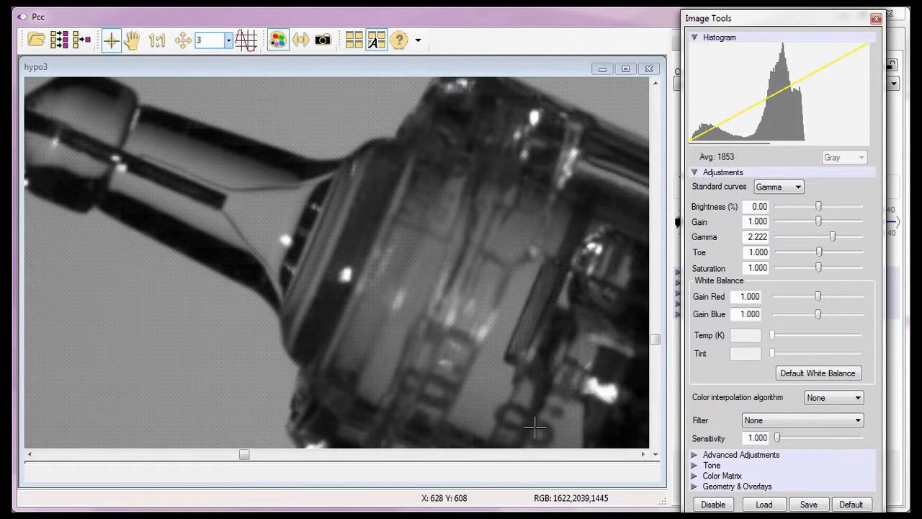
pyautogui.moveTo(230, 396)
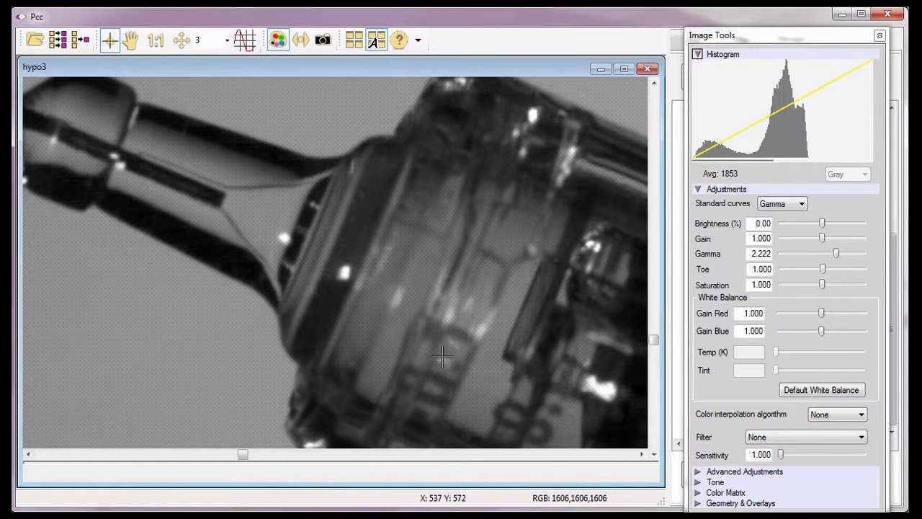
pyautogui.click(836, 414)
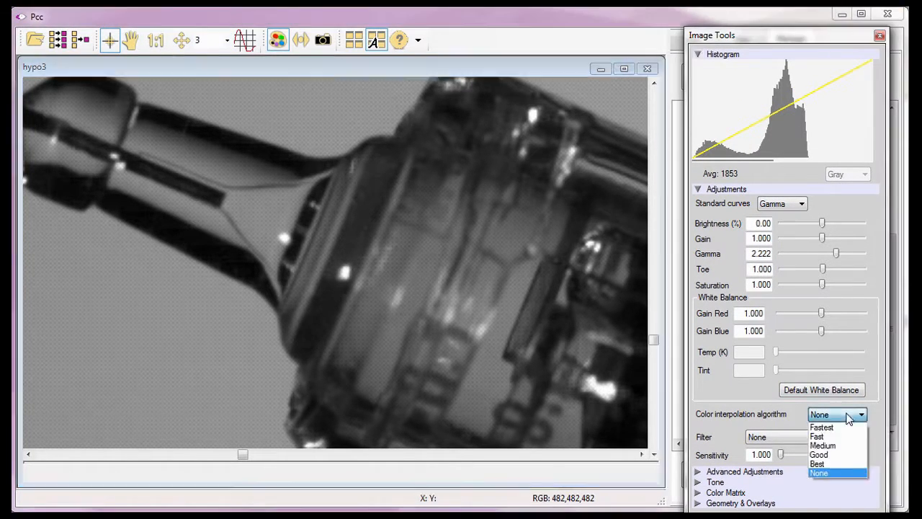
pyautogui.click(817, 464)
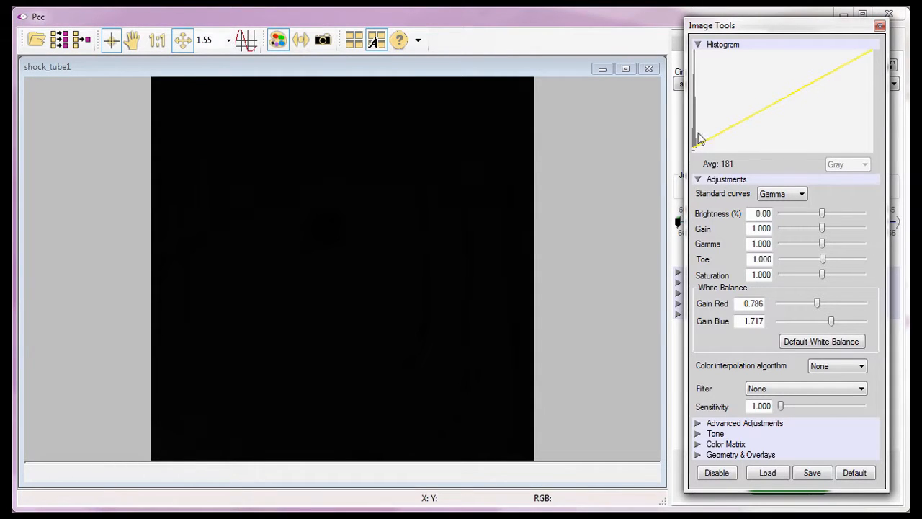
# Raise sensitivity in stages until the dark shock tube frame becomes washed out
pyautogui.moveTo(782, 407); pyautogui.dragTo(781, 406)
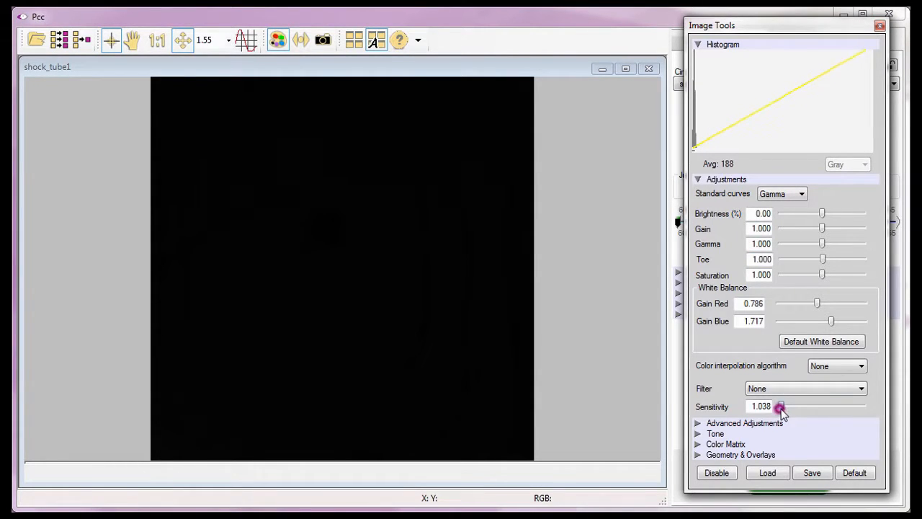
pyautogui.moveTo(781, 407); pyautogui.dragTo(816, 407)
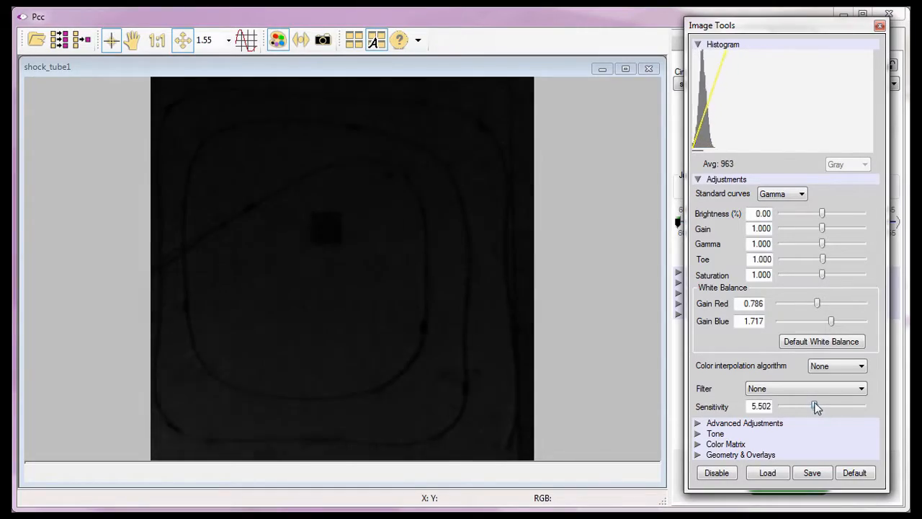
pyautogui.moveTo(816, 406); pyautogui.dragTo(851, 406)
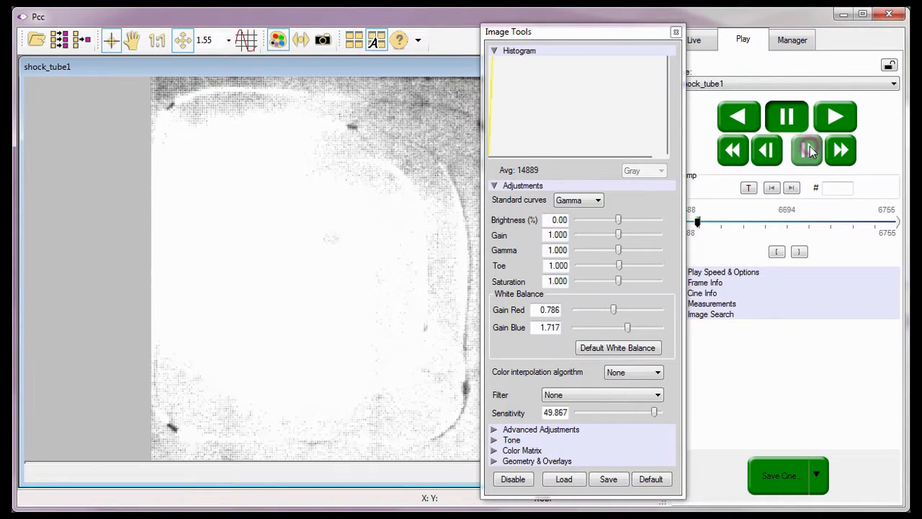
# Step to a frame with a bright streak and bring sensitivity back down to 1.000
pyautogui.click(808, 150)
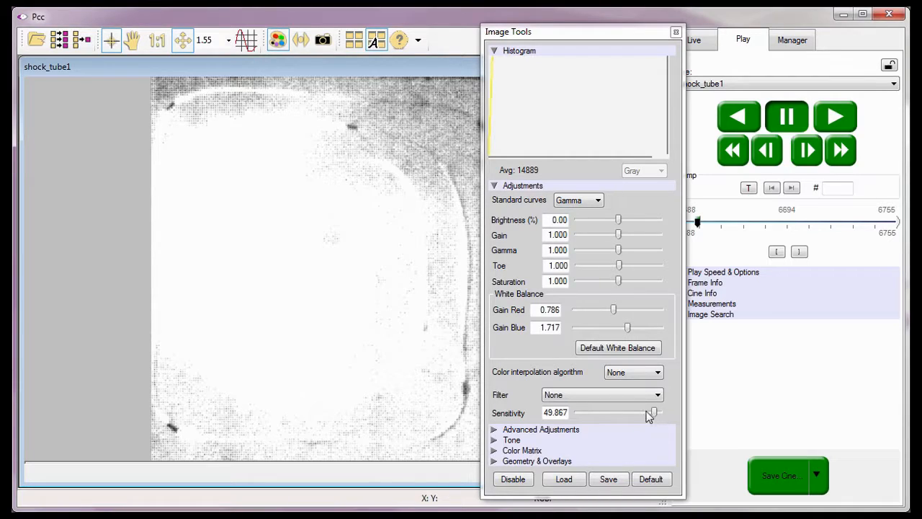
pyautogui.moveTo(651, 412); pyautogui.dragTo(627, 412)
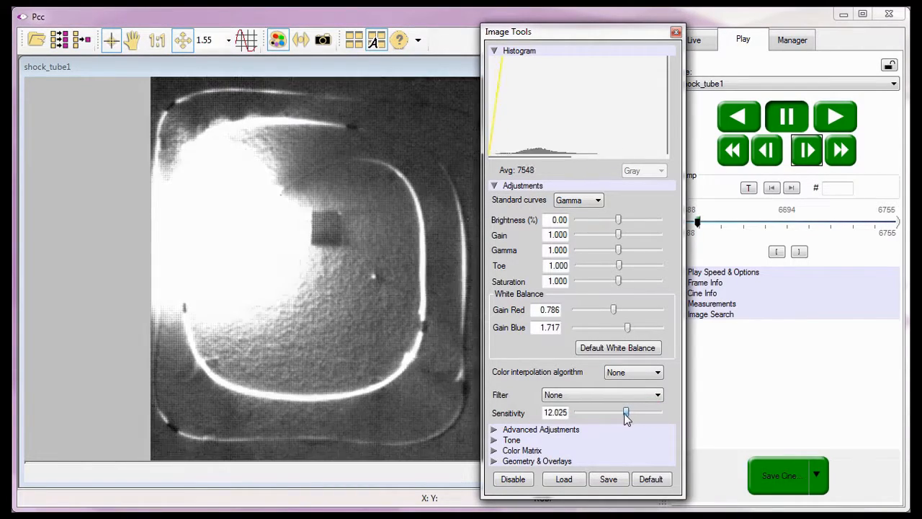
pyautogui.moveTo(626, 413); pyautogui.dragTo(591, 412)
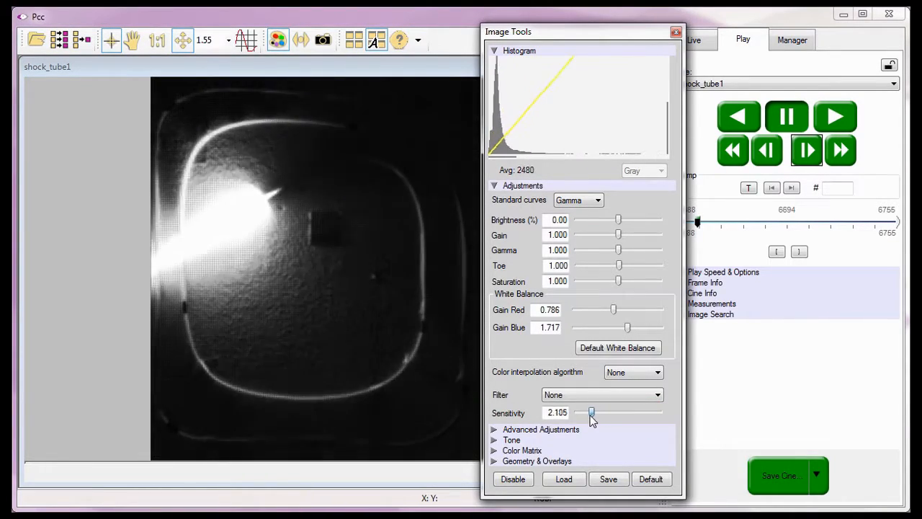
pyautogui.moveTo(591, 412); pyautogui.dragTo(576, 412)
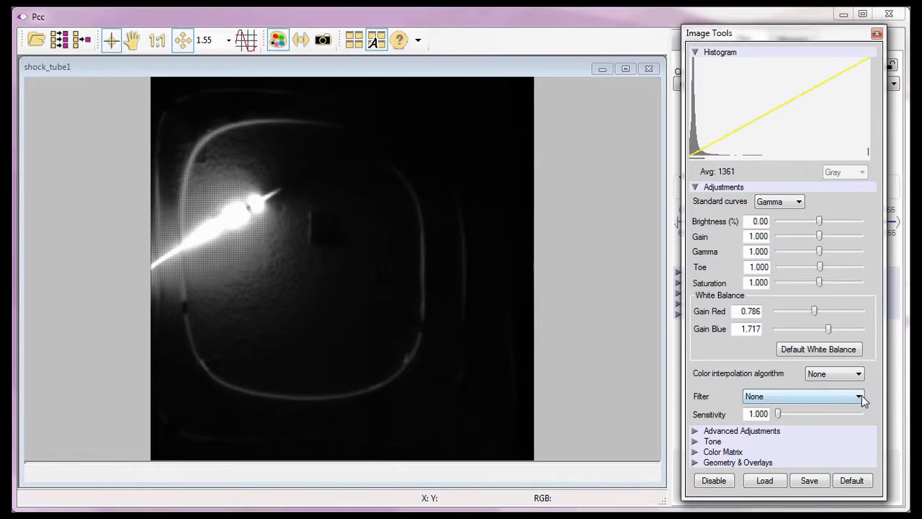
# Apply the Edge Hipass 3x3, Laplacian 5x5 and Prewitt horizontal filters in turn
pyautogui.click(859, 397)
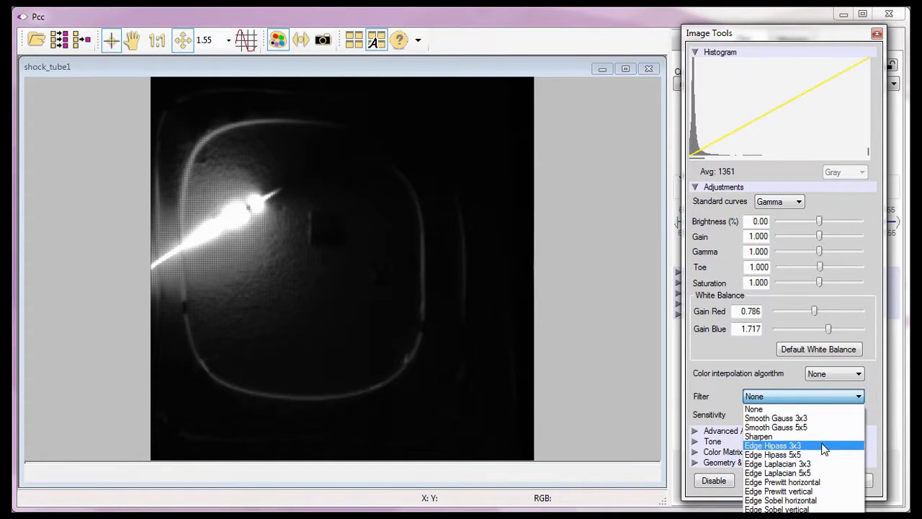
pyautogui.click(772, 446)
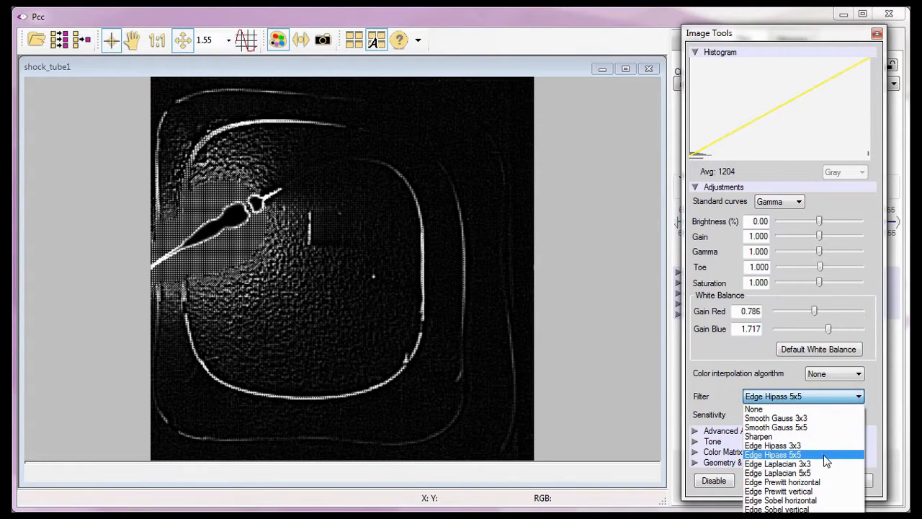
pyautogui.click(778, 464)
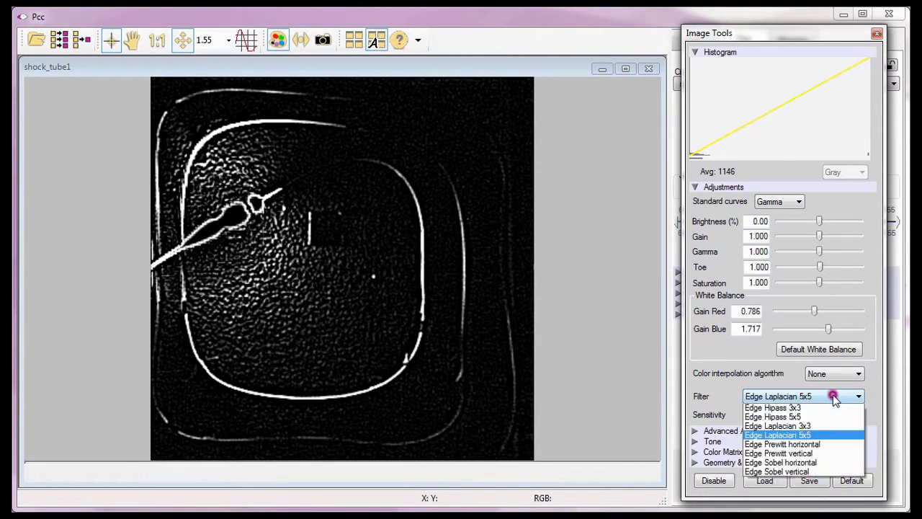
pyautogui.click(781, 444)
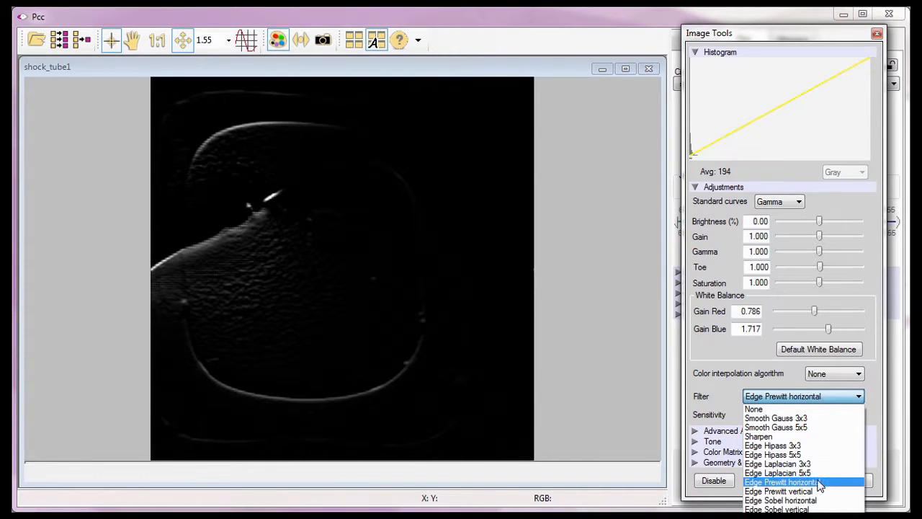
# Try Prewitt vertical and Sobel horizontal, leaving Edge Sobel vertical applied
pyautogui.click(778, 490)
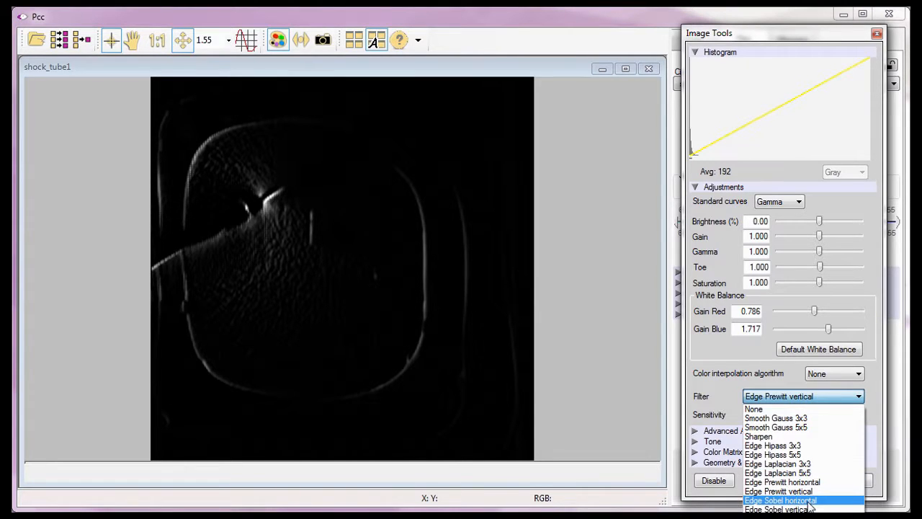
pyautogui.click(781, 500)
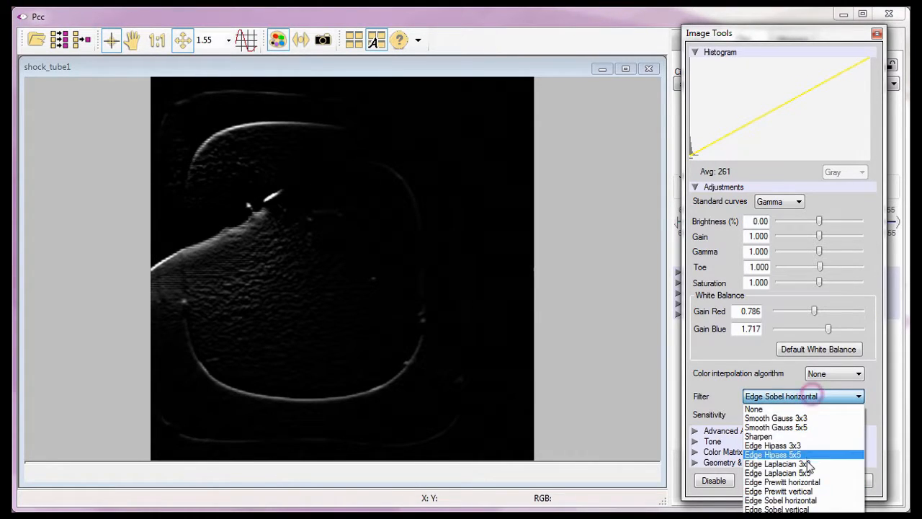
pyautogui.click(777, 509)
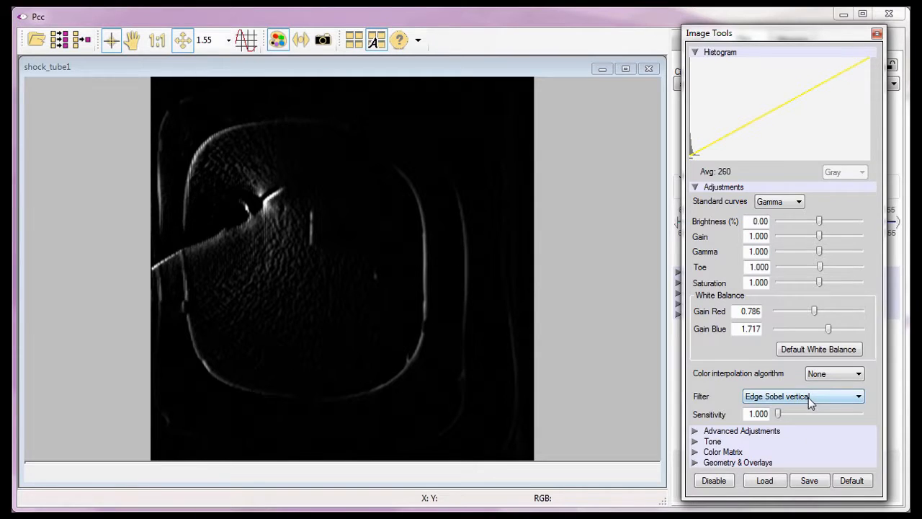
pyautogui.click(803, 395)
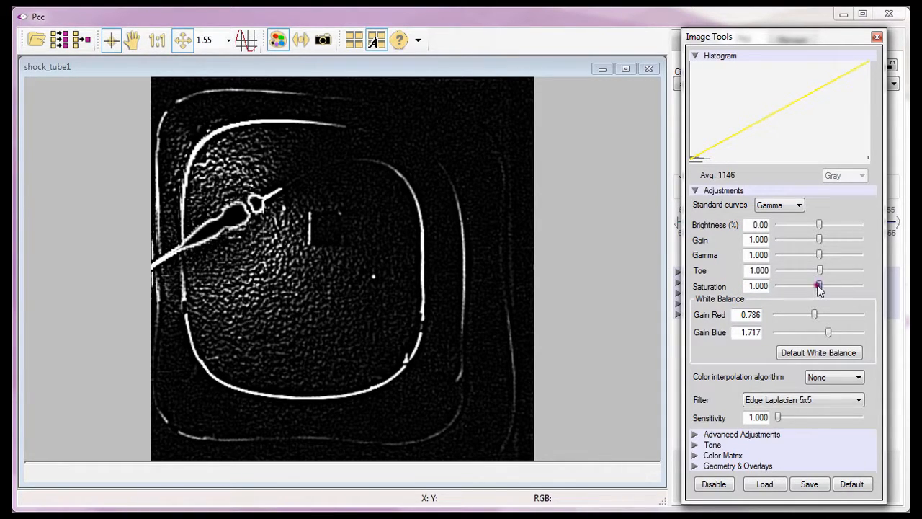
# Drop saturation to zero, step a few frames, then set brightness 3.16 and gain 1.841
pyautogui.moveTo(819, 285); pyautogui.dragTo(778, 285)
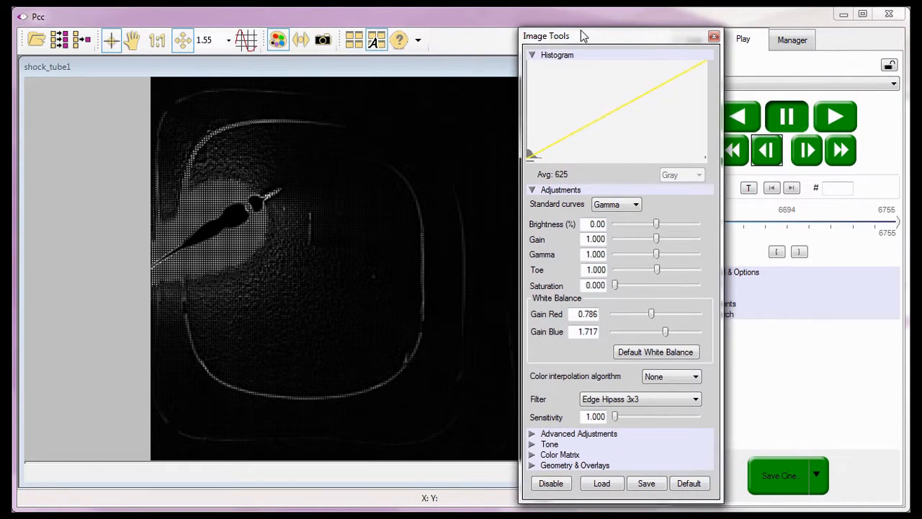
pyautogui.click(807, 150)
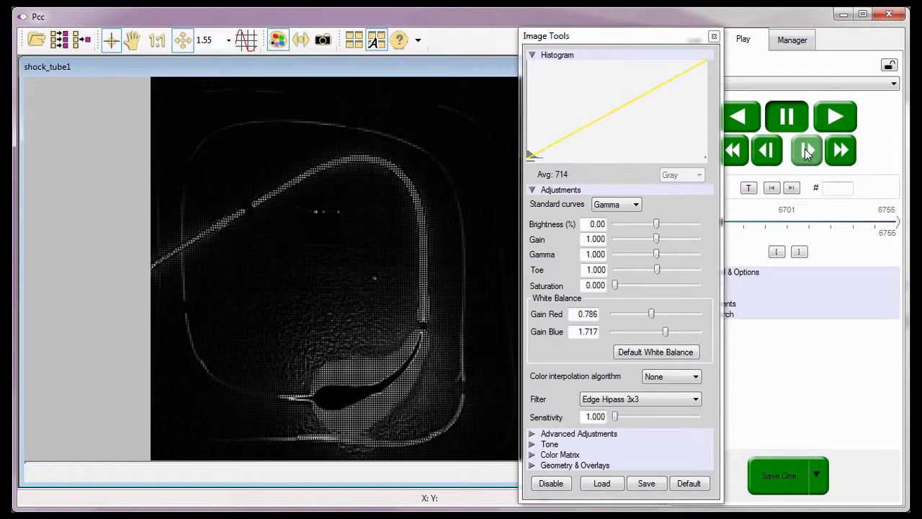
pyautogui.click(807, 150)
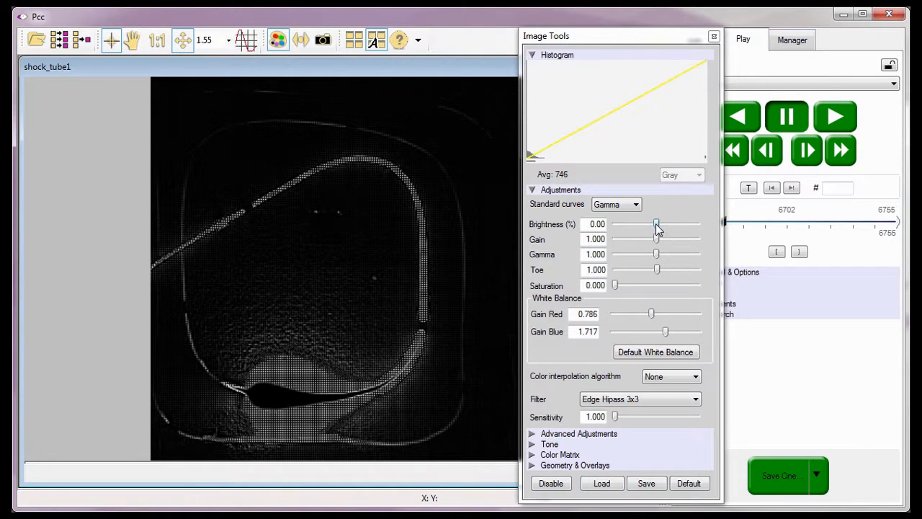
pyautogui.moveTo(656, 225); pyautogui.dragTo(669, 225)
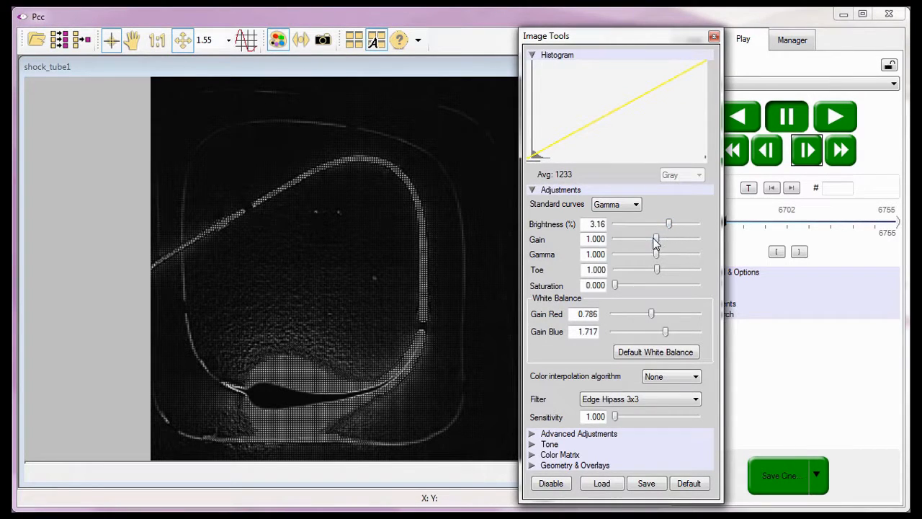
pyautogui.moveTo(656, 240); pyautogui.dragTo(651, 239)
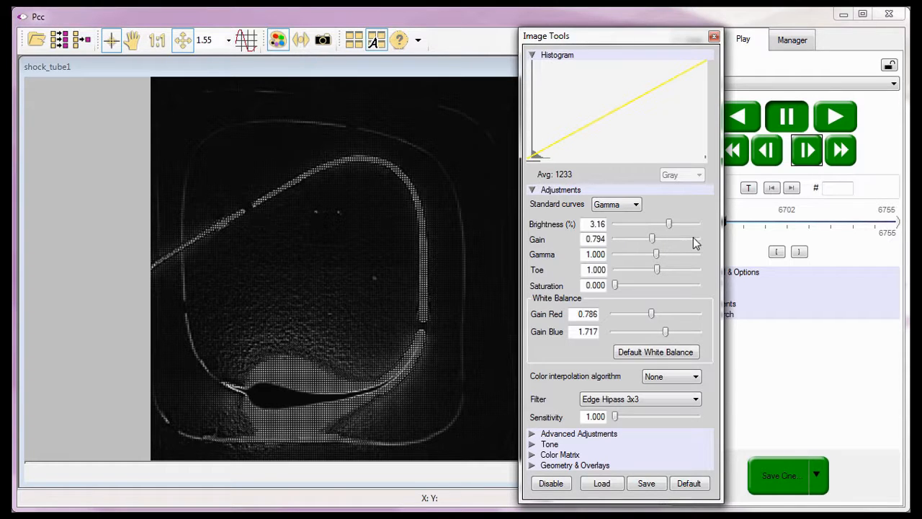
pyautogui.moveTo(651, 239); pyautogui.dragTo(666, 240)
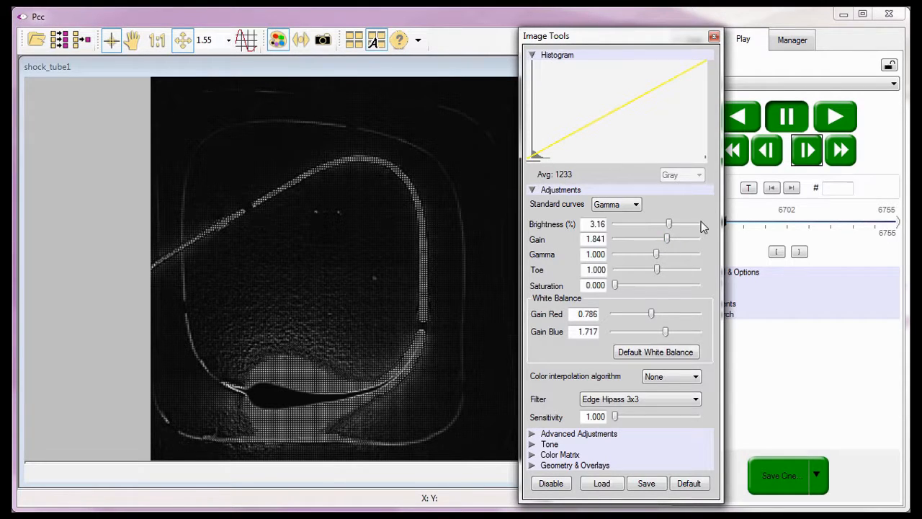
# Advance the shock tube cine frame by frame to around frame 6704
pyautogui.click(807, 148)
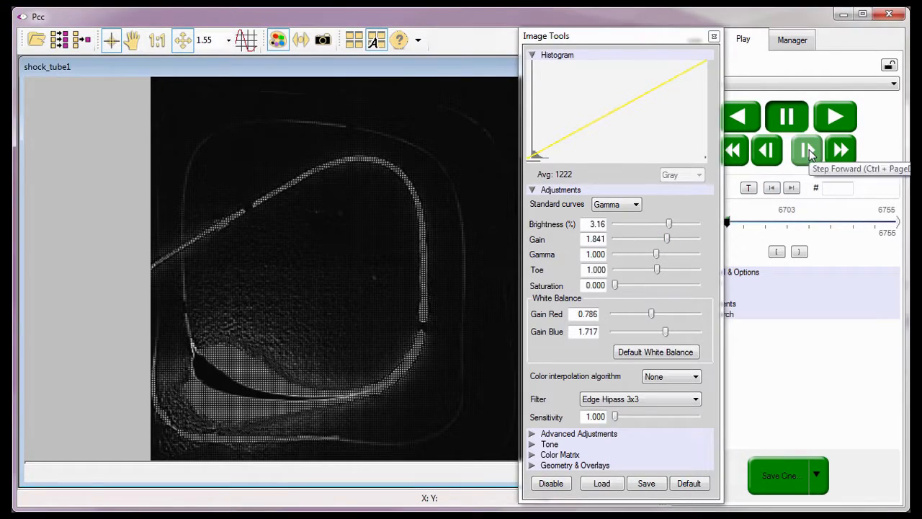
pyautogui.click(807, 148)
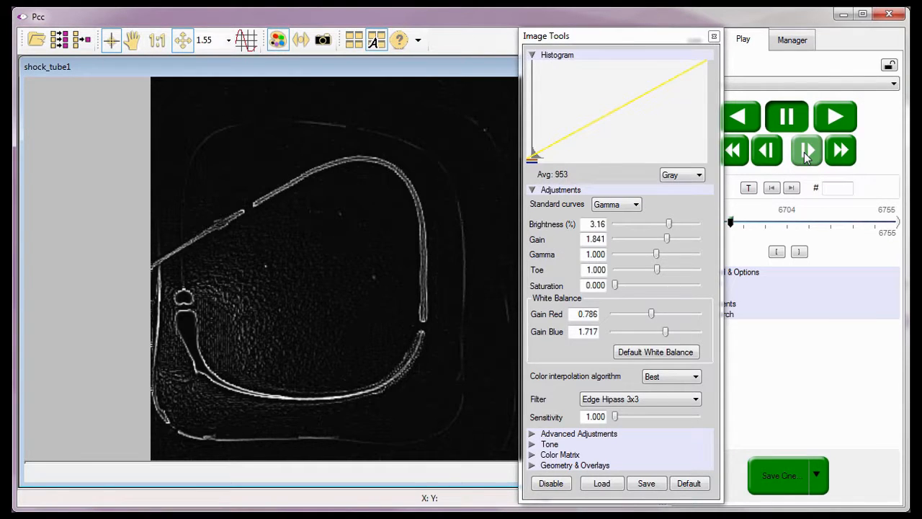
pyautogui.click(807, 149)
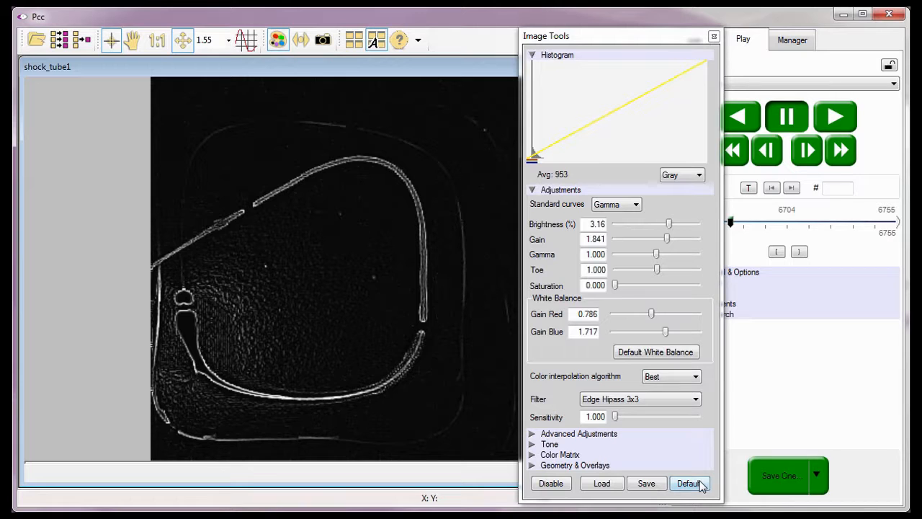
# Reset image adjustments to defaults and expand Advanced Adjustments for the jets cine
pyautogui.click(689, 482)
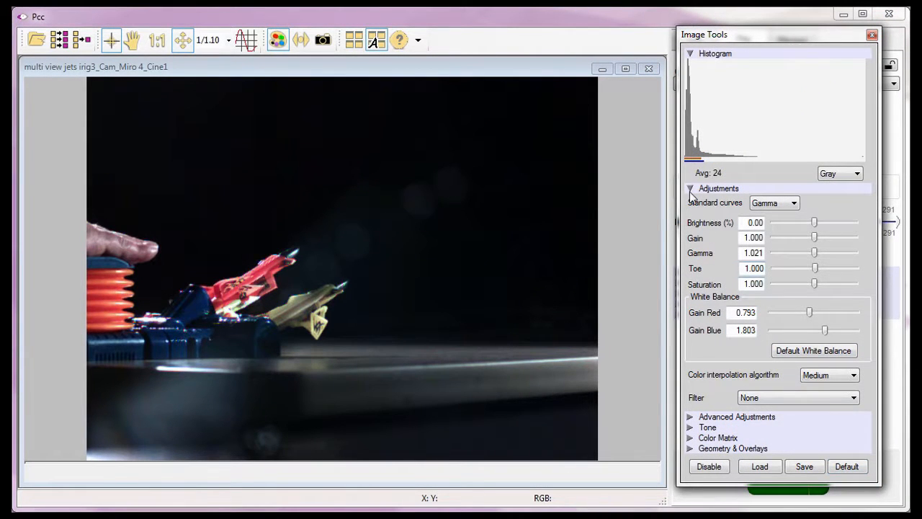
pyautogui.click(689, 187)
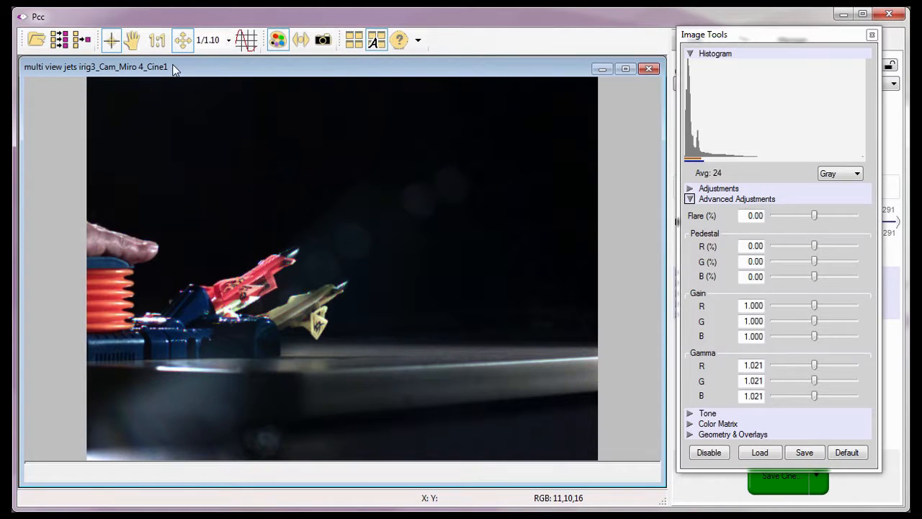
pyautogui.moveTo(594, 152)
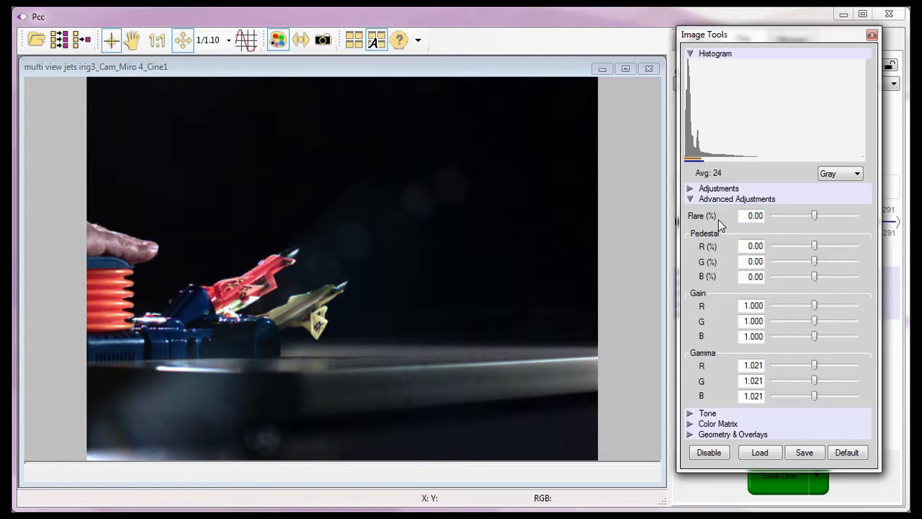
pyautogui.moveTo(329, 242)
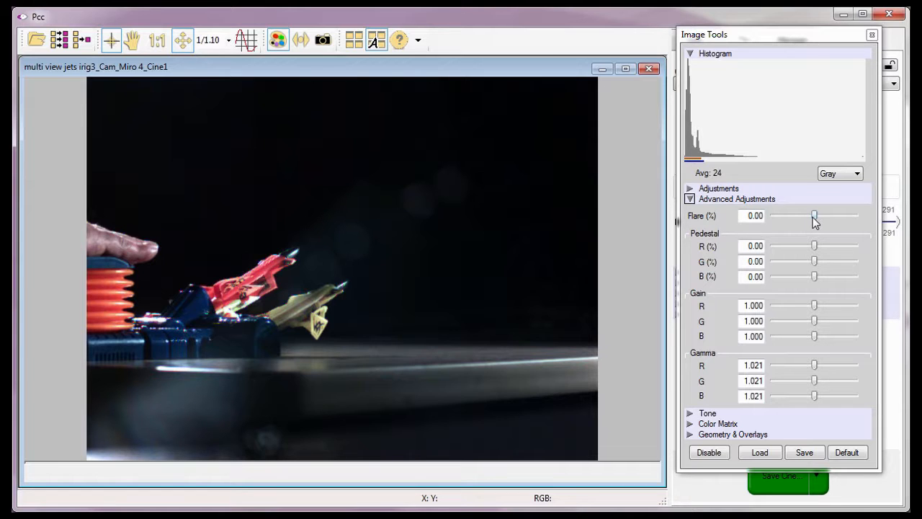
# Sweep flare from -8.97 up to 10.00 and back to just below zero
pyautogui.moveTo(814, 216); pyautogui.dragTo(801, 216)
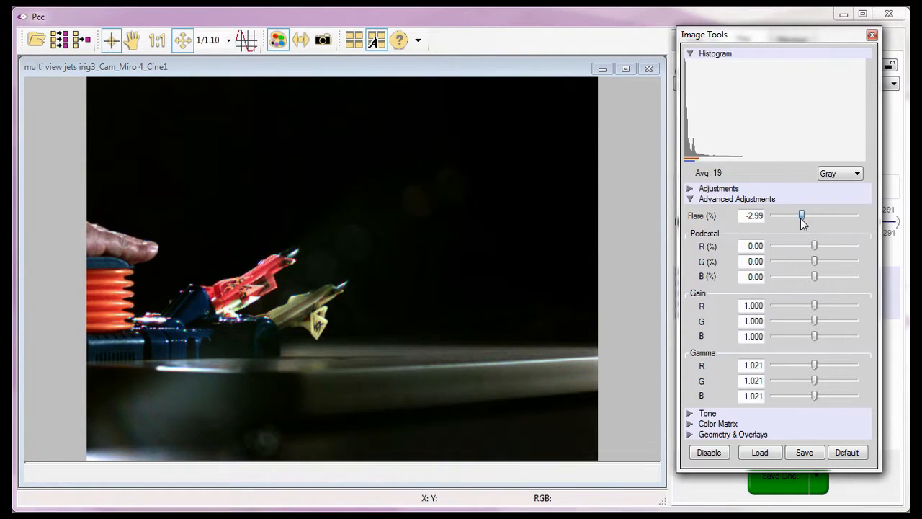
pyautogui.moveTo(802, 216); pyautogui.dragTo(777, 217)
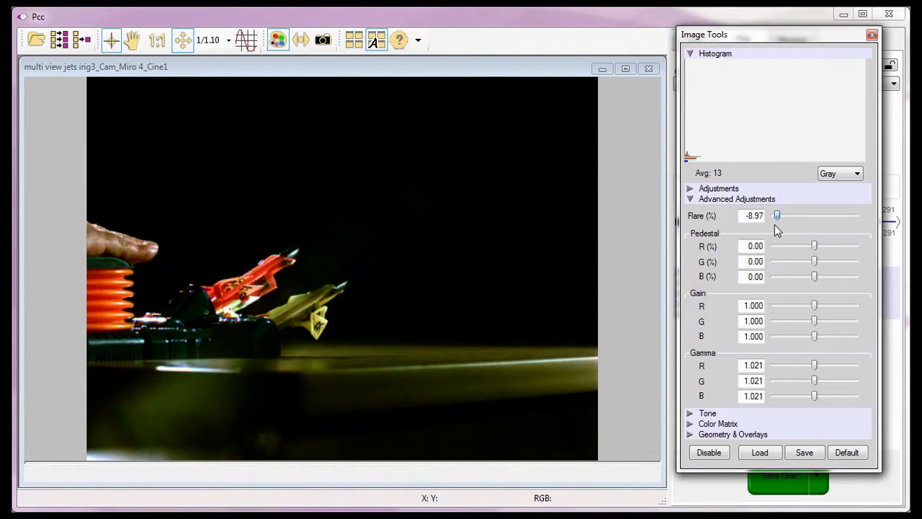
pyautogui.moveTo(777, 216); pyautogui.dragTo(806, 216)
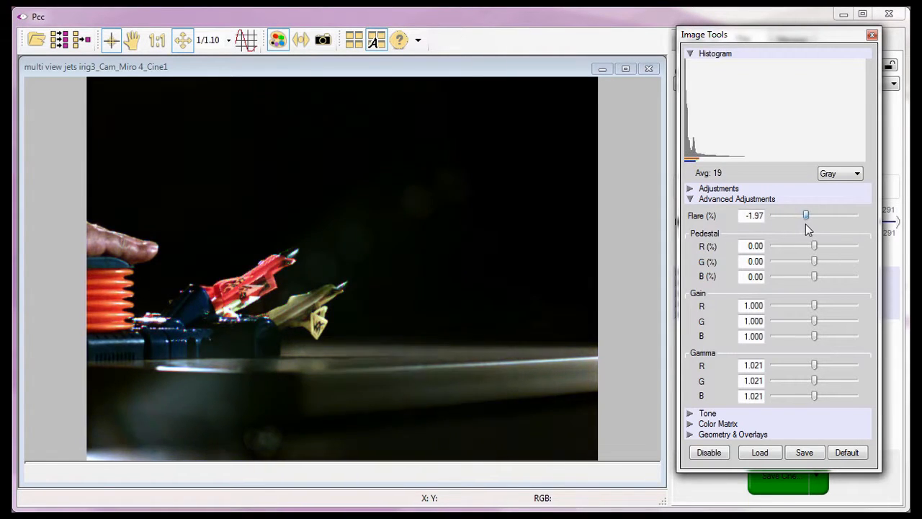
pyautogui.moveTo(805, 216); pyautogui.dragTo(856, 217)
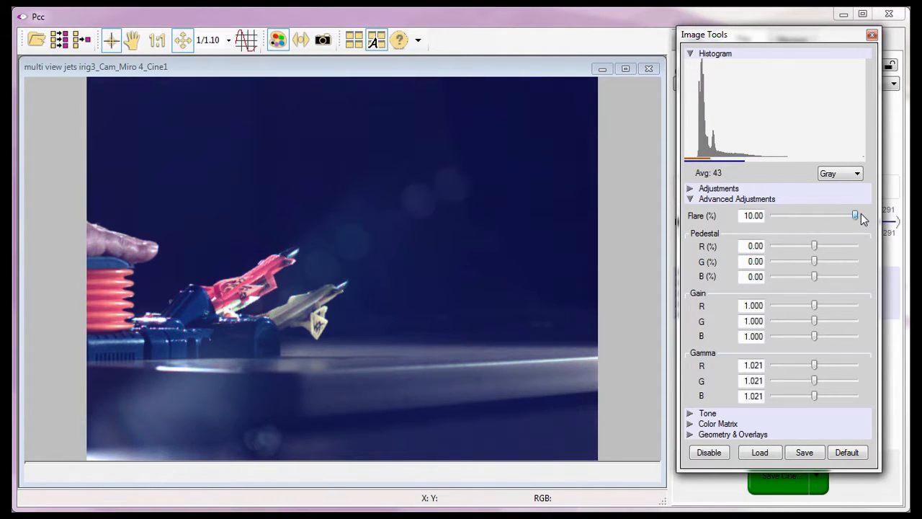
pyautogui.moveTo(856, 216); pyautogui.dragTo(834, 216)
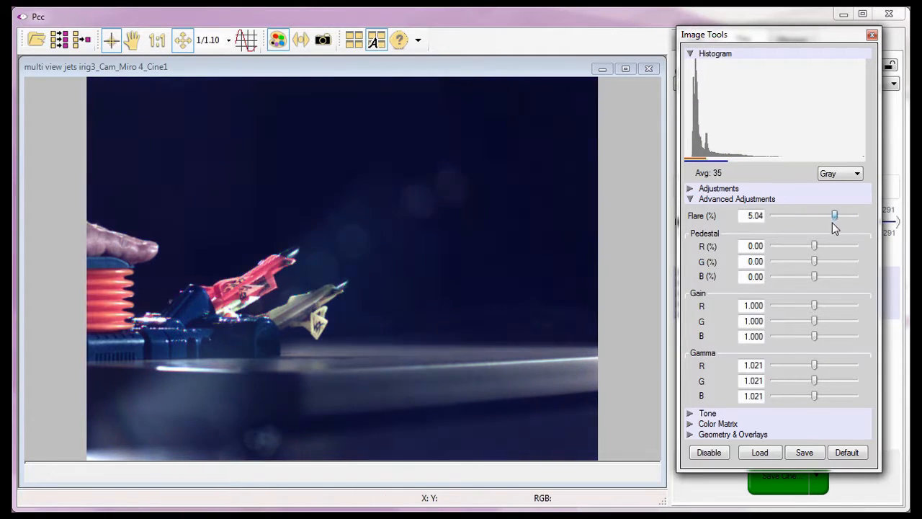
pyautogui.moveTo(835, 216); pyautogui.dragTo(816, 216)
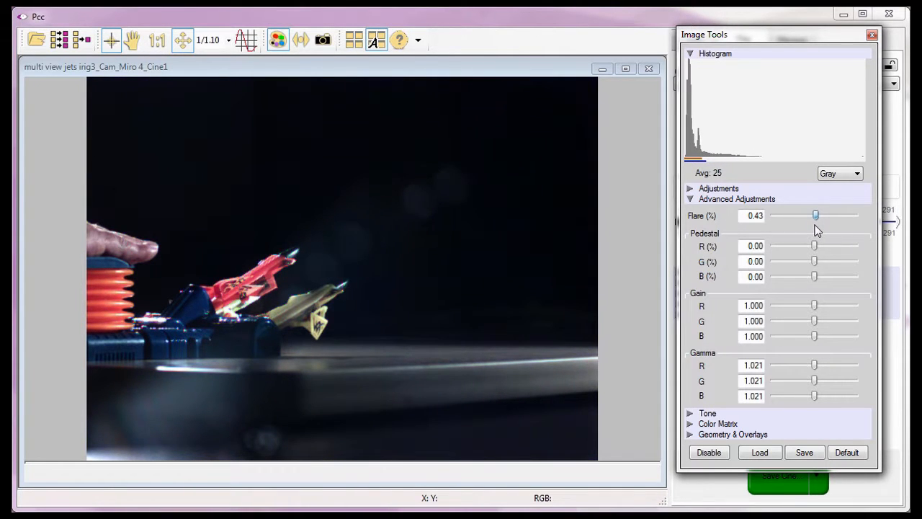
pyautogui.moveTo(816, 217); pyautogui.dragTo(813, 216)
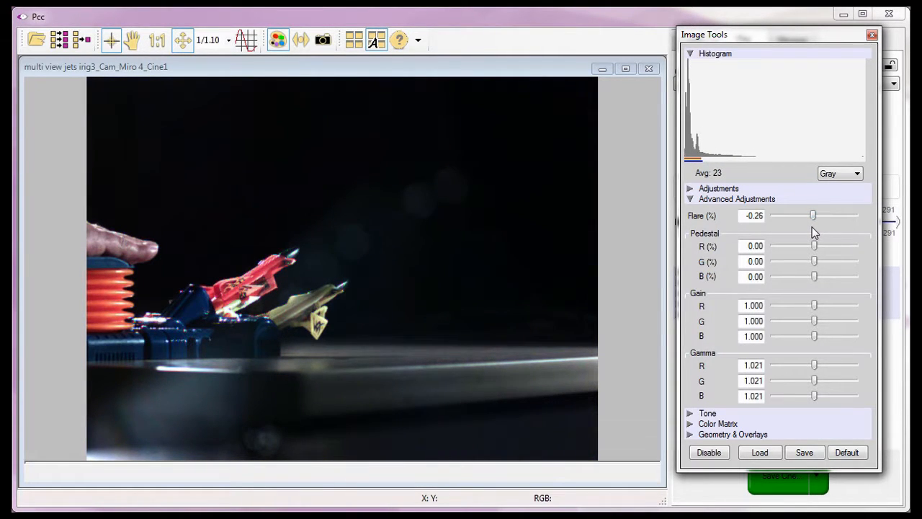
pyautogui.click(754, 216)
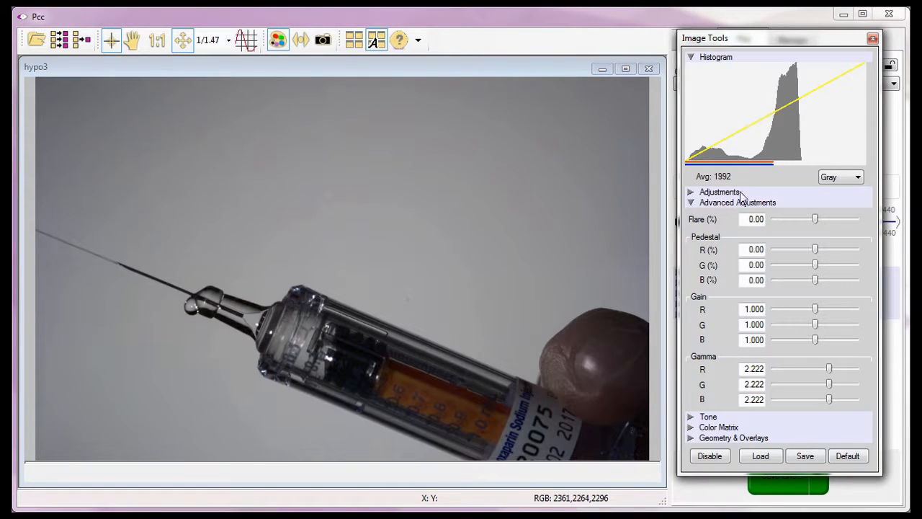
# Switch the histogram display mode from Gray to Colors
pyautogui.click(839, 176)
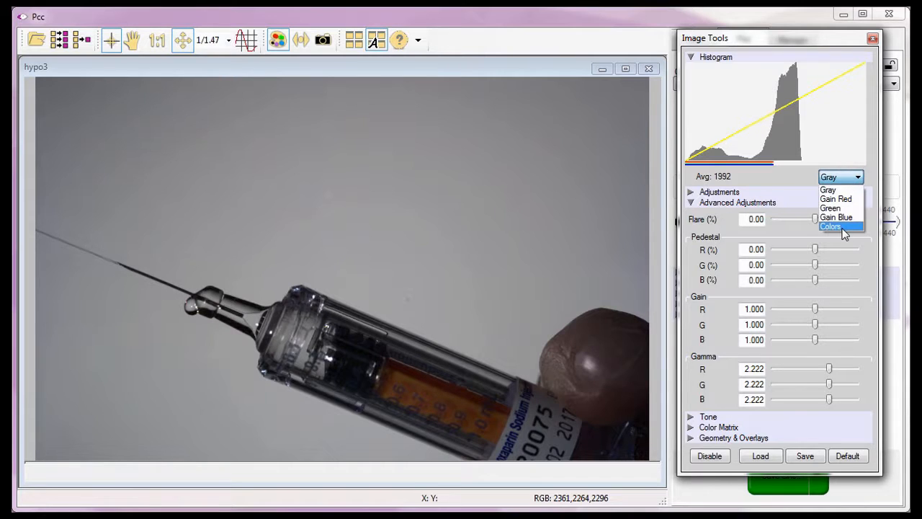
pyautogui.click(831, 226)
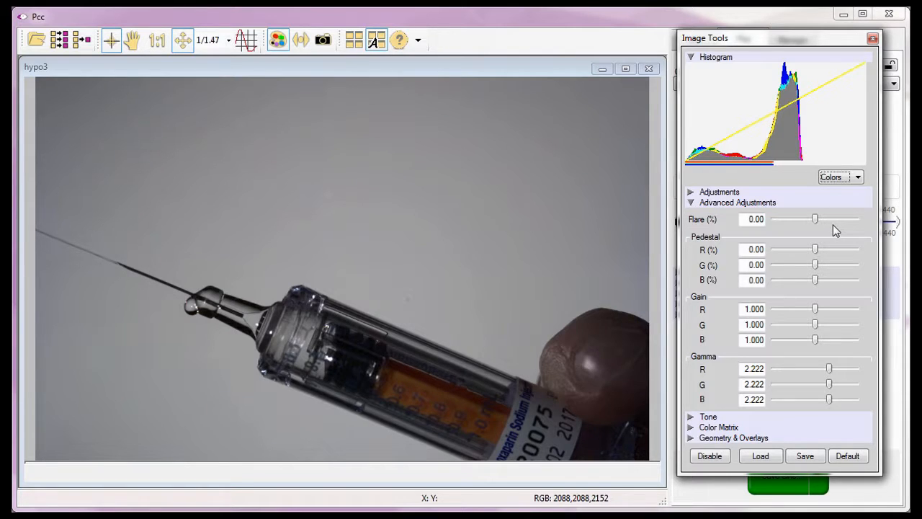
pyautogui.moveTo(562, 259)
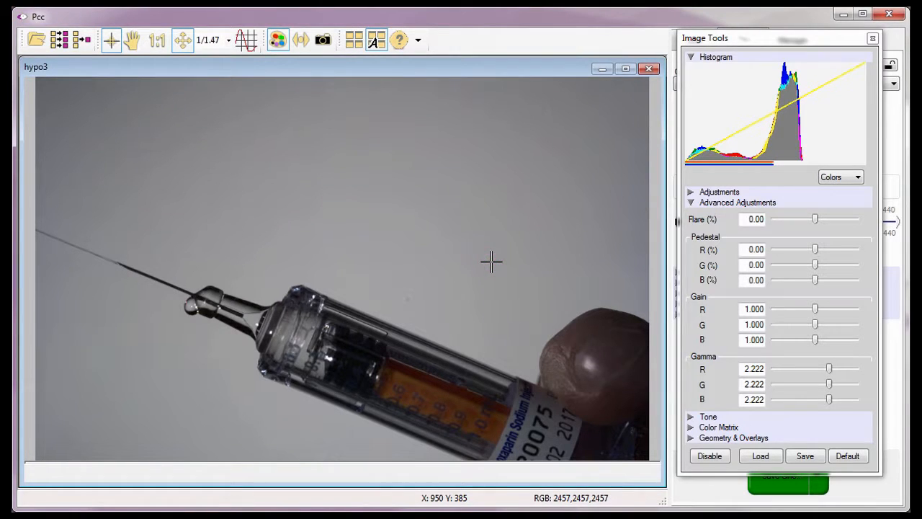
pyautogui.moveTo(747, 155)
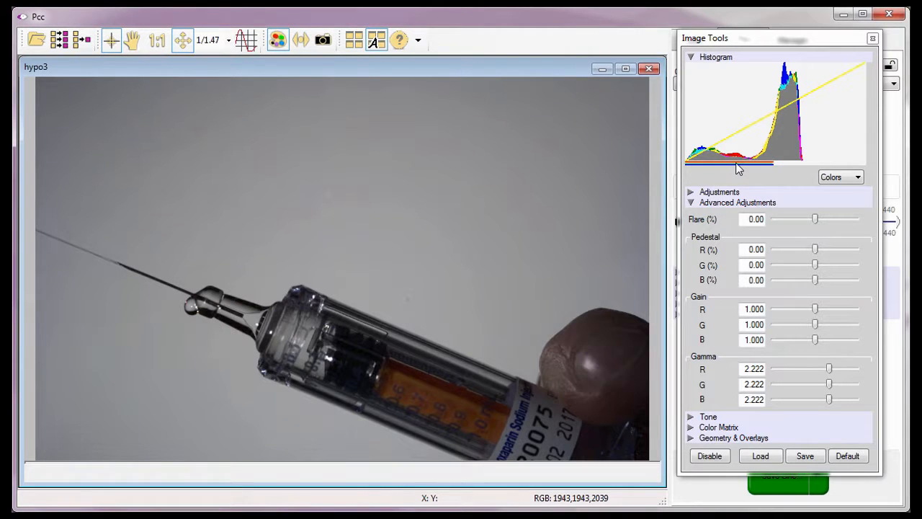
pyautogui.moveTo(819, 232)
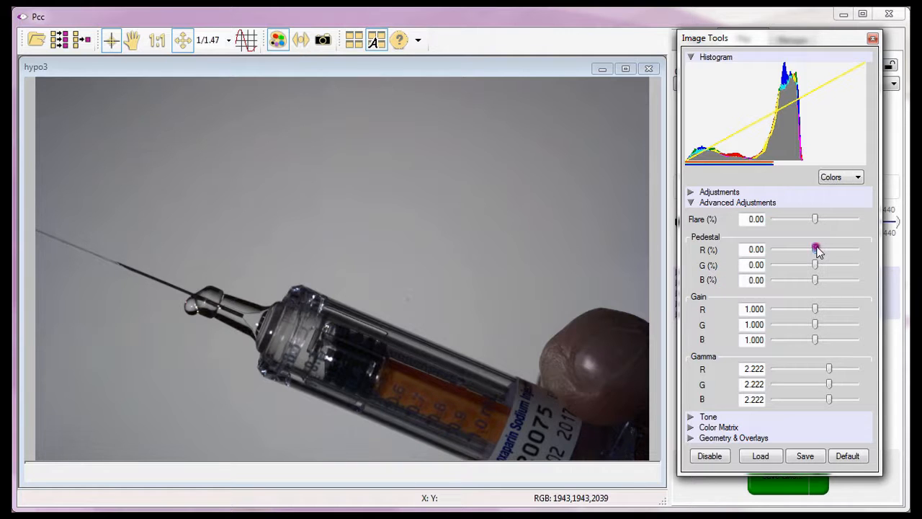
# Sweep the red pedestal to 10 and green to 7.44, returning each near zero
pyautogui.moveTo(816, 250); pyautogui.dragTo(856, 250)
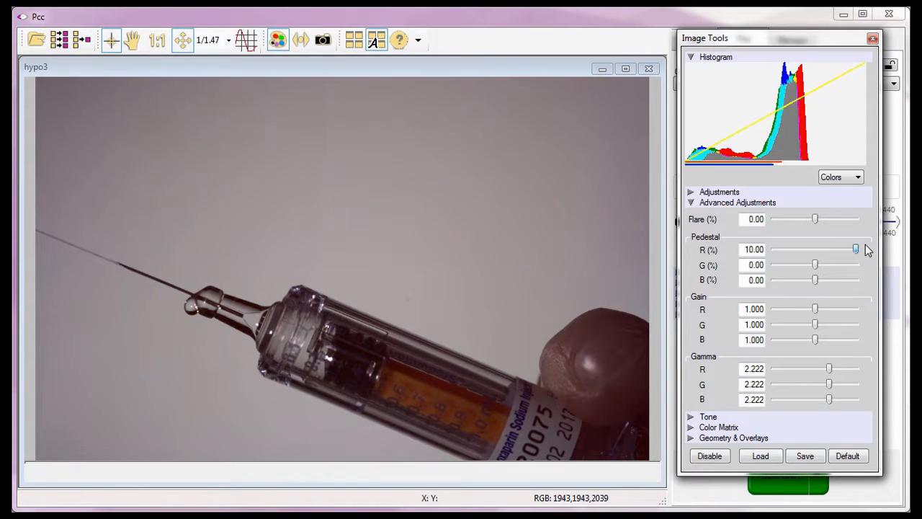
pyautogui.moveTo(856, 249); pyautogui.dragTo(773, 249)
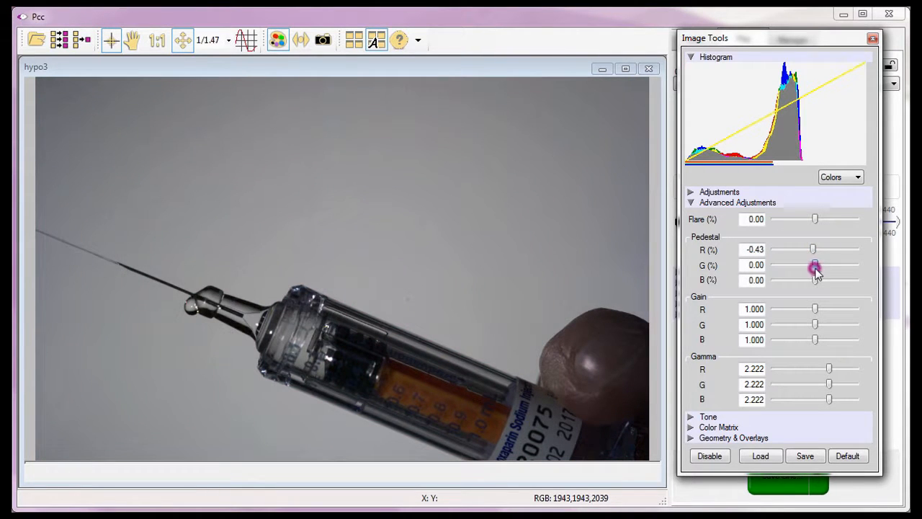
pyautogui.moveTo(815, 265); pyautogui.dragTo(843, 265)
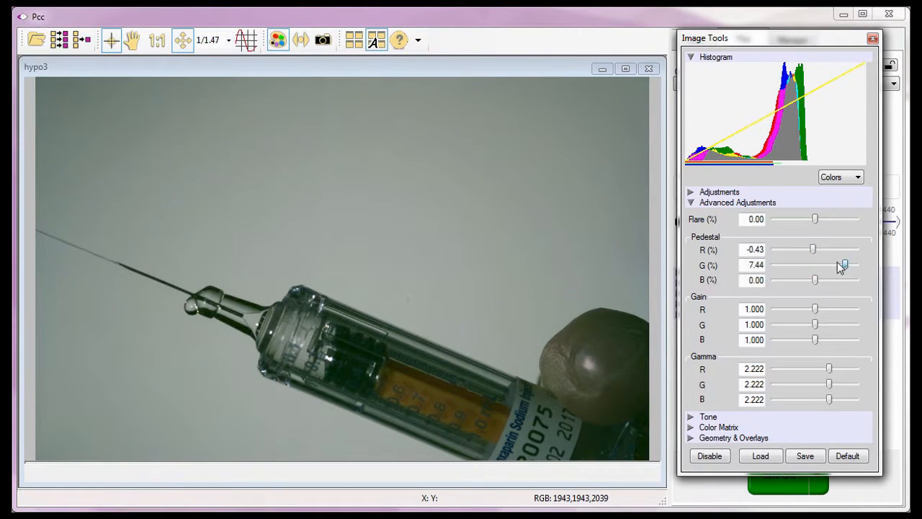
pyautogui.moveTo(836, 266); pyautogui.dragTo(813, 265)
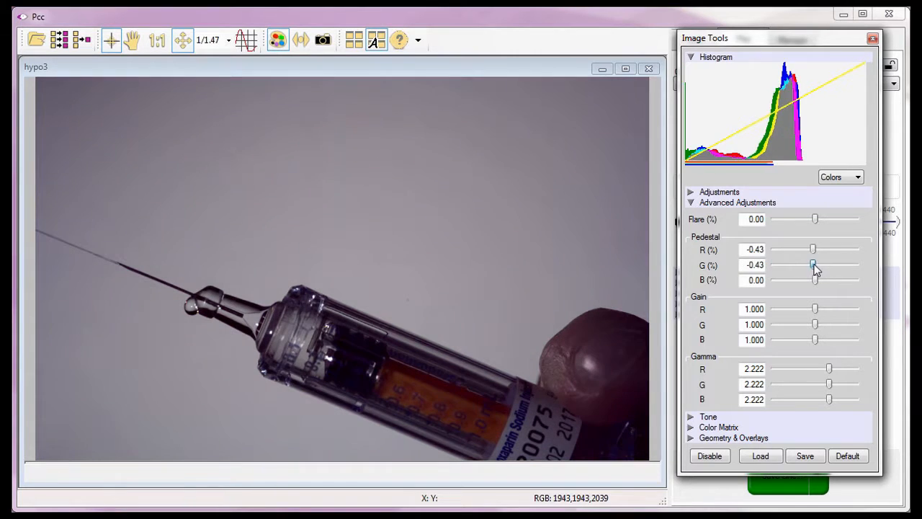
# Push the blue pedestal to +10 and -10, then bring it back to zero
pyautogui.moveTo(816, 280); pyautogui.dragTo(856, 279)
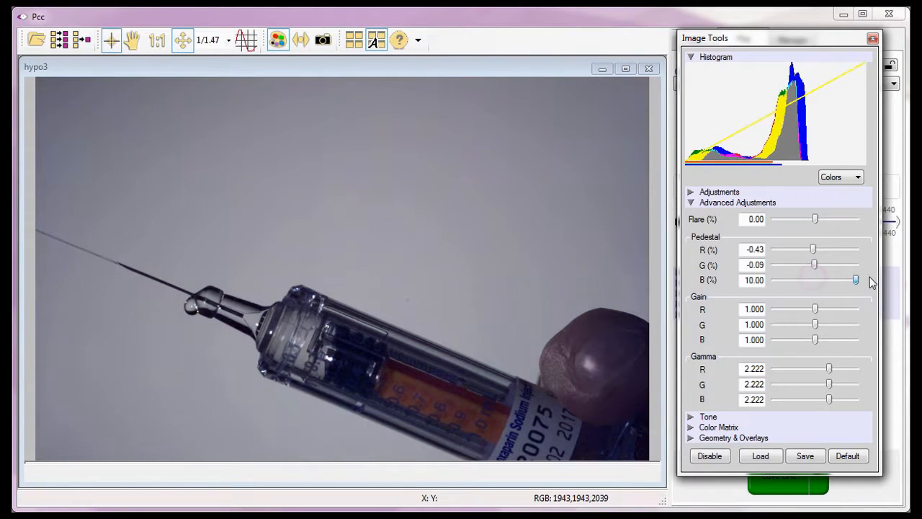
pyautogui.moveTo(857, 279); pyautogui.dragTo(773, 279)
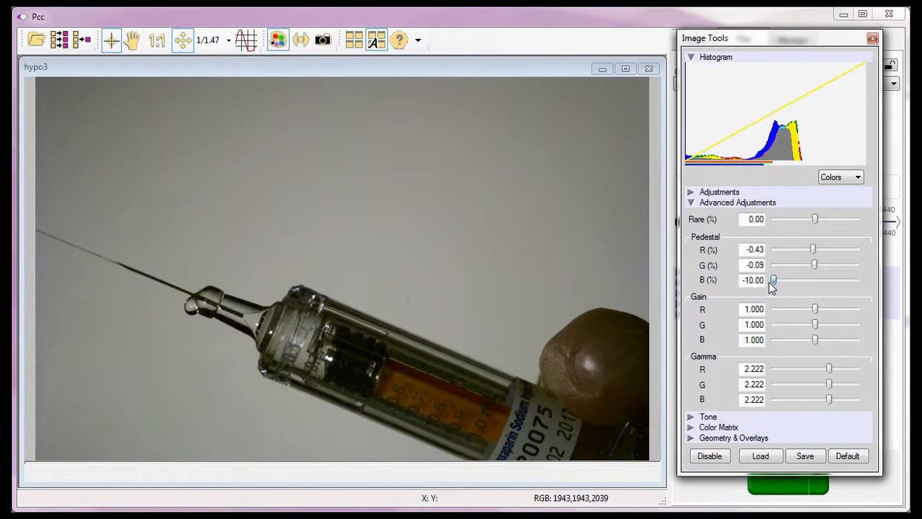
pyautogui.moveTo(772, 280); pyautogui.dragTo(815, 279)
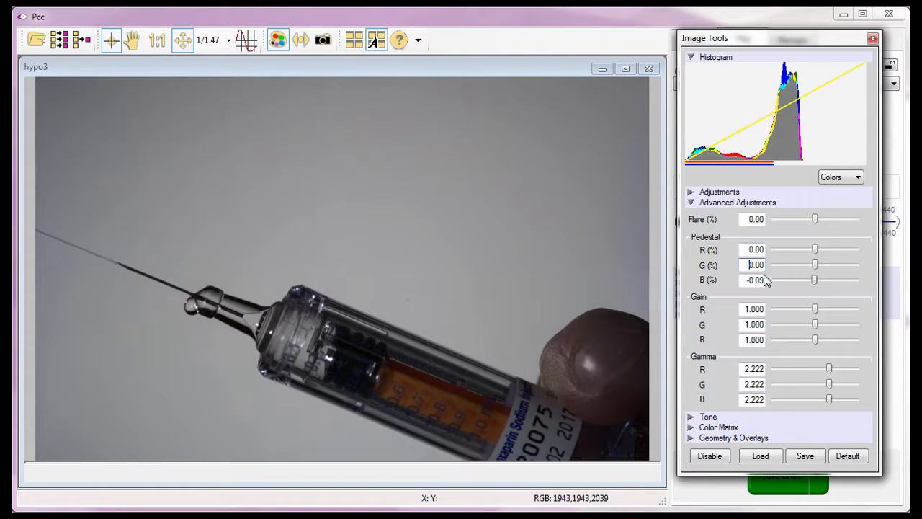
pyautogui.tripleClick(756, 280)
pyautogui.write('0')
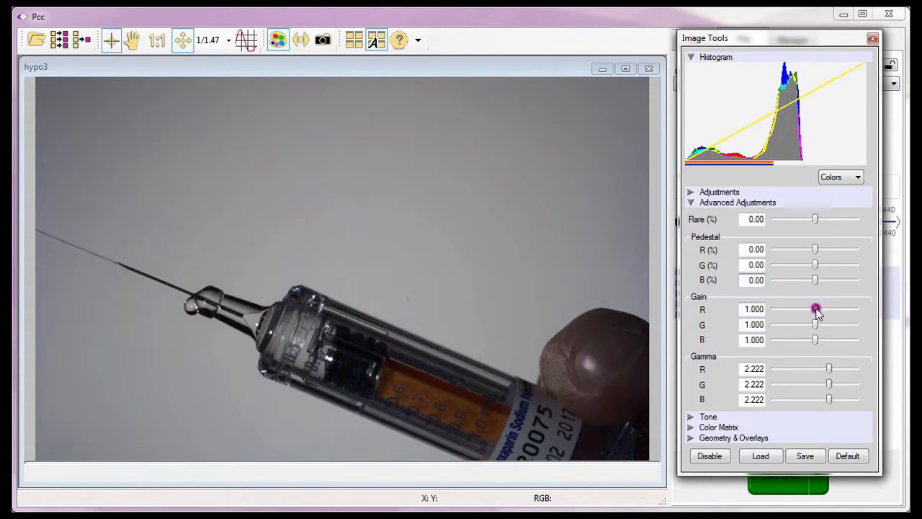
# Sweep red gain low and high, then cut green gain and bring both back near neutral
pyautogui.moveTo(815, 308); pyautogui.dragTo(806, 309)
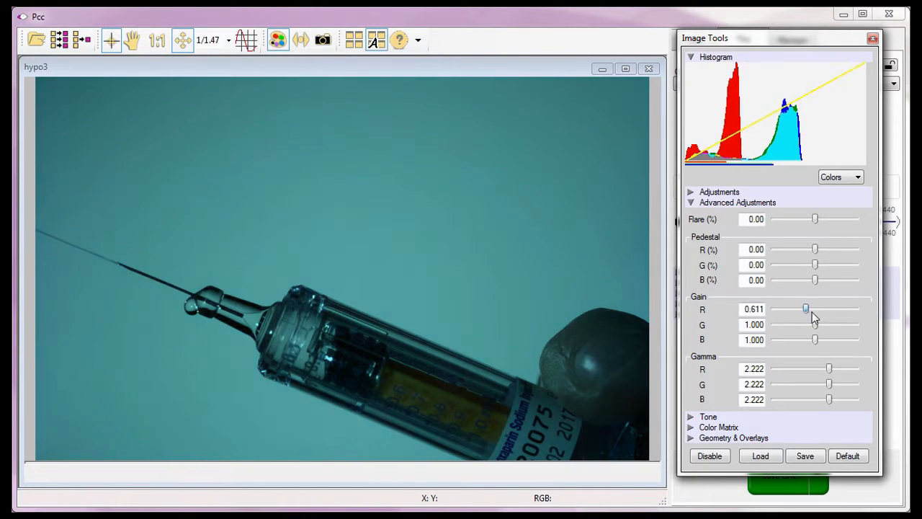
pyautogui.moveTo(806, 308); pyautogui.dragTo(848, 308)
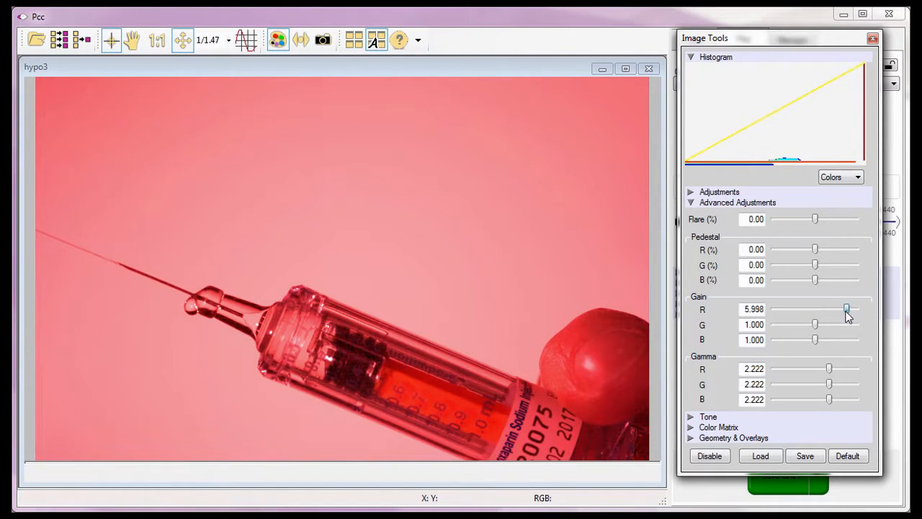
pyautogui.moveTo(848, 308); pyautogui.dragTo(816, 324)
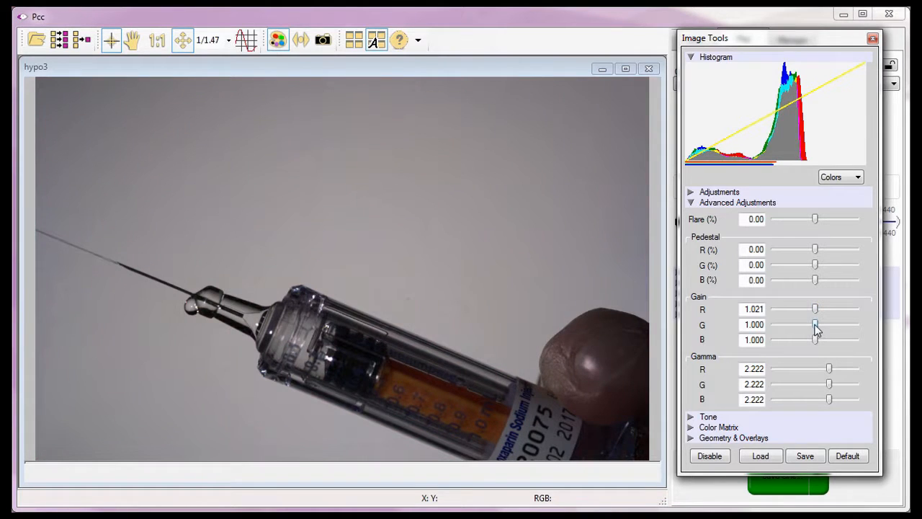
pyautogui.moveTo(814, 324); pyautogui.dragTo(775, 324)
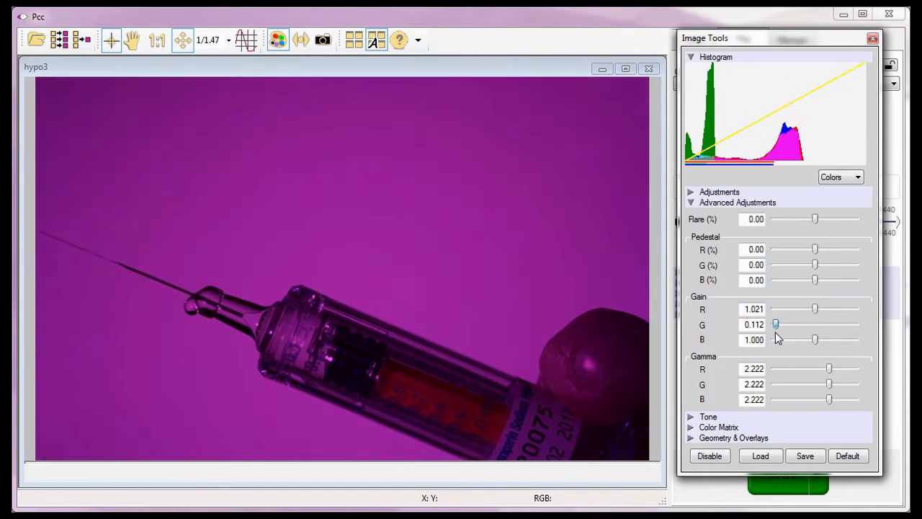
pyautogui.moveTo(776, 325); pyautogui.dragTo(858, 325)
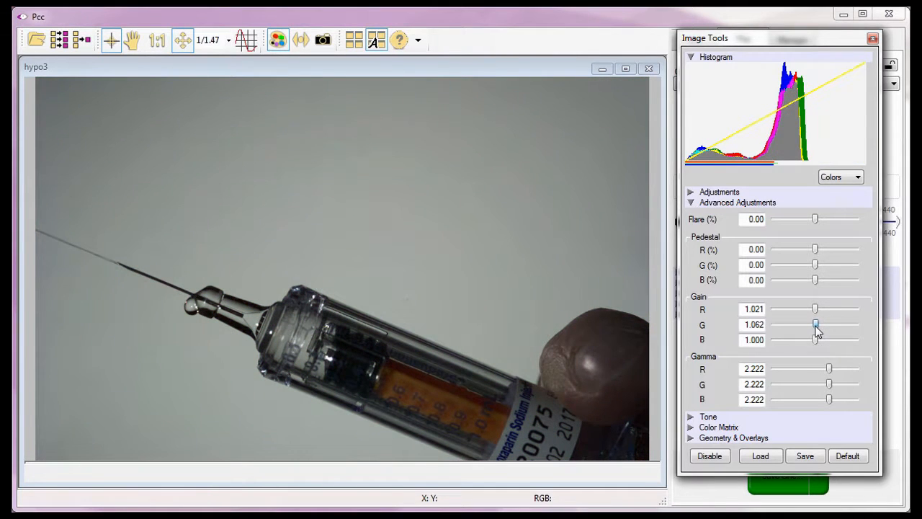
# Sweep blue gain toward yellow and blue tints, returning it near neutral
pyautogui.moveTo(816, 340); pyautogui.dragTo(802, 340)
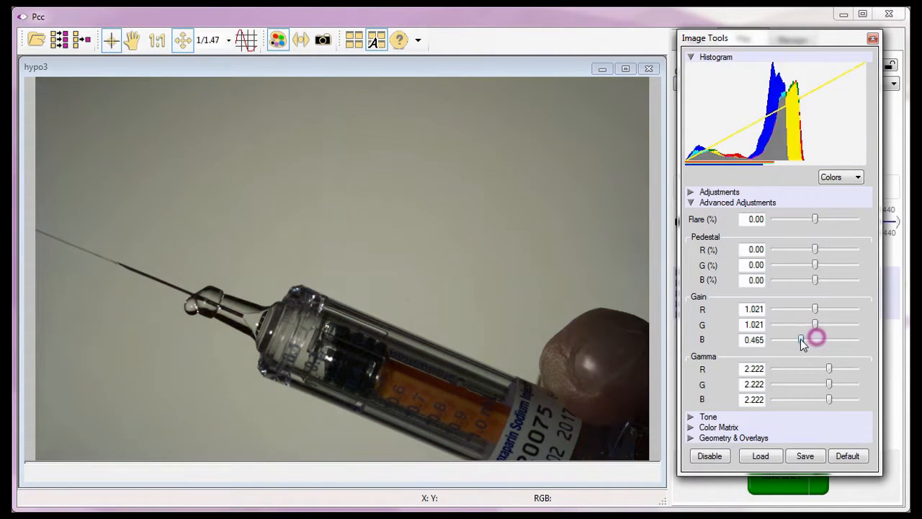
pyautogui.moveTo(801, 341); pyautogui.dragTo(816, 340)
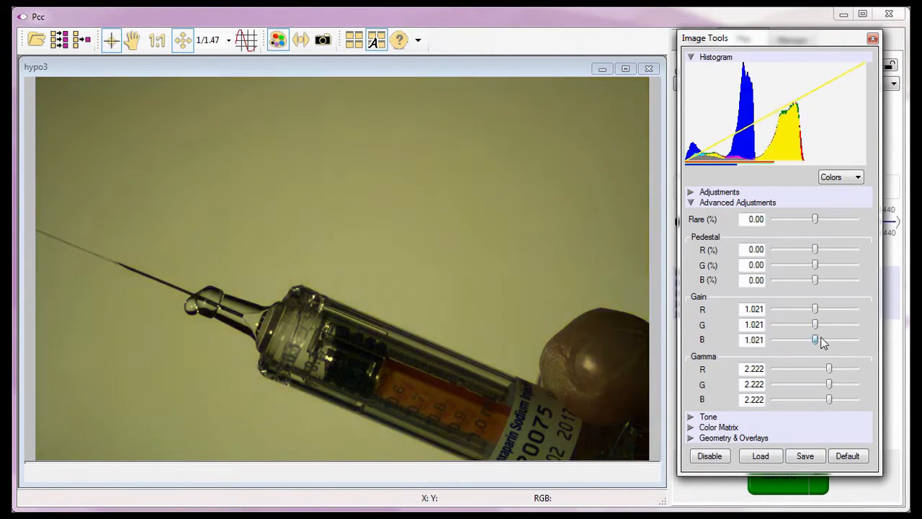
pyautogui.moveTo(816, 340); pyautogui.dragTo(827, 340)
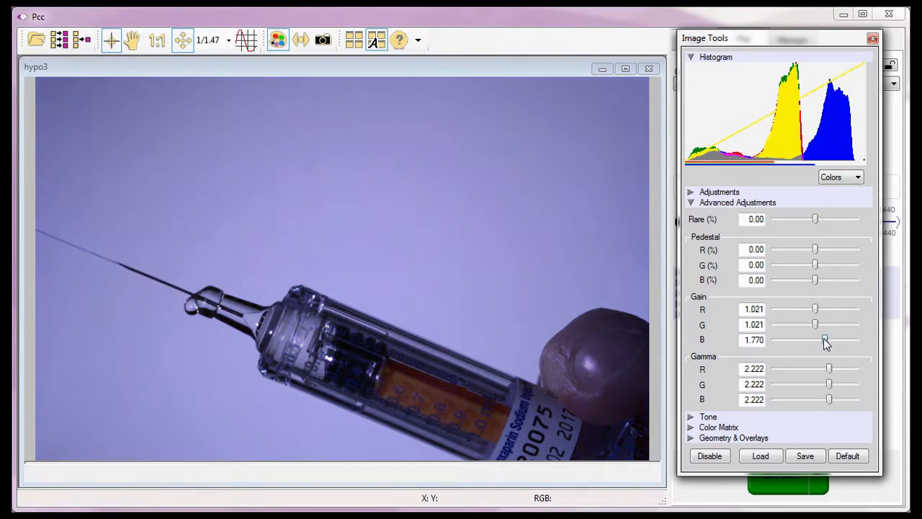
pyautogui.moveTo(825, 340); pyautogui.dragTo(818, 340)
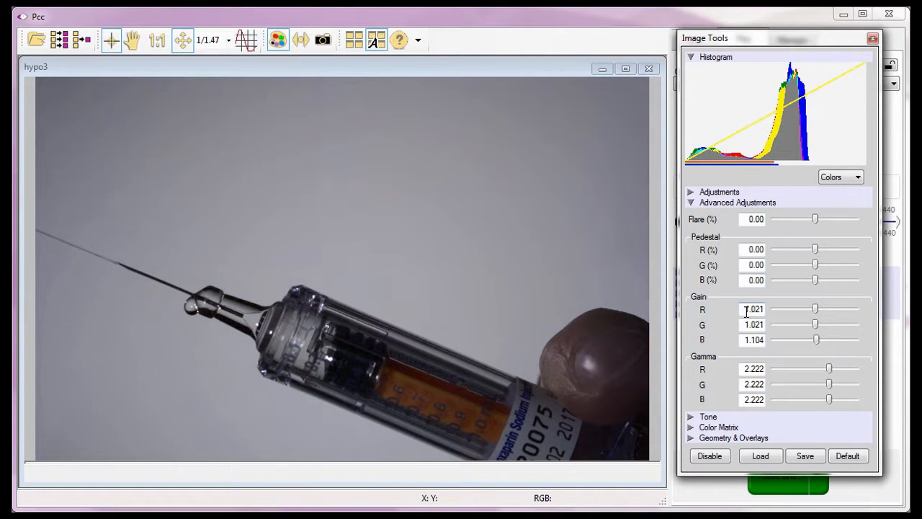
# Enter 1.000 into the Gain R and Gain G fields
pyautogui.click(754, 309)
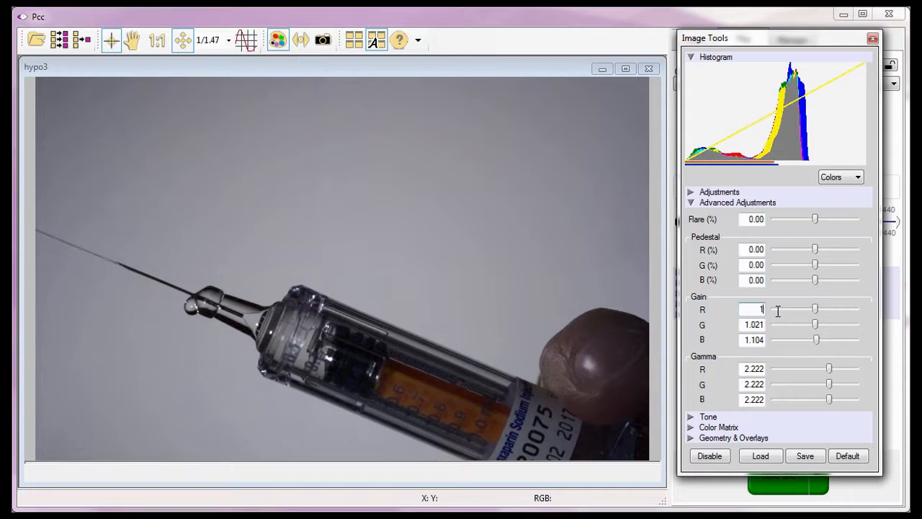
pyautogui.write('1.000')
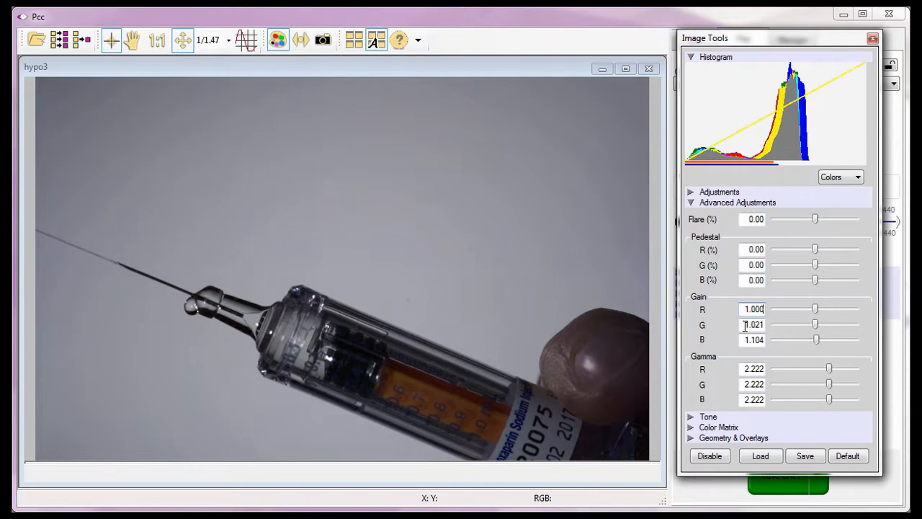
pyautogui.tripleClick(754, 324)
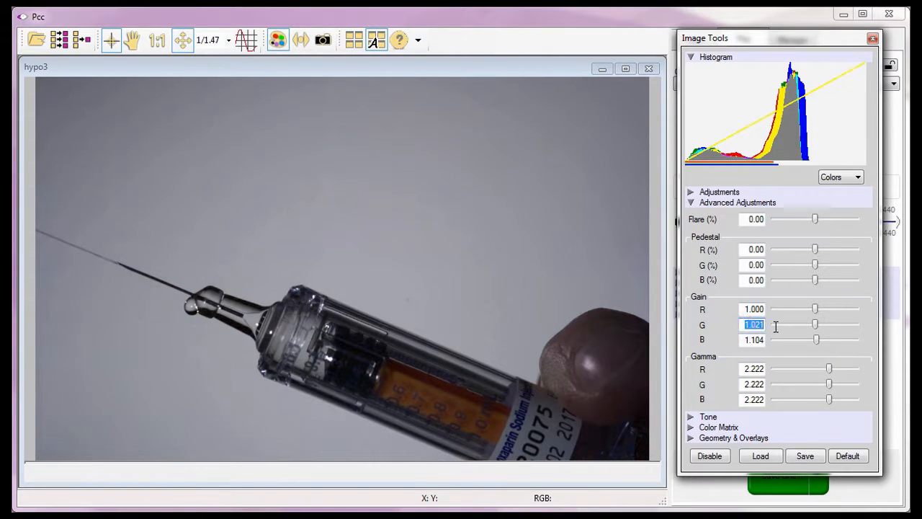
pyautogui.write('1.000')
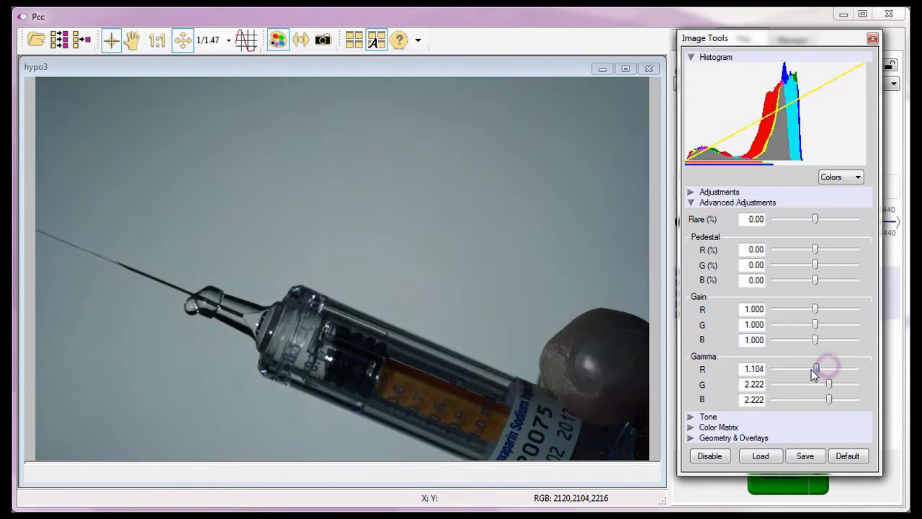
# Sweep red gamma low and high, then nudge green gamma below and above default
pyautogui.moveTo(816, 369); pyautogui.dragTo(786, 369)
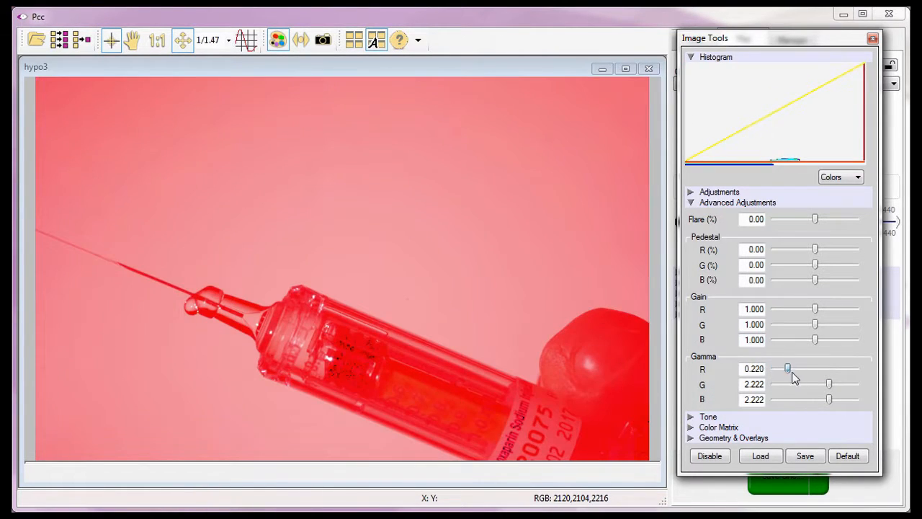
pyautogui.moveTo(787, 369); pyautogui.dragTo(836, 369)
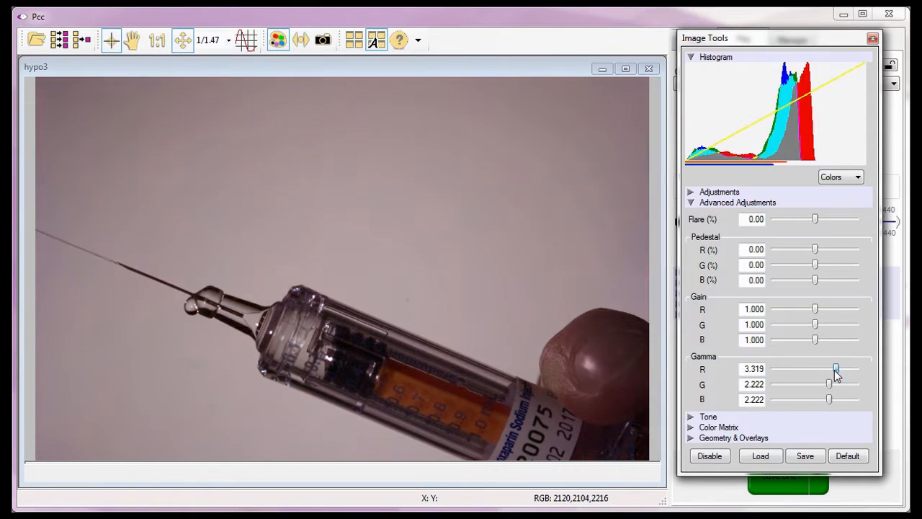
pyautogui.moveTo(836, 369); pyautogui.dragTo(829, 384)
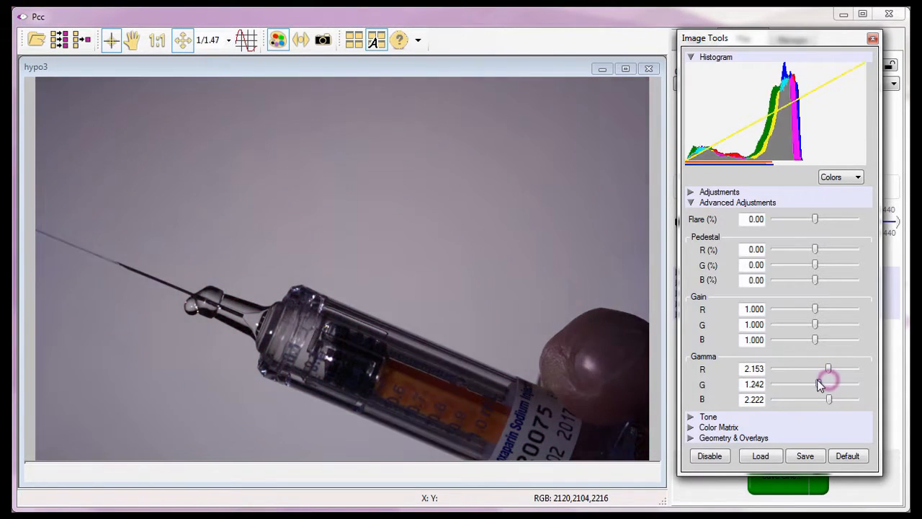
pyautogui.moveTo(829, 383); pyautogui.dragTo(825, 383)
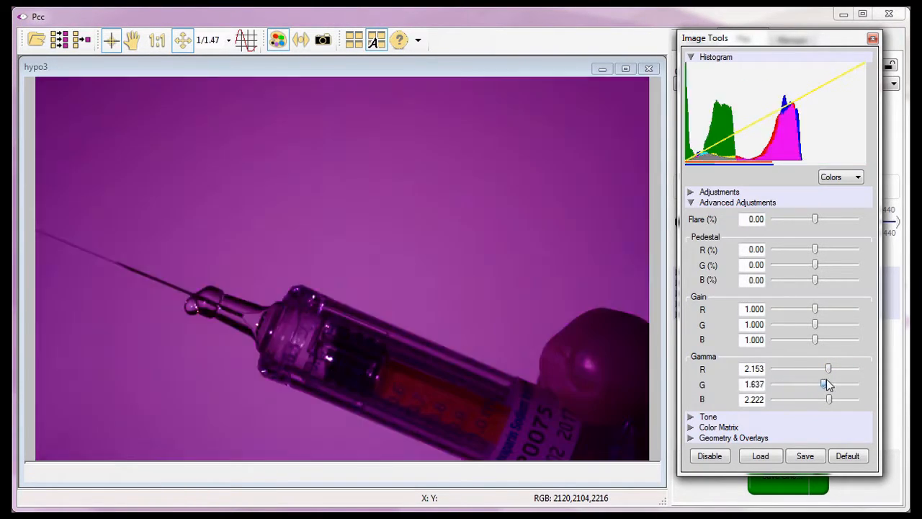
pyautogui.moveTo(825, 383); pyautogui.dragTo(833, 384)
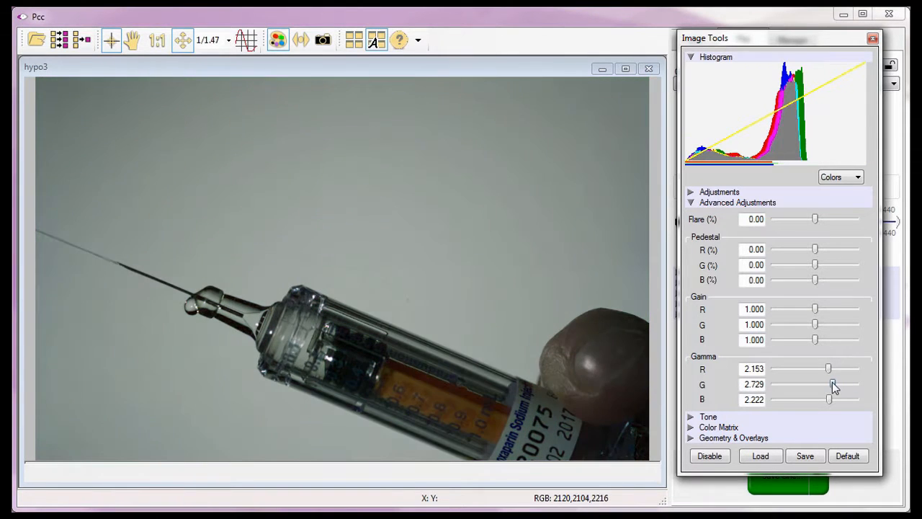
# Sweep blue gamma low and high, then restore red and green gamma to 2.222
pyautogui.moveTo(829, 399); pyautogui.dragTo(814, 399)
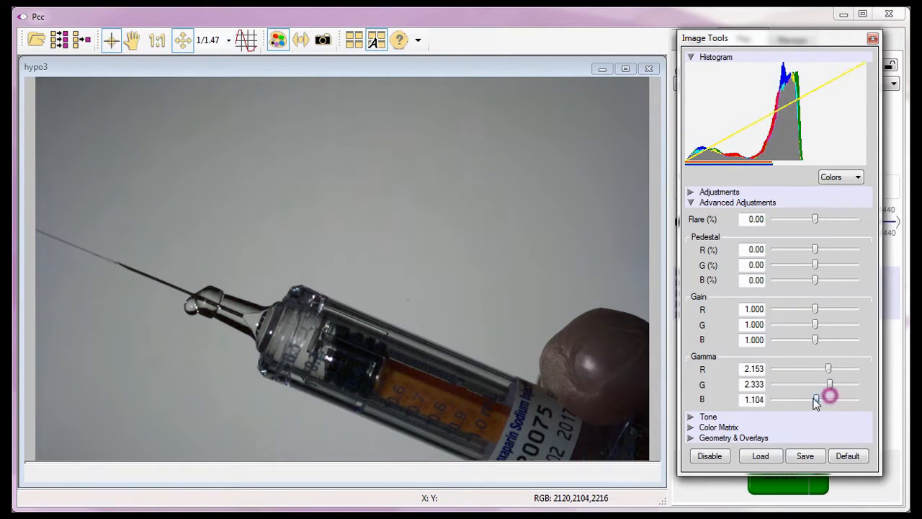
pyautogui.moveTo(815, 399); pyautogui.dragTo(843, 399)
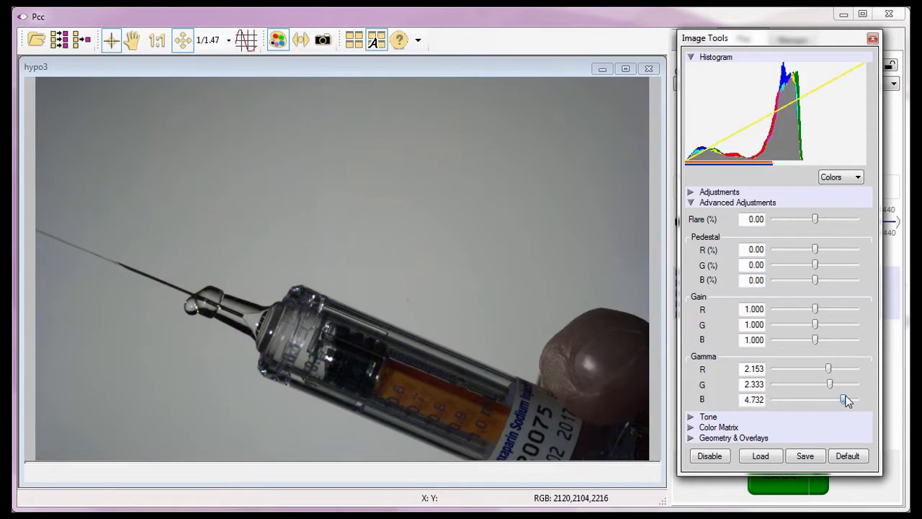
pyautogui.moveTo(844, 400); pyautogui.dragTo(830, 399)
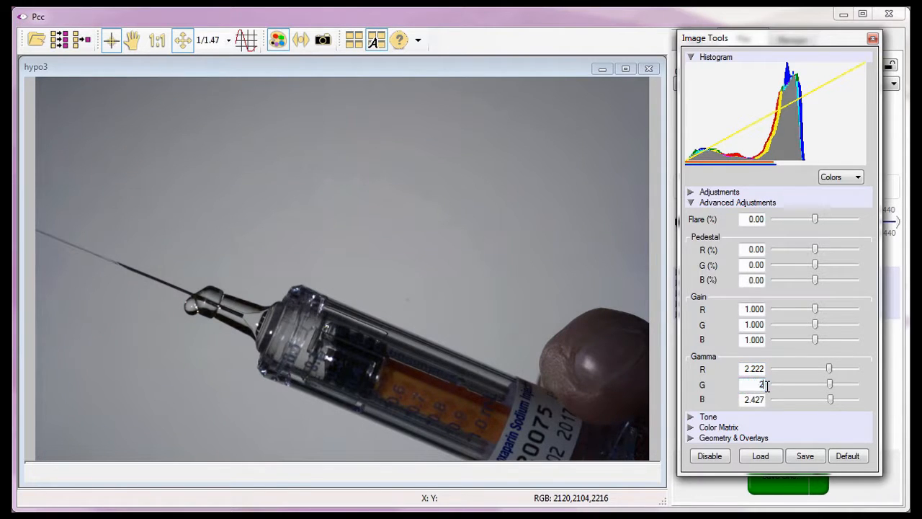
pyautogui.write('2.222')
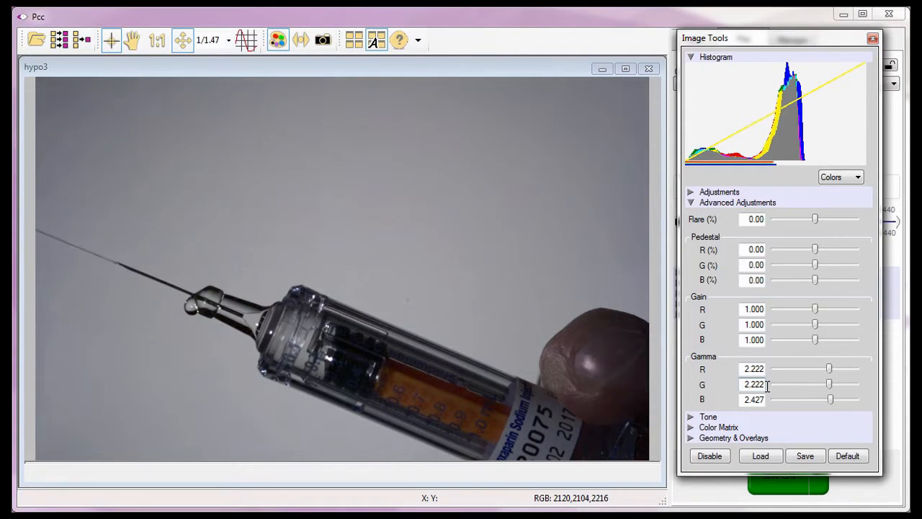